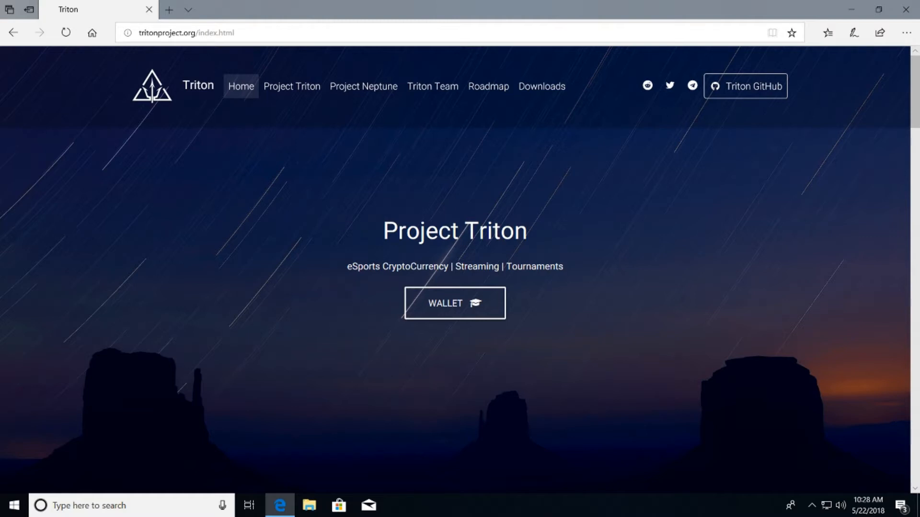
mouse_move(819, 328)
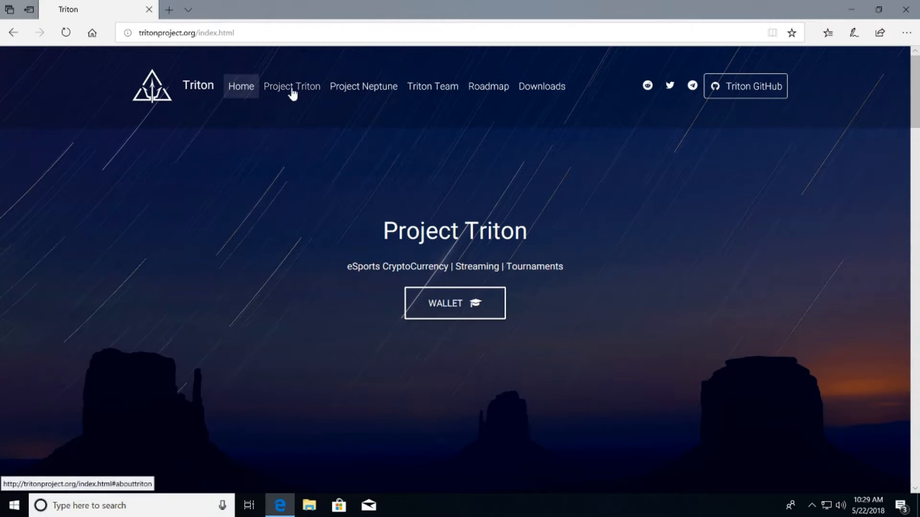
- Go to About Project Triton and browse its team, roadmap, community and specifications sections
left_click(291, 87)
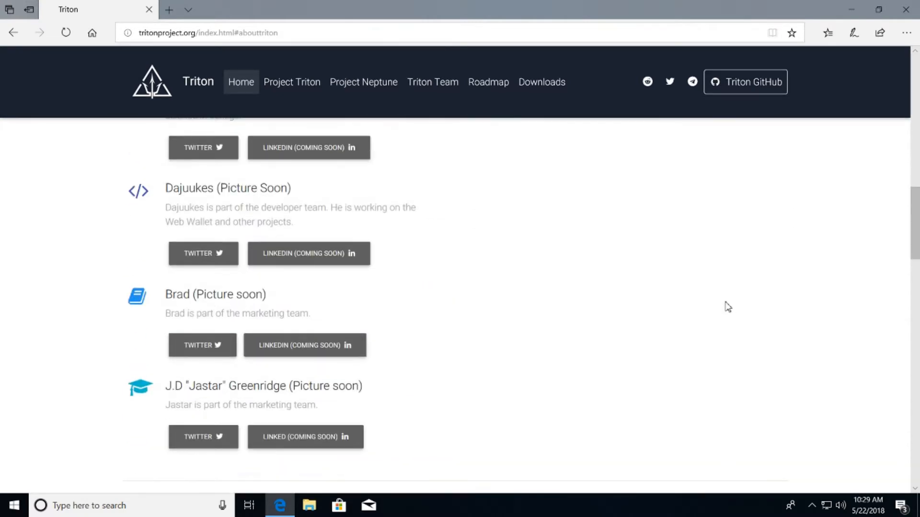
scroll("down", 3)
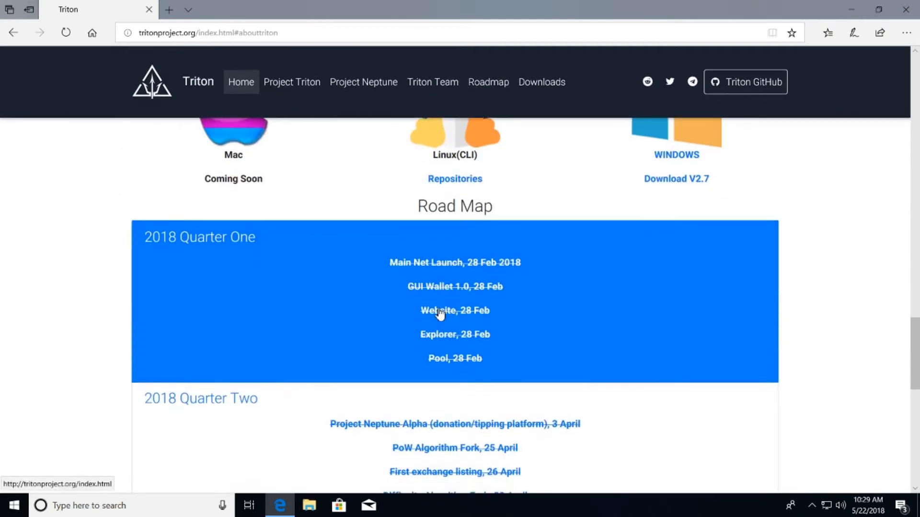
scroll("down", 3)
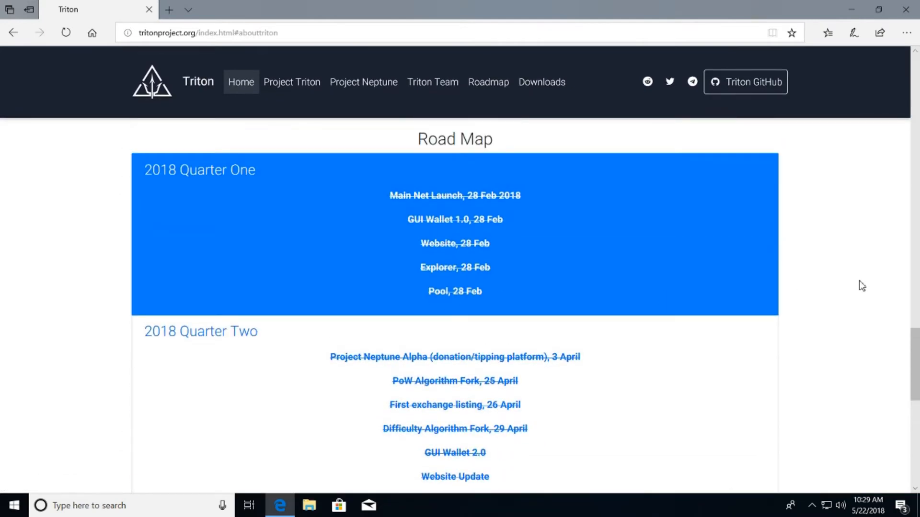
mouse_move(842, 263)
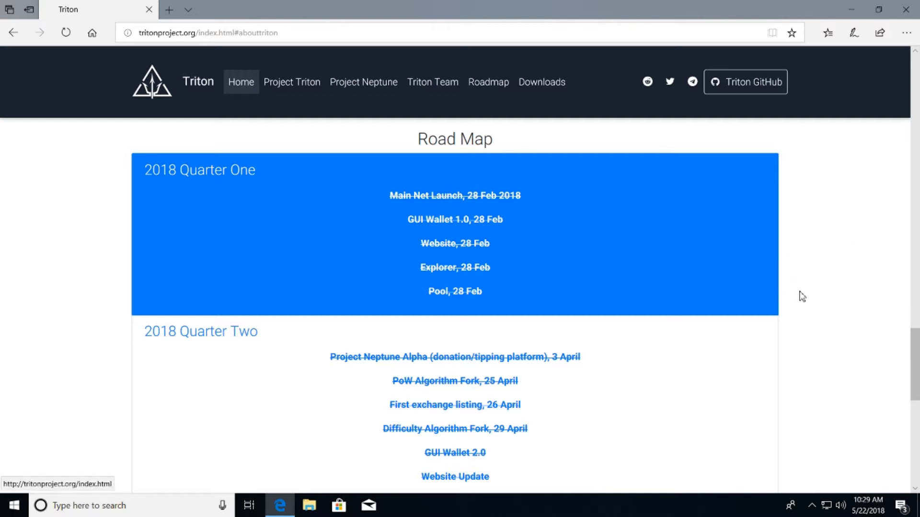
mouse_move(686, 291)
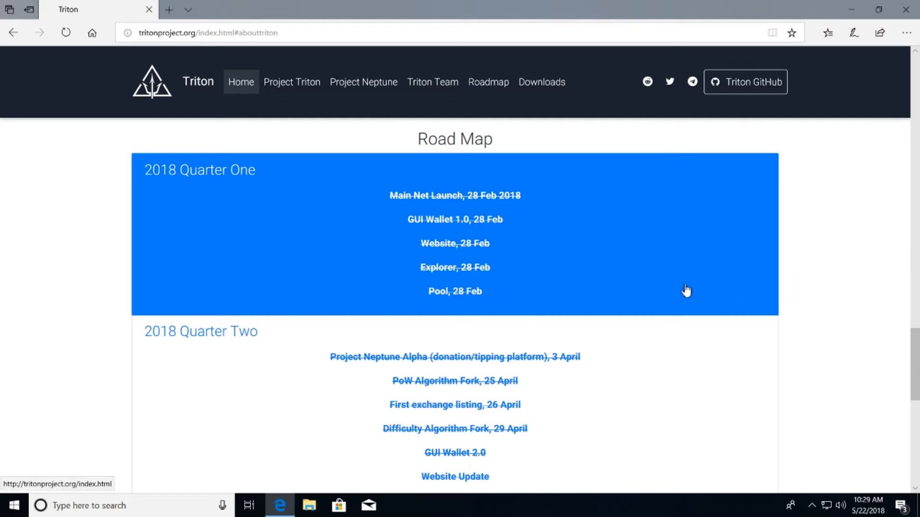
mouse_move(630, 251)
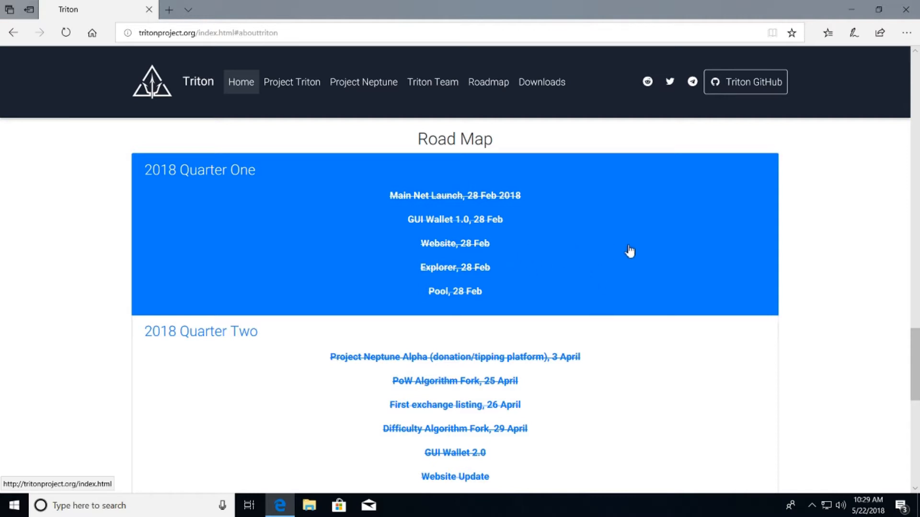
mouse_move(608, 239)
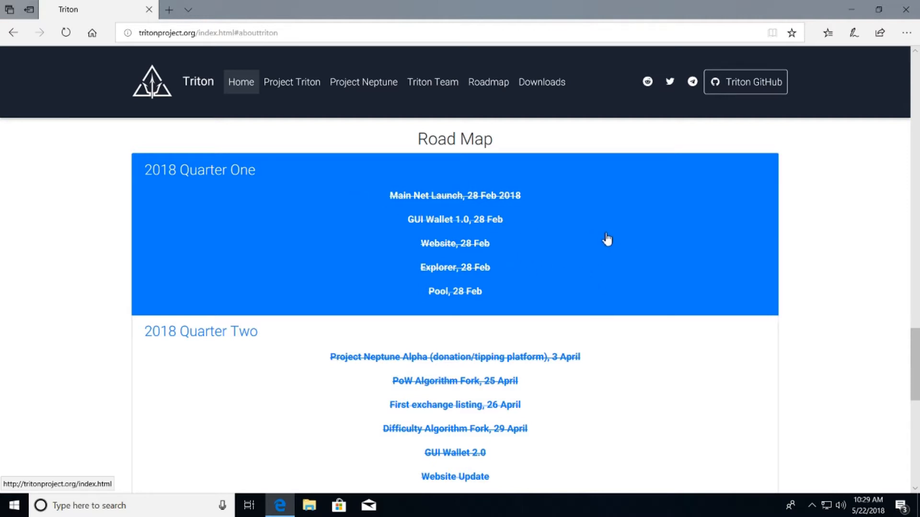
scroll("down", 3)
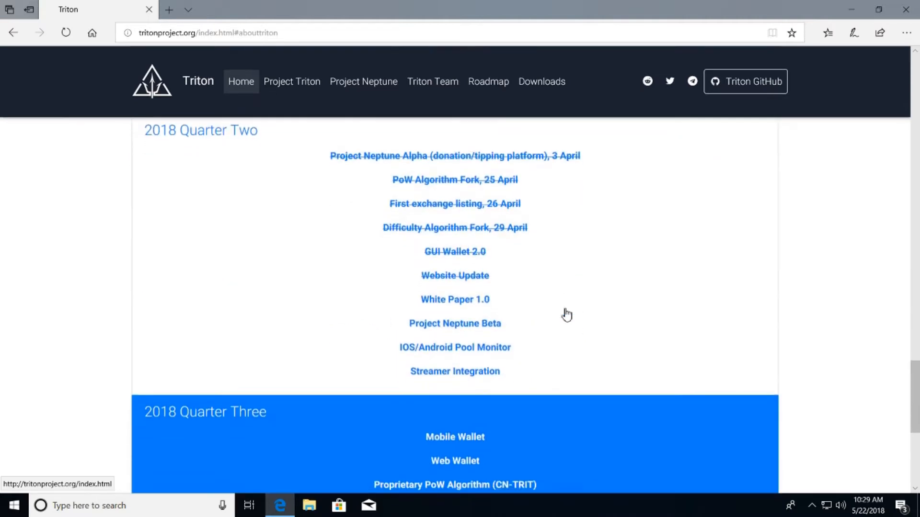
scroll("up", 3)
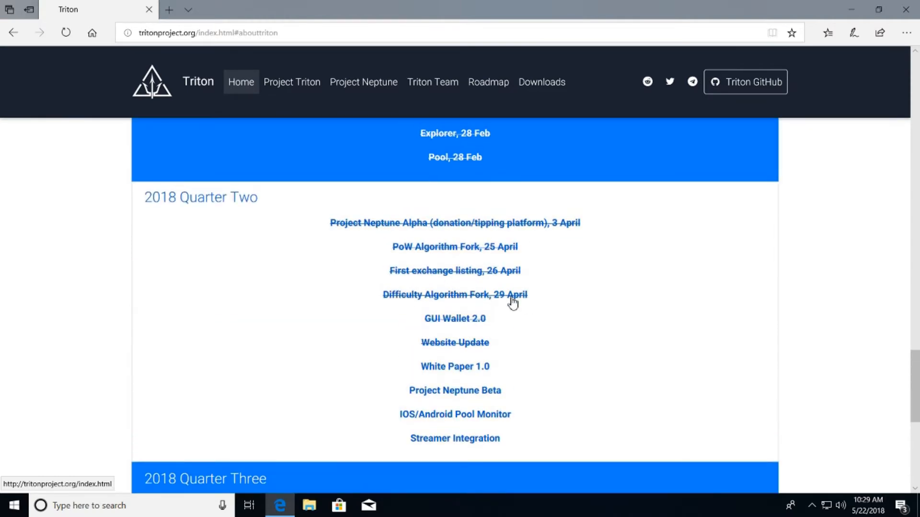
scroll("down", 3)
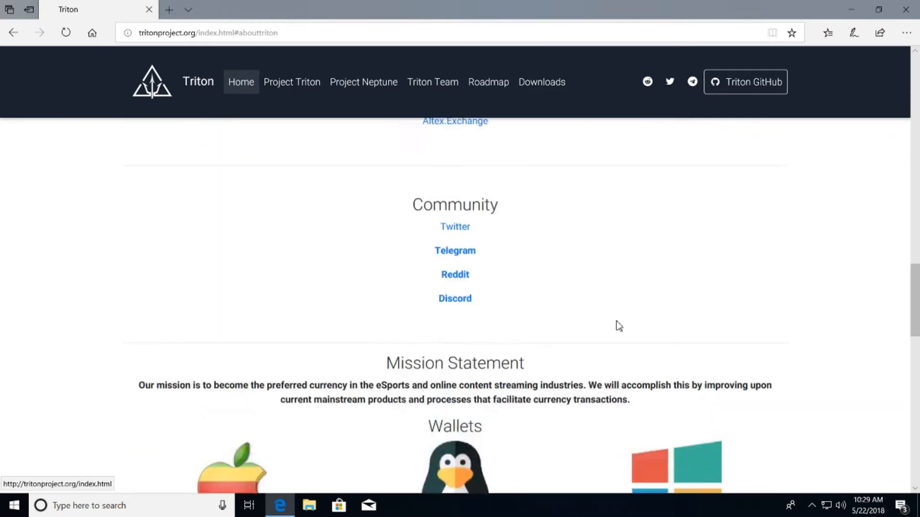
scroll("up", 3)
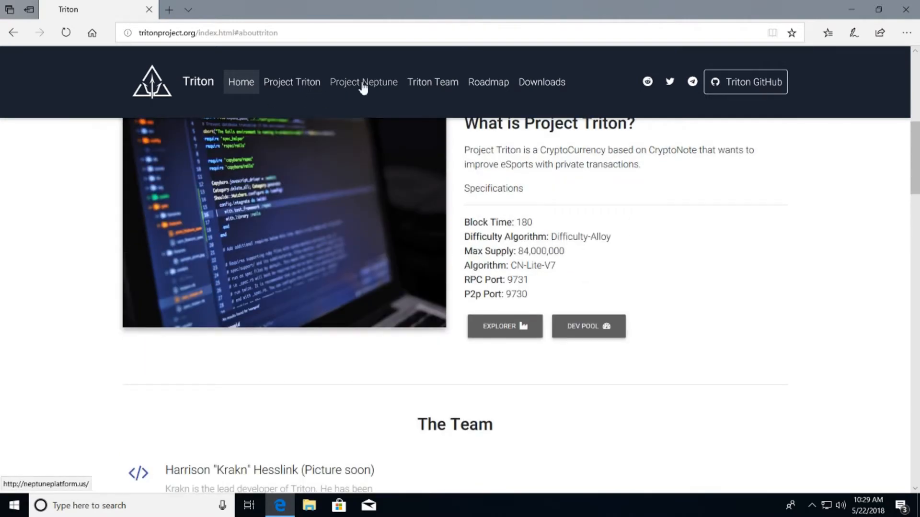
- Open the Project Neptune site from Triton's navigation and reach its Why Use Project Neptune section
left_click(363, 81)
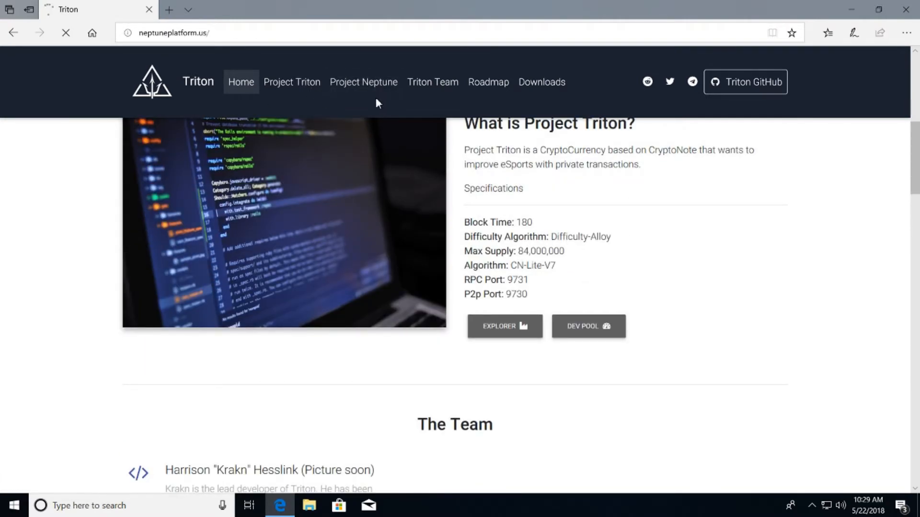
left_click(363, 82)
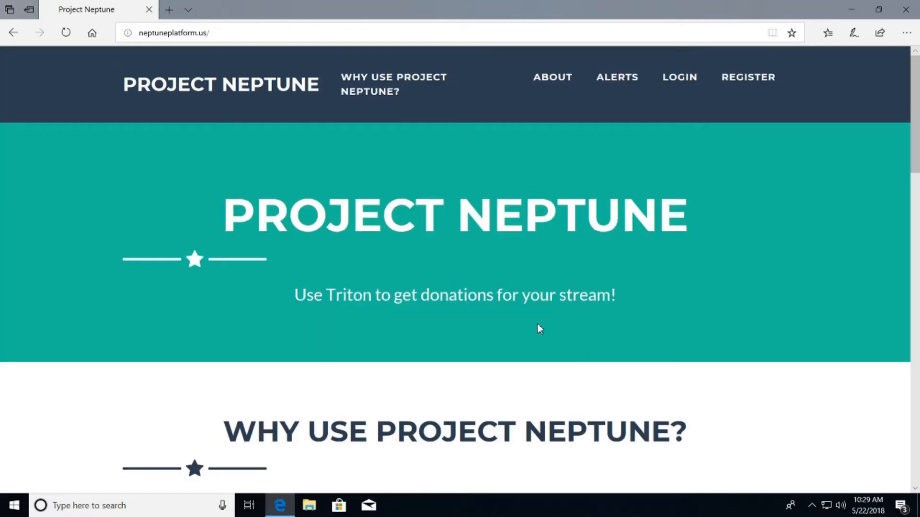
mouse_move(761, 301)
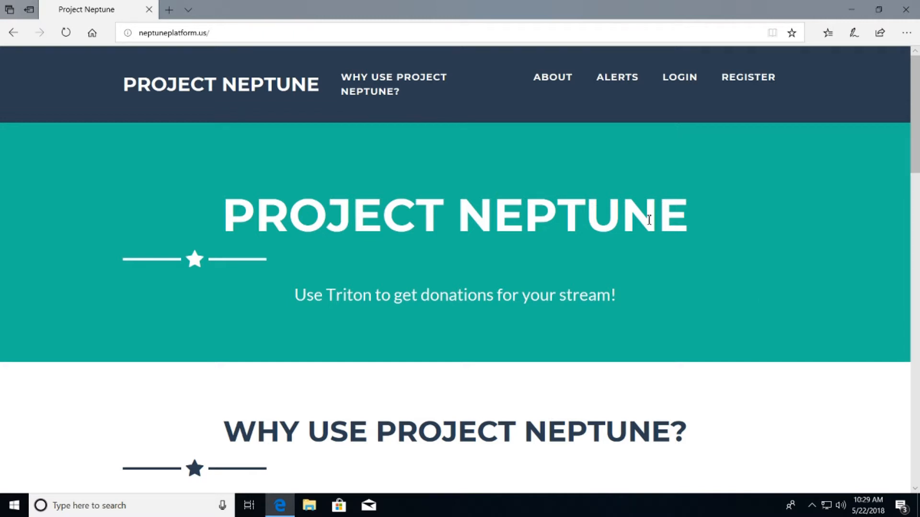
mouse_move(894, 184)
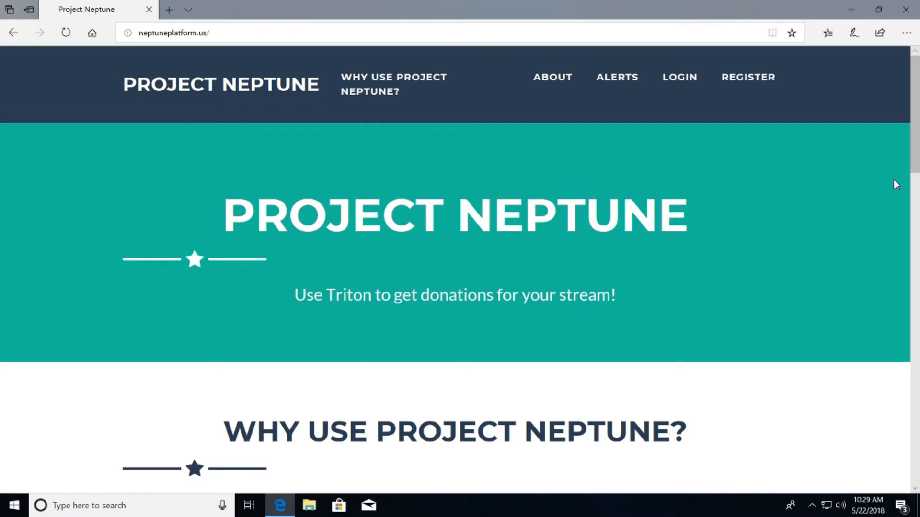
mouse_move(749, 244)
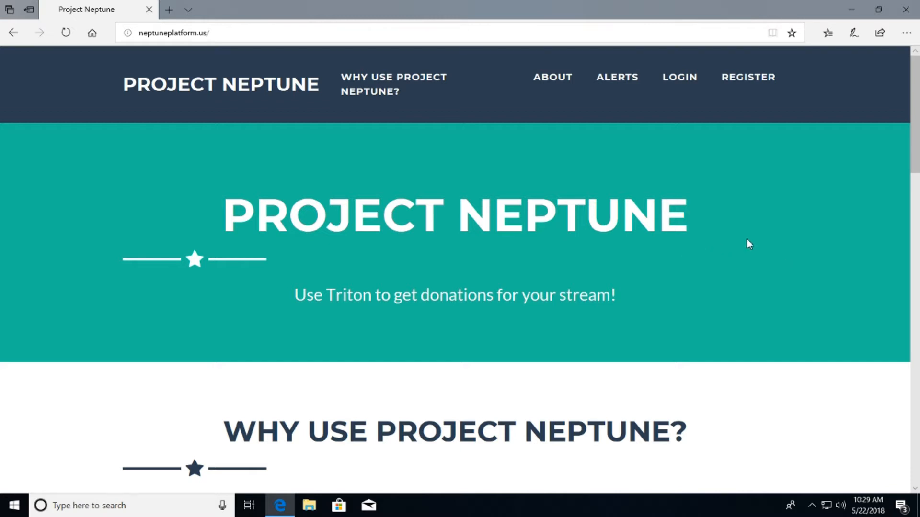
mouse_move(573, 323)
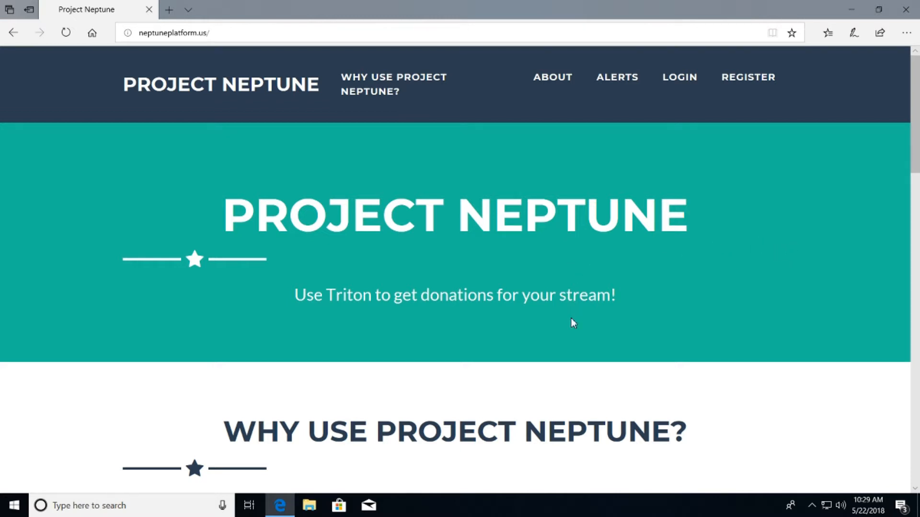
mouse_move(579, 320)
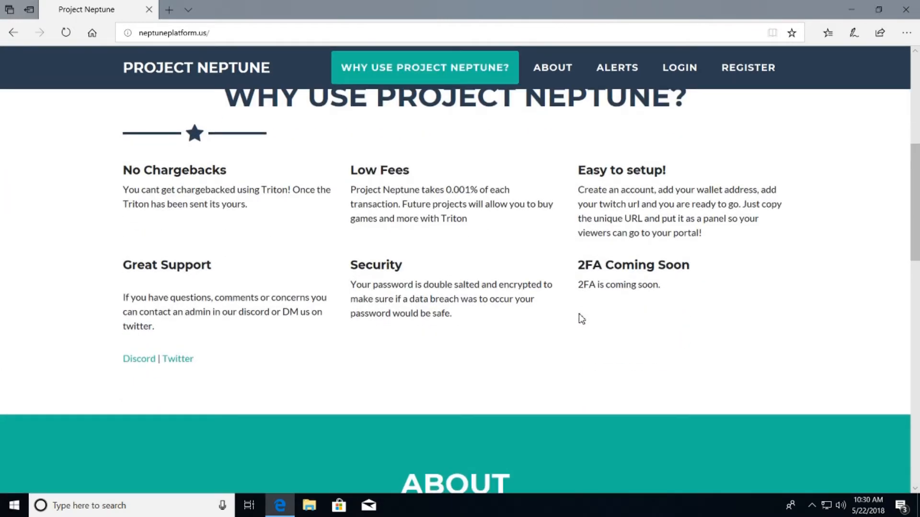
mouse_move(703, 330)
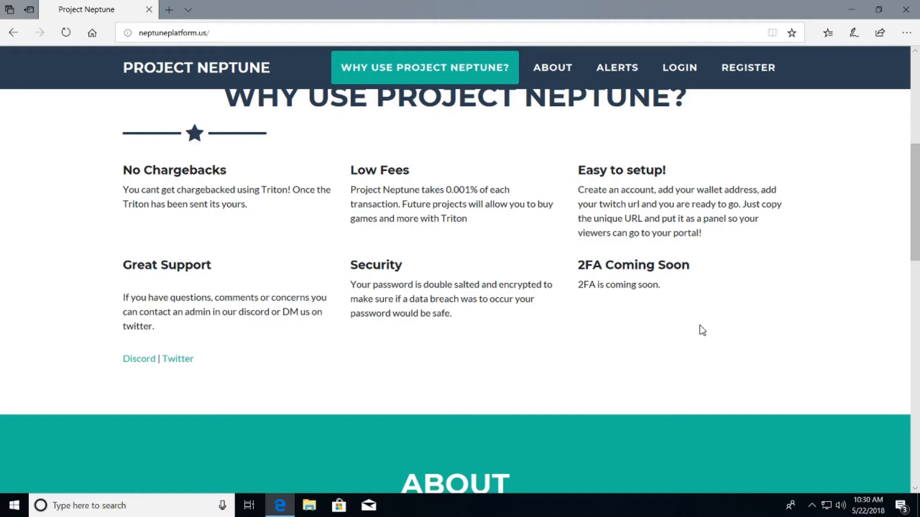
mouse_move(415, 268)
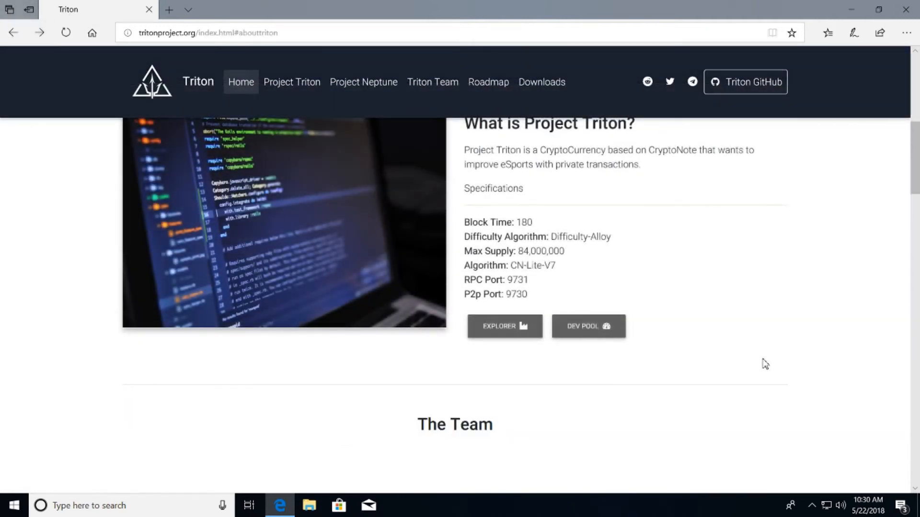
- Review the page further, then return to the Triton site's Home page
scroll("down", 3)
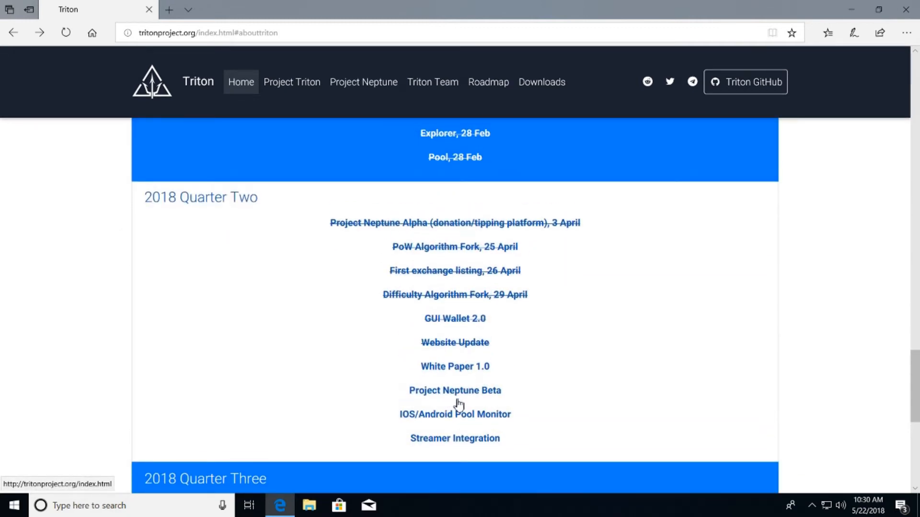
mouse_move(474, 403)
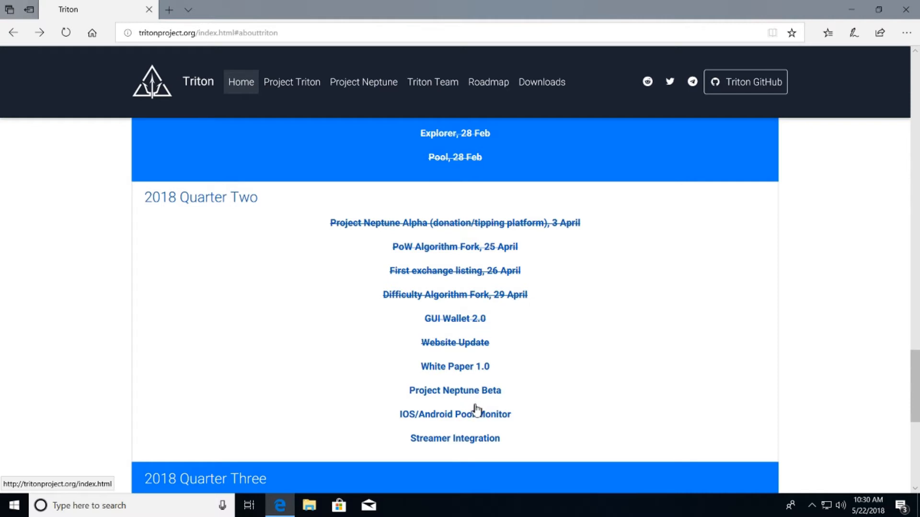
mouse_move(506, 331)
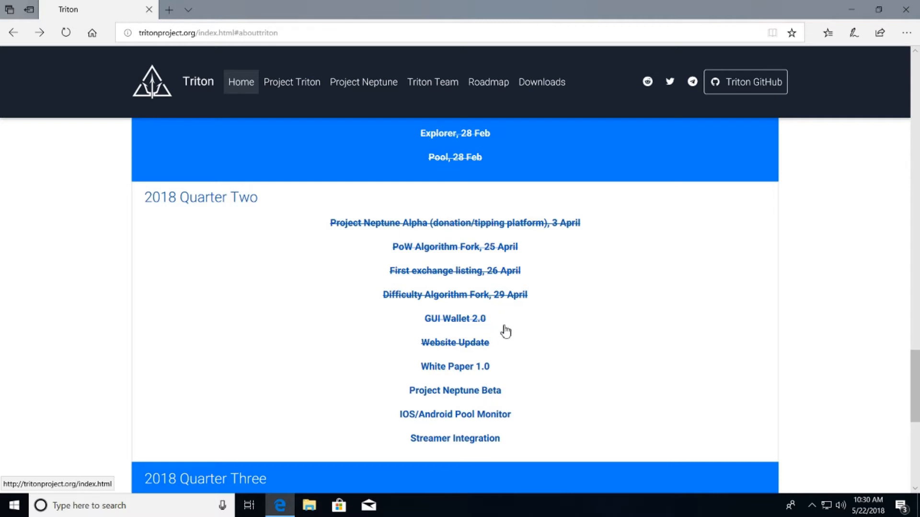
mouse_move(616, 311)
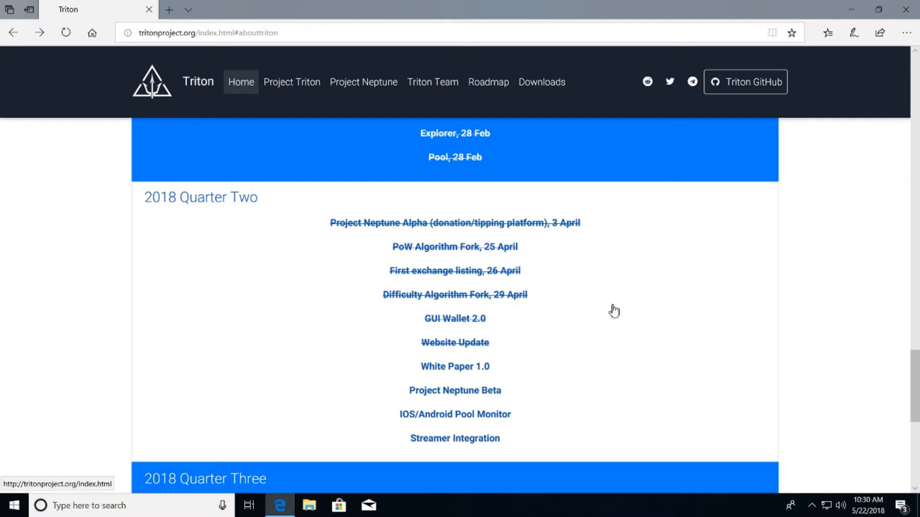
mouse_move(666, 324)
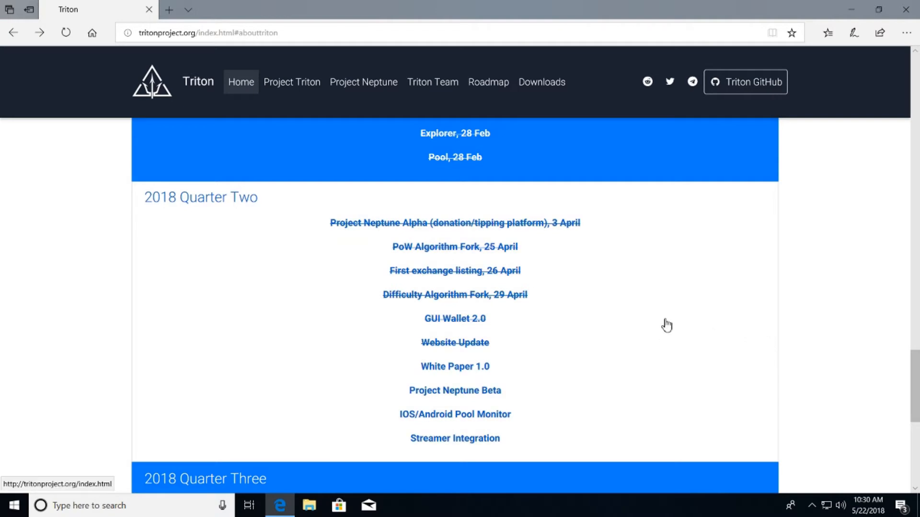
left_click(241, 81)
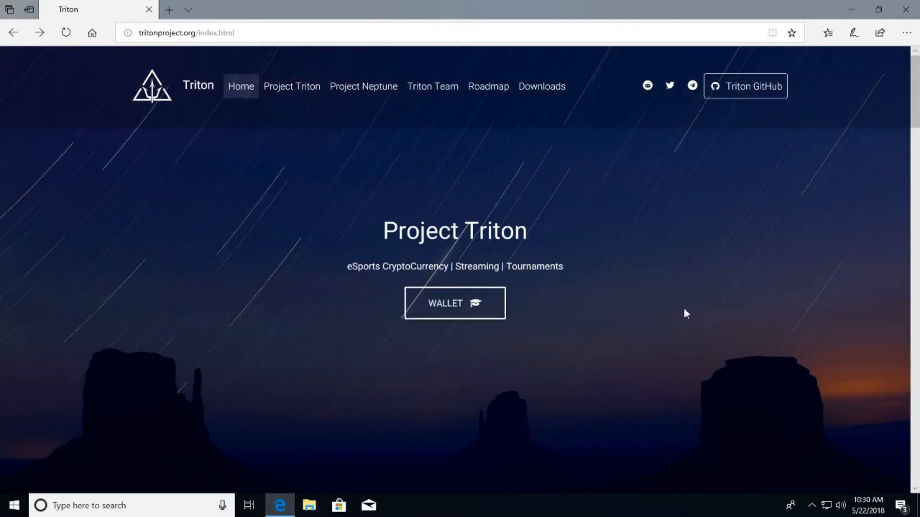
mouse_move(804, 306)
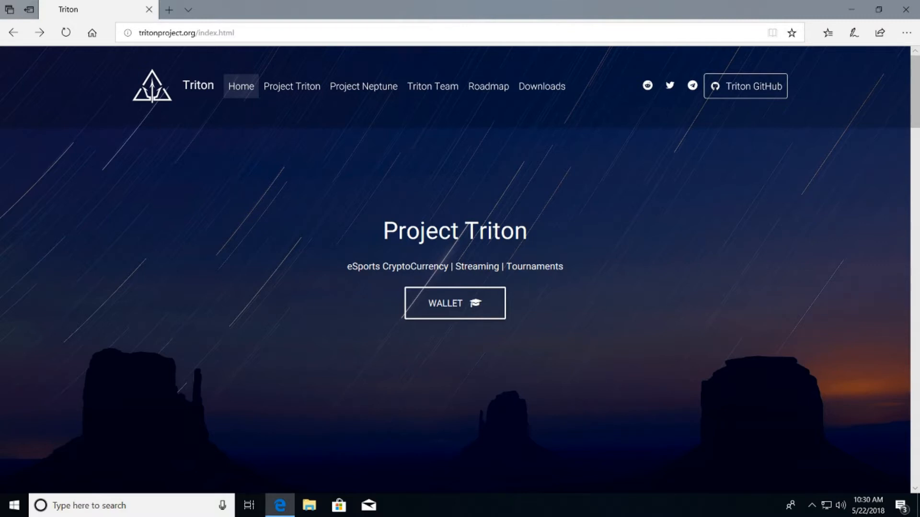
- Go to the Wallets section and follow the Windows wallet link to GitHub
left_click(454, 304)
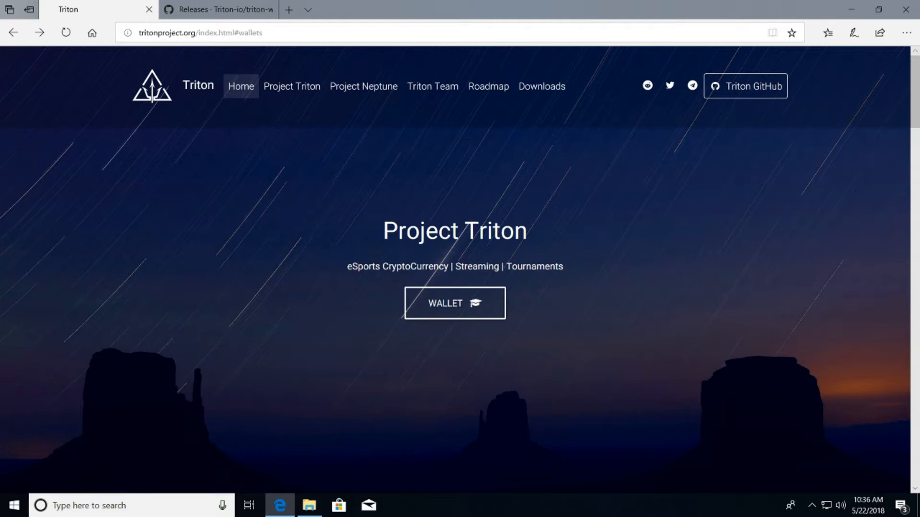
mouse_move(574, 270)
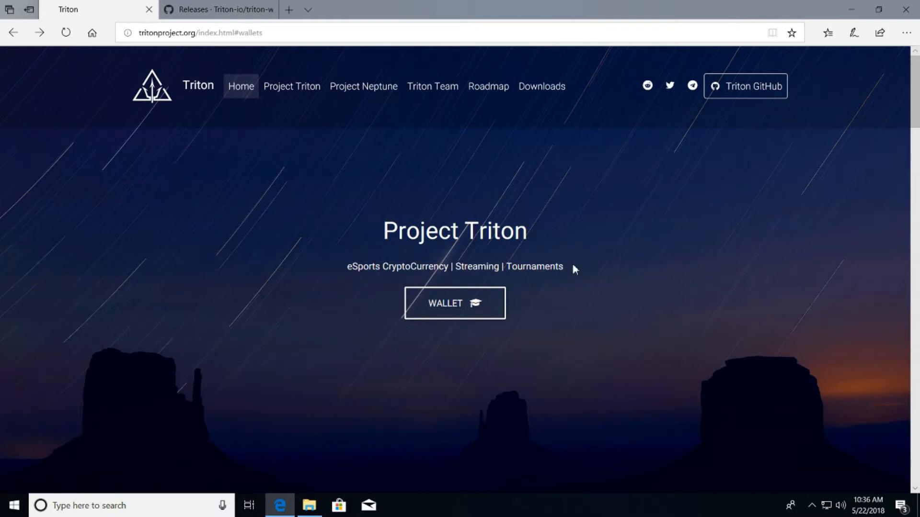
scroll("down", 3)
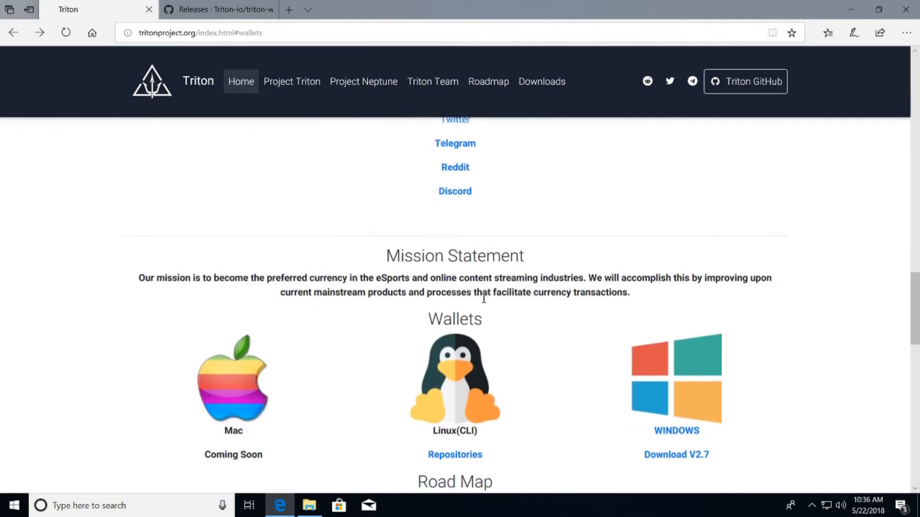
left_click(675, 376)
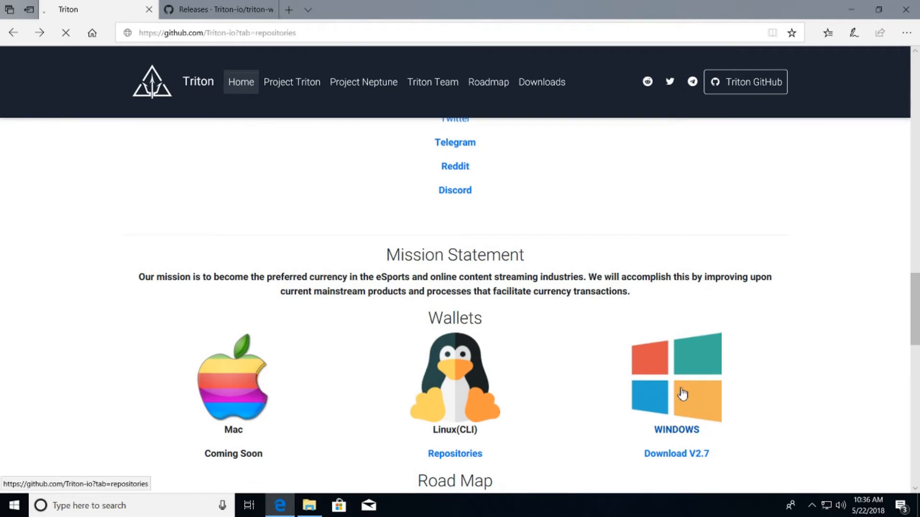
left_click(454, 453)
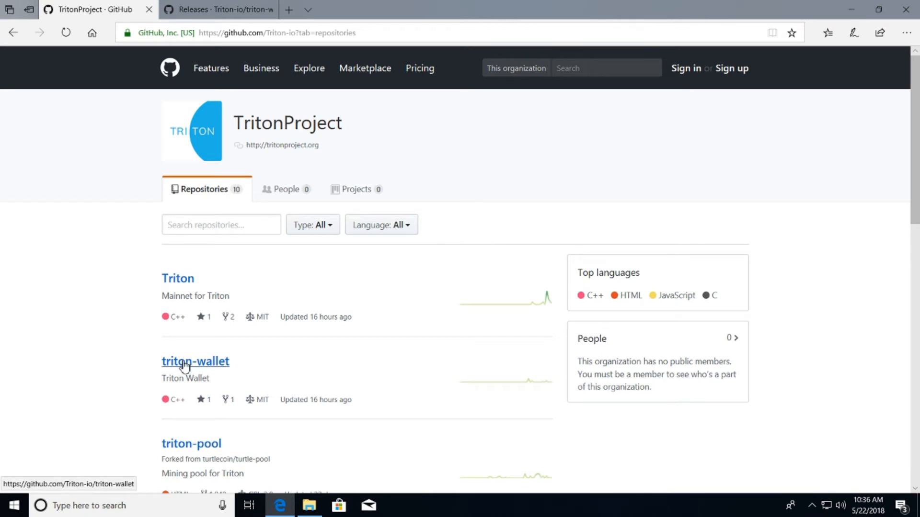
- Enter the triton-wallet repository and go to its download releases page
left_click(195, 361)
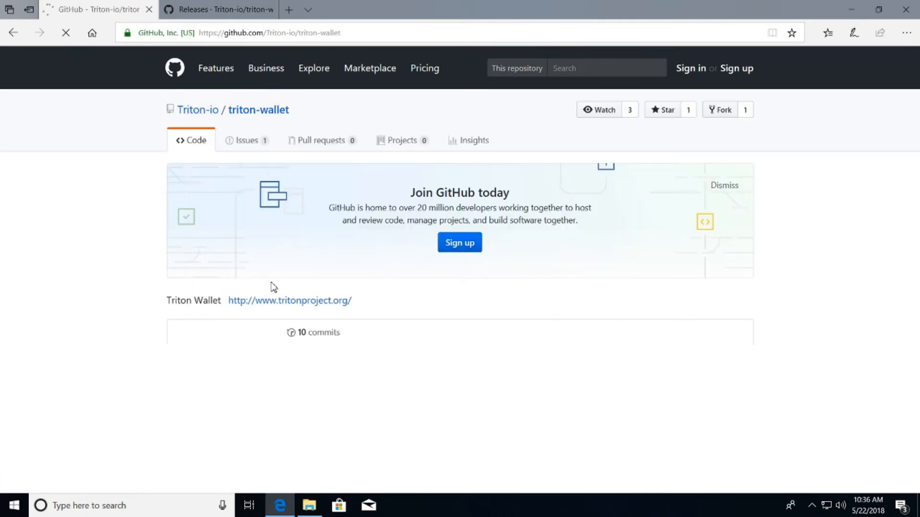
scroll("down", 3)
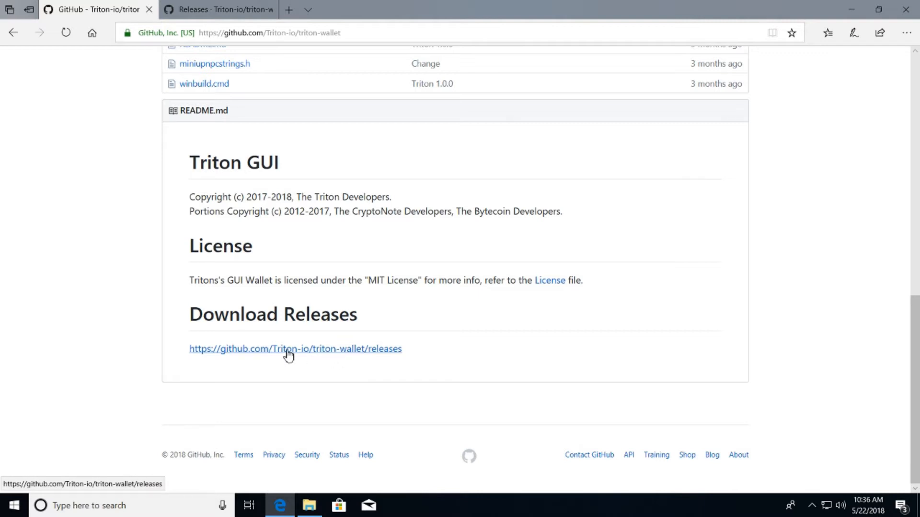
left_click(295, 348)
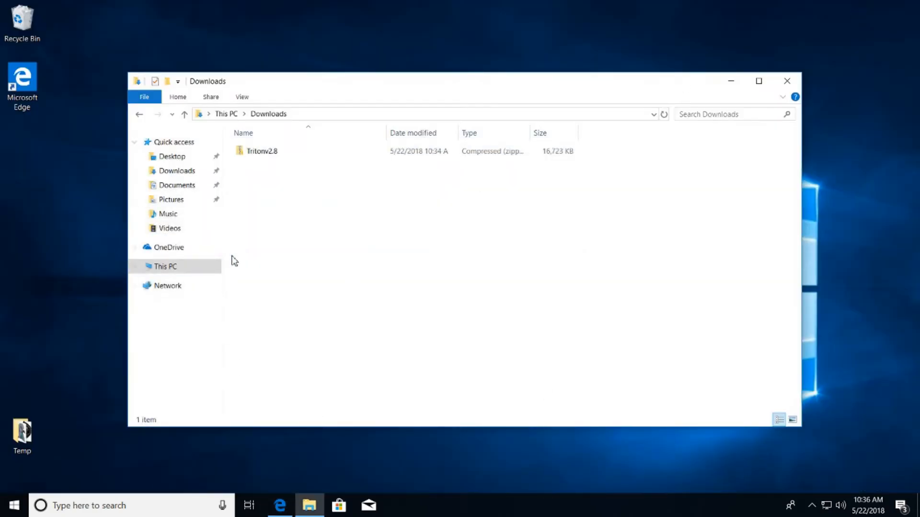
- Extract Tritonv2.8.zip into the default Tritonv2.8 folder in Downloads
left_click(261, 151)
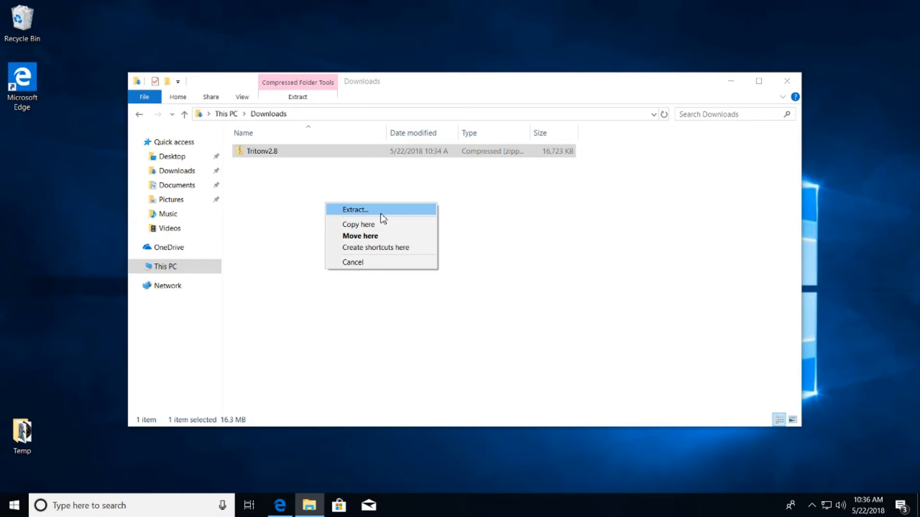
left_click(354, 210)
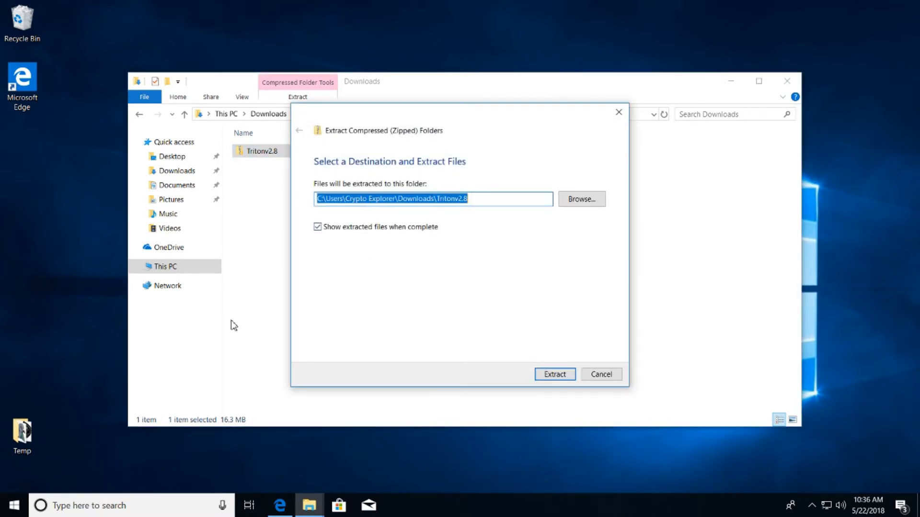
left_click(554, 375)
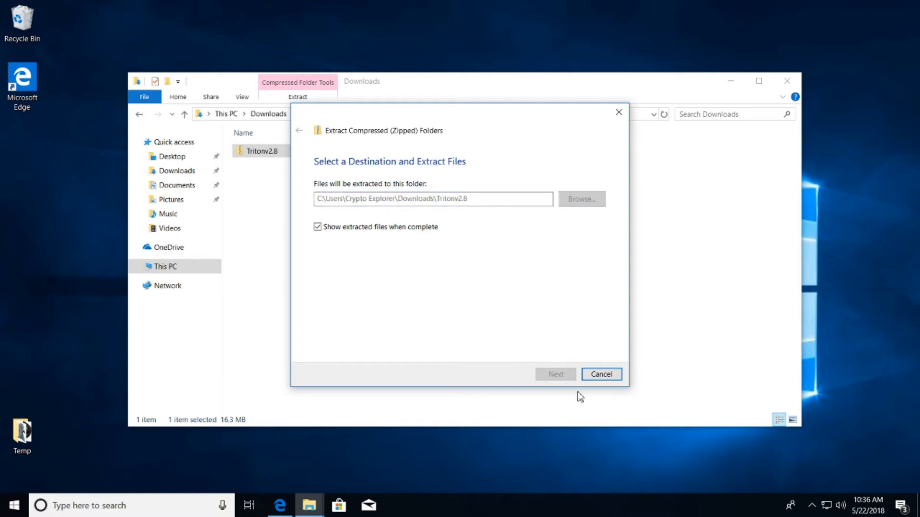
left_click(555, 375)
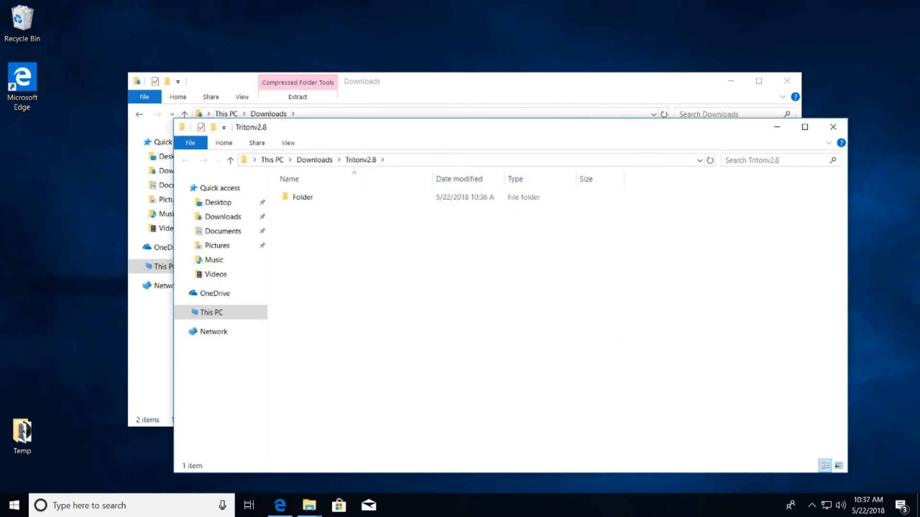
- Check the extracted folder's contents, including the TritonWallet application
double_click(302, 197)
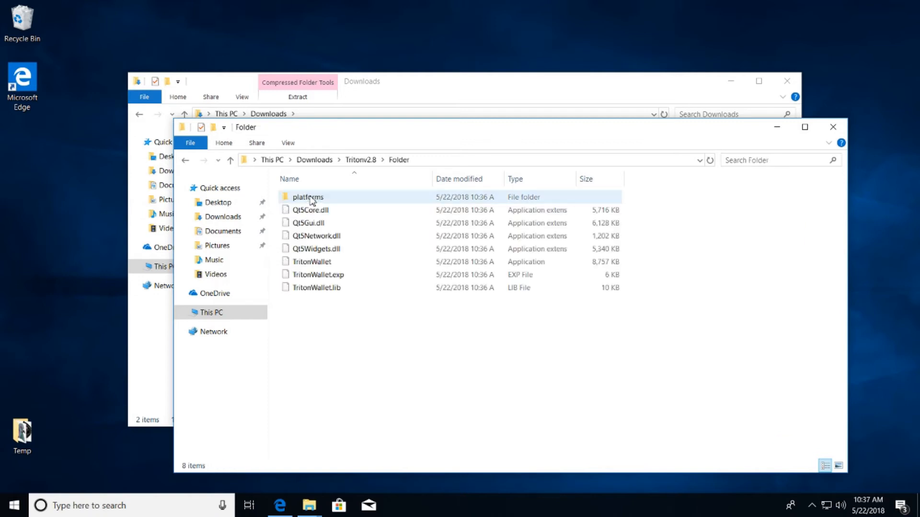
left_click(311, 262)
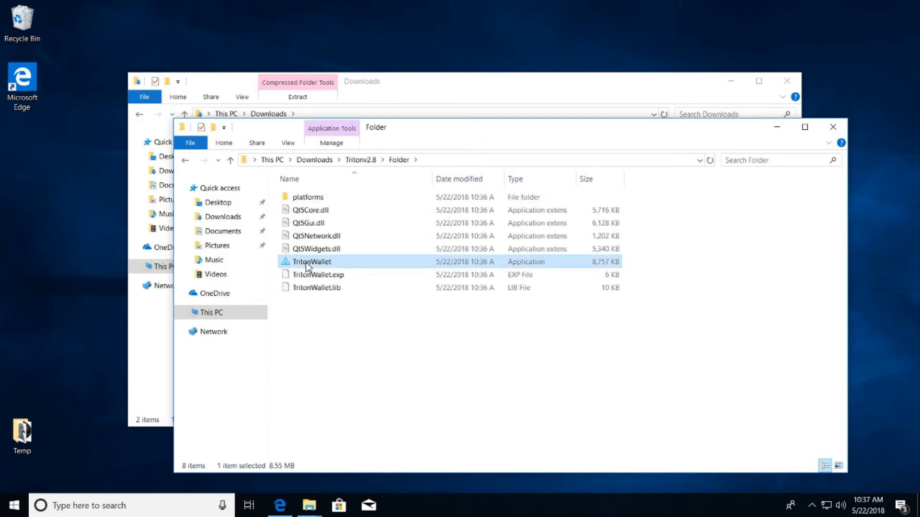
mouse_move(368, 187)
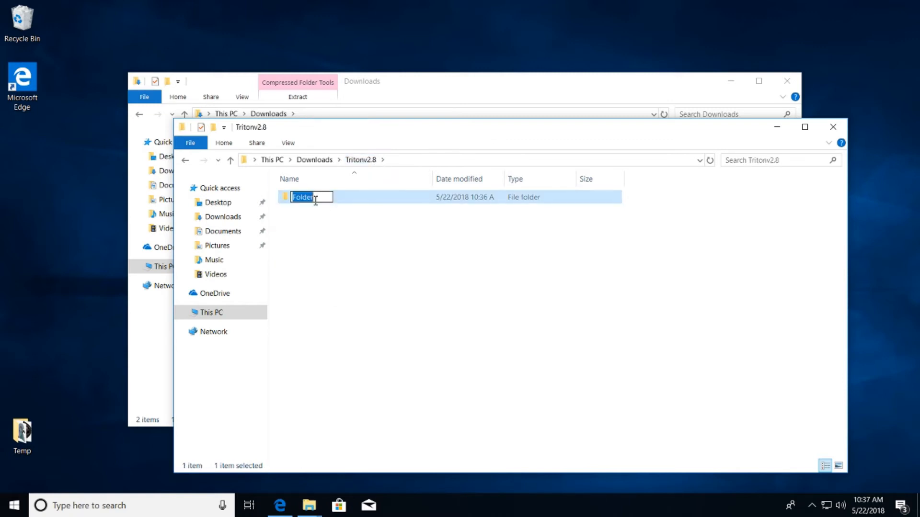
- Rename the extracted folder to Triton and move it onto the desktop
type("Tri")
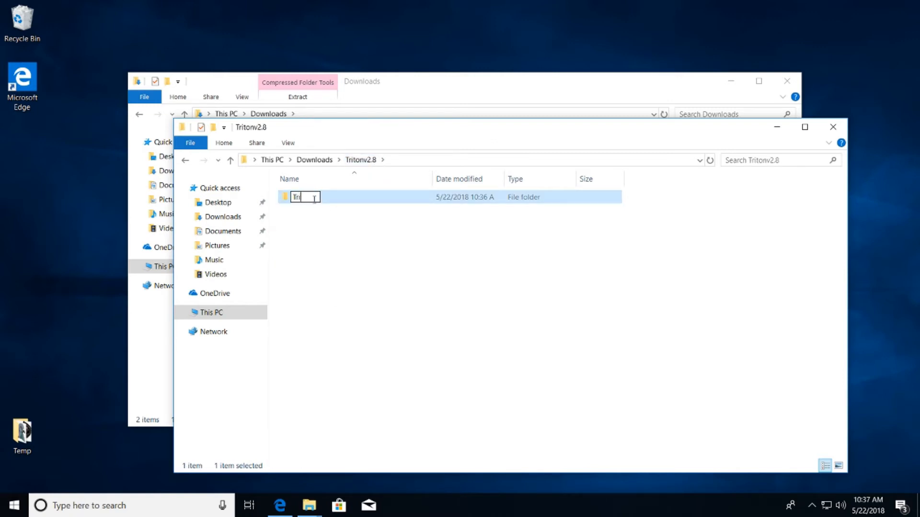
type("t")
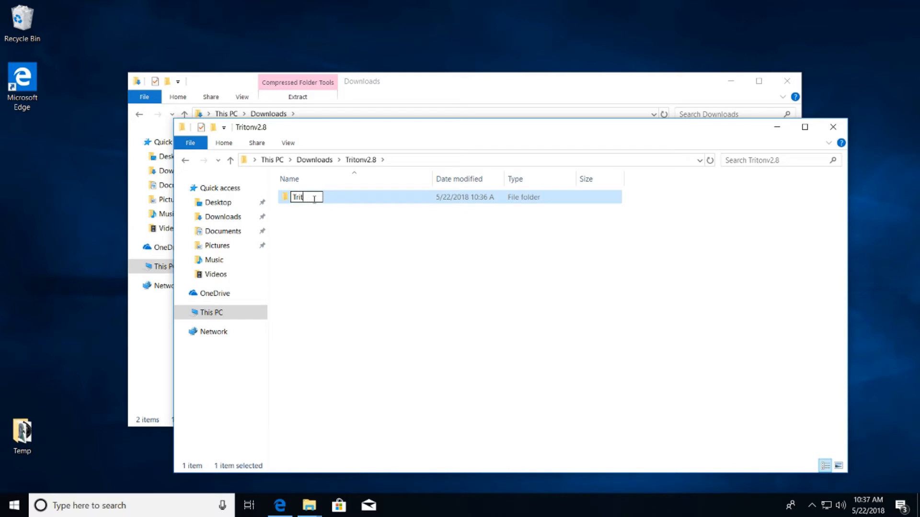
type("o")
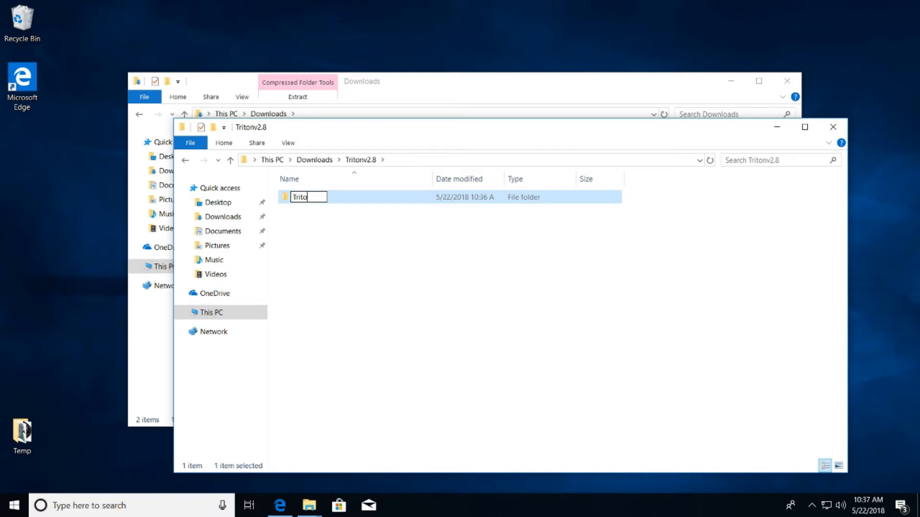
key("Enter")
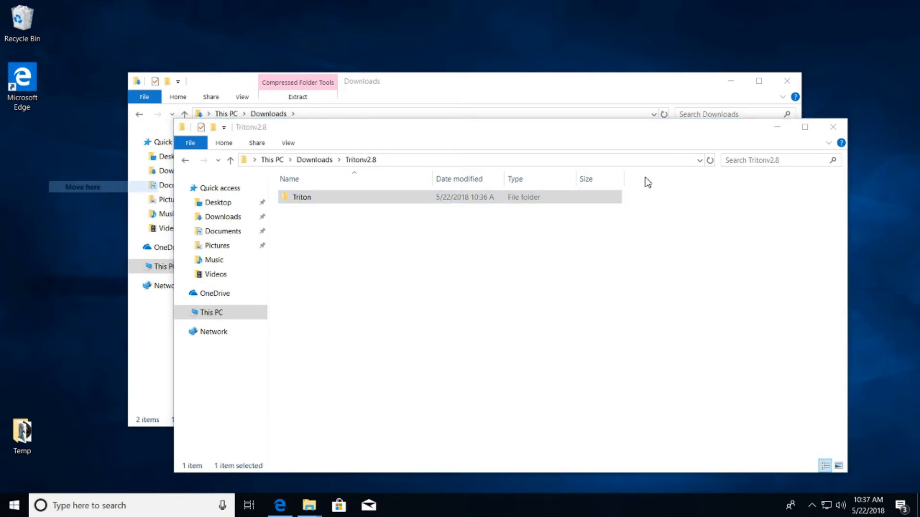
left_click(833, 126)
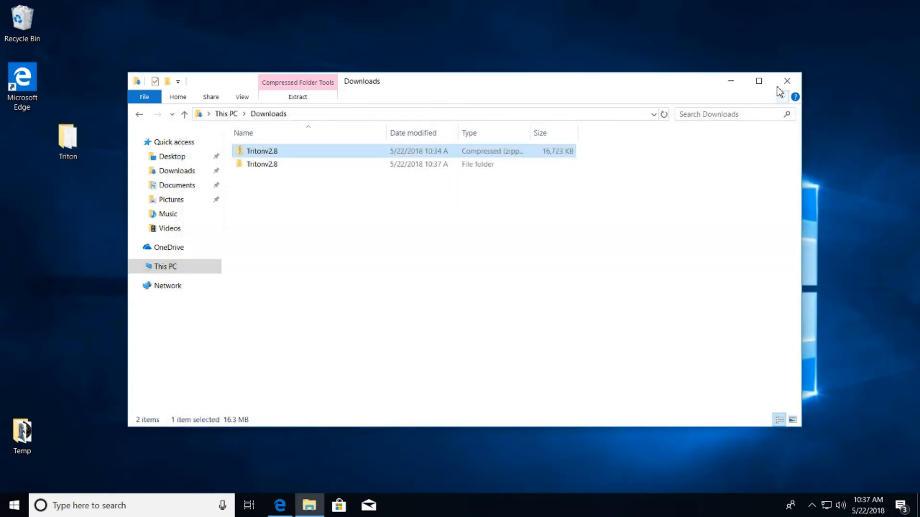
- Close Downloads and launch TritonWallet from the desktop Triton folder
left_click(787, 80)
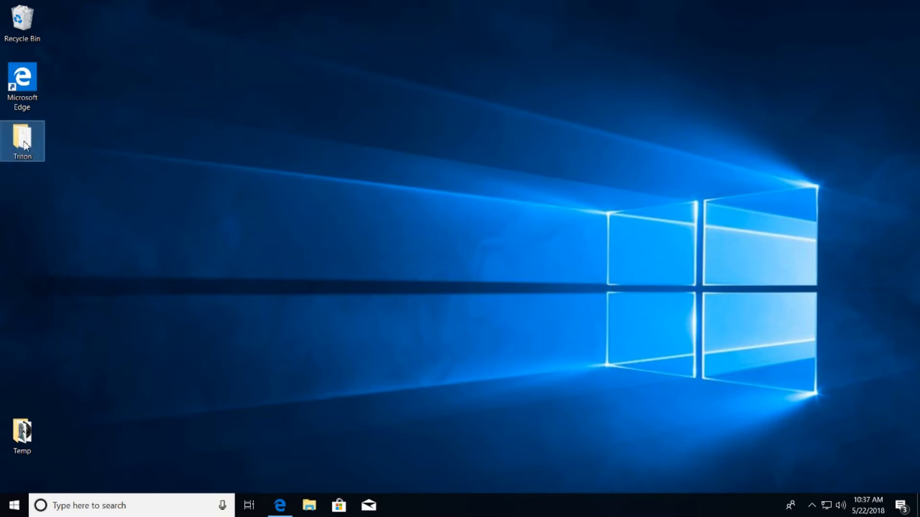
double_click(22, 141)
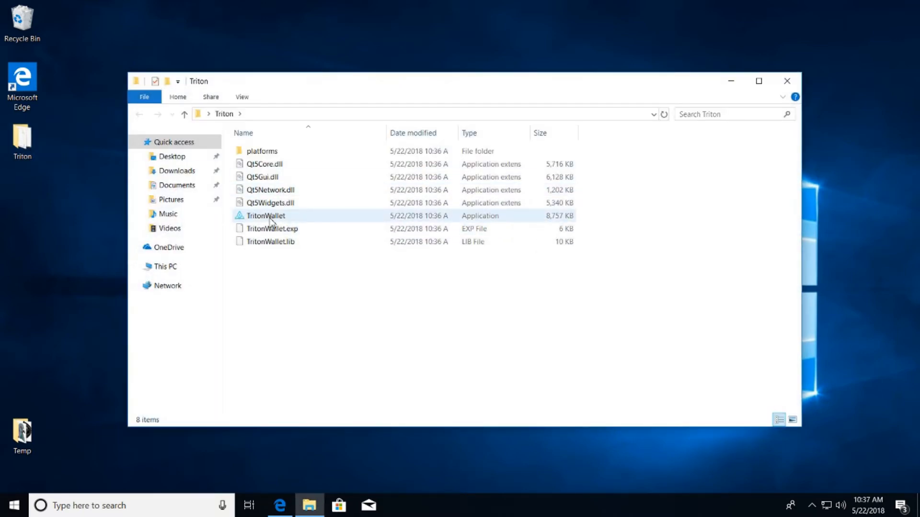
left_click(266, 215)
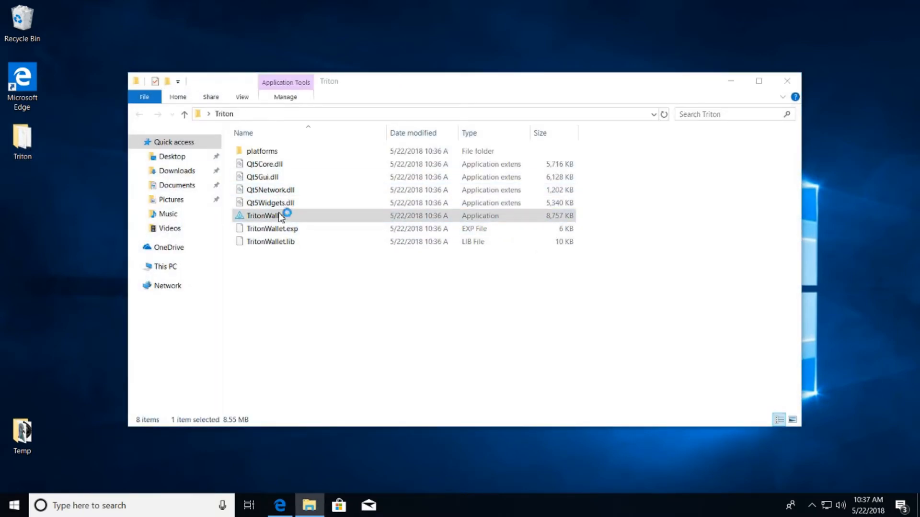
double_click(265, 216)
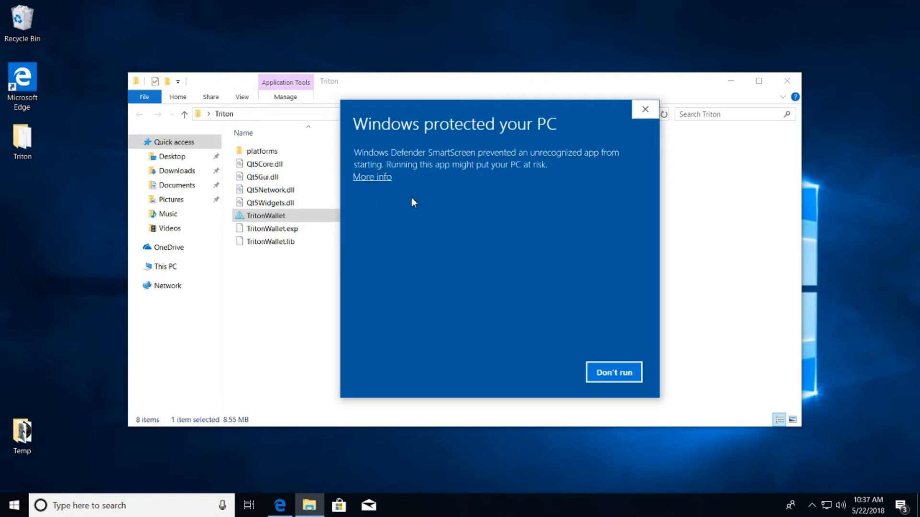
- Clear the SmartScreen warning via More info so TritonWallet can run anyway
left_click(372, 176)
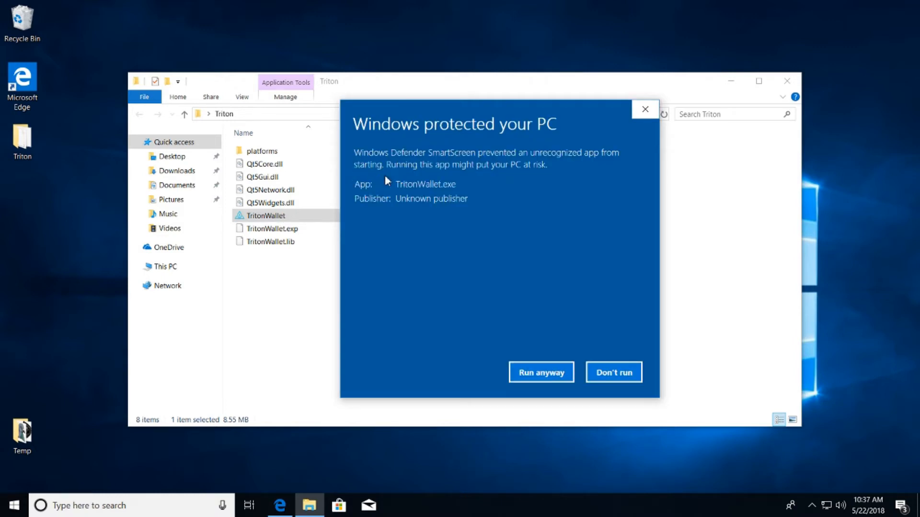
left_click(540, 373)
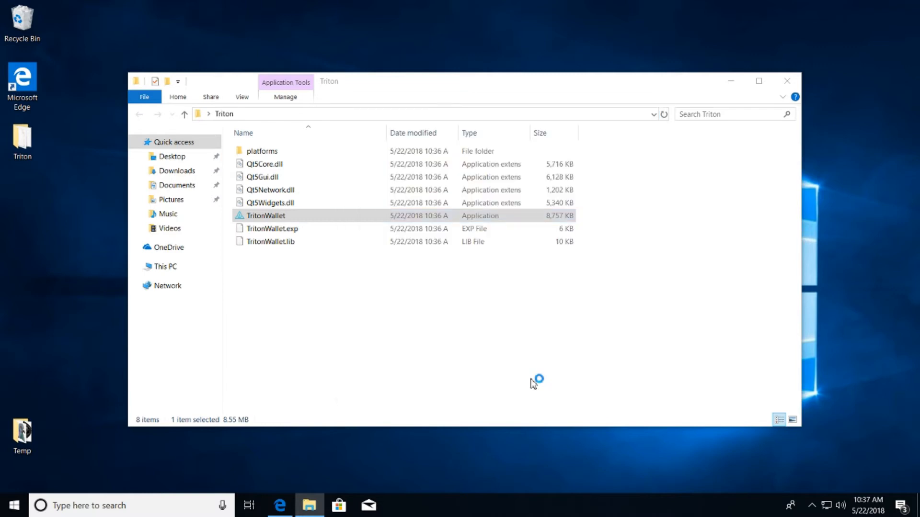
double_click(267, 216)
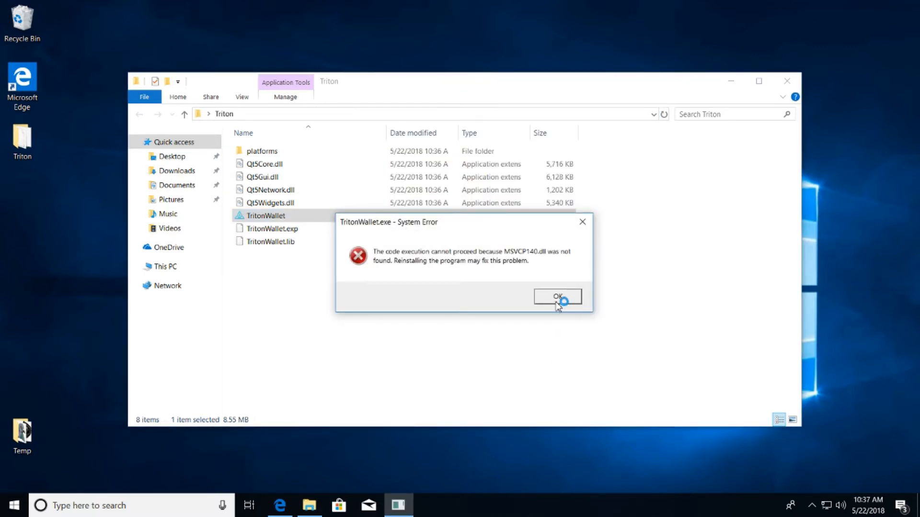
left_click(557, 297)
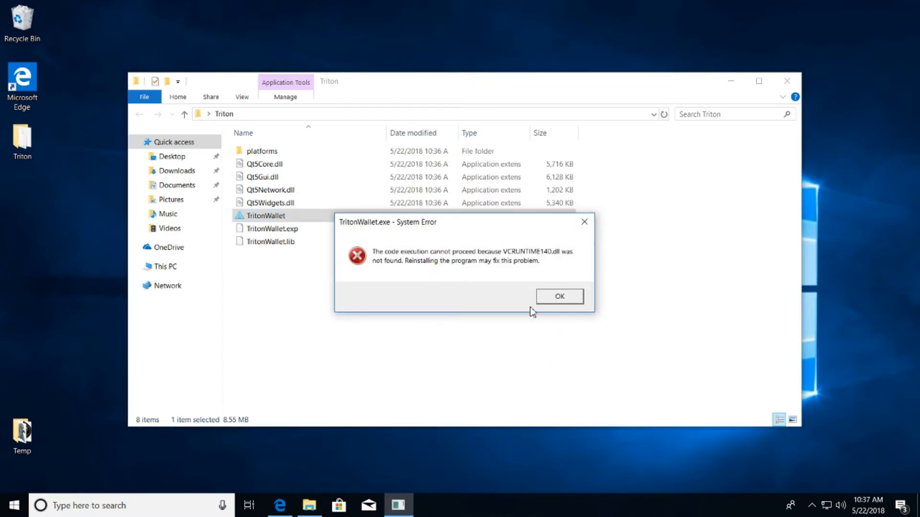
mouse_move(525, 258)
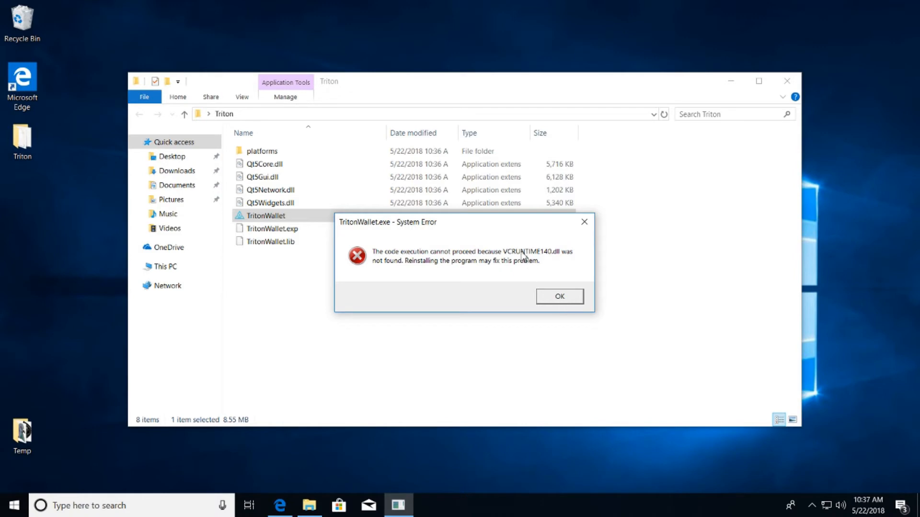
mouse_move(560, 307)
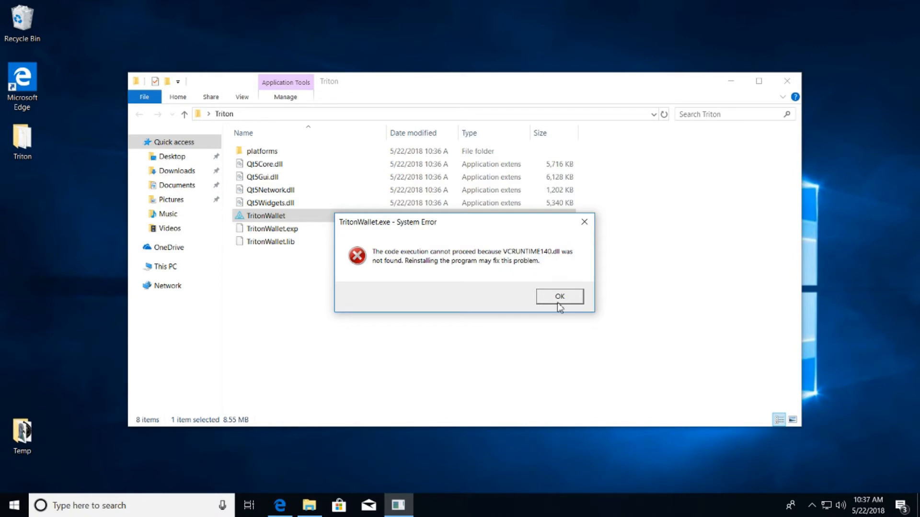
left_click(559, 296)
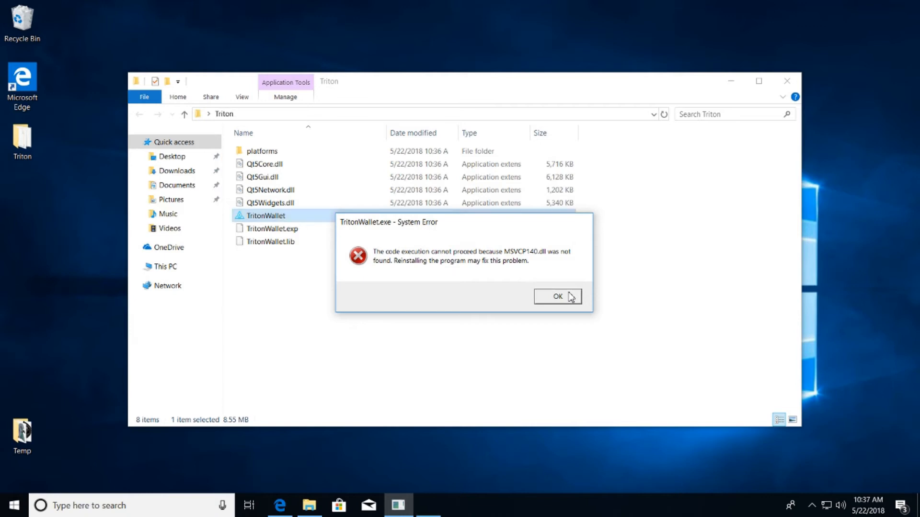
left_click(556, 297)
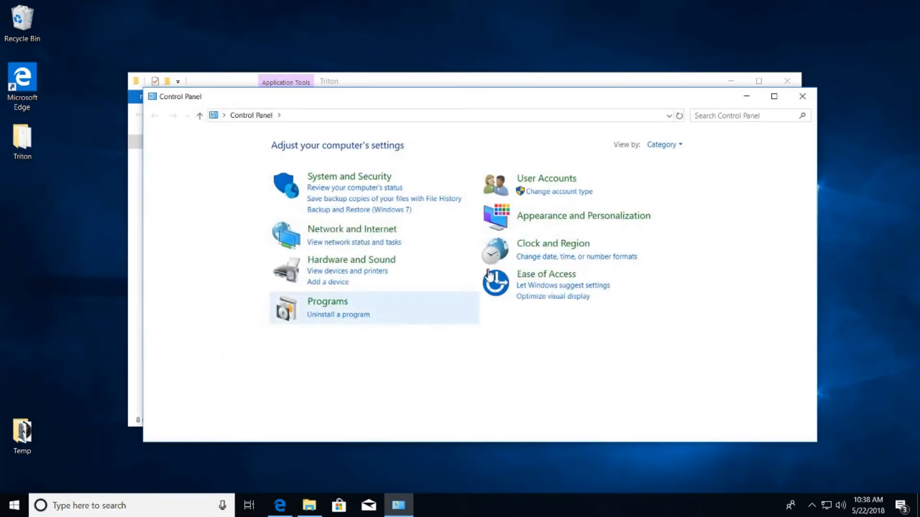
- View the installed programs list, showing only Visual C++ 2008 redistributables, then close it
left_click(338, 314)
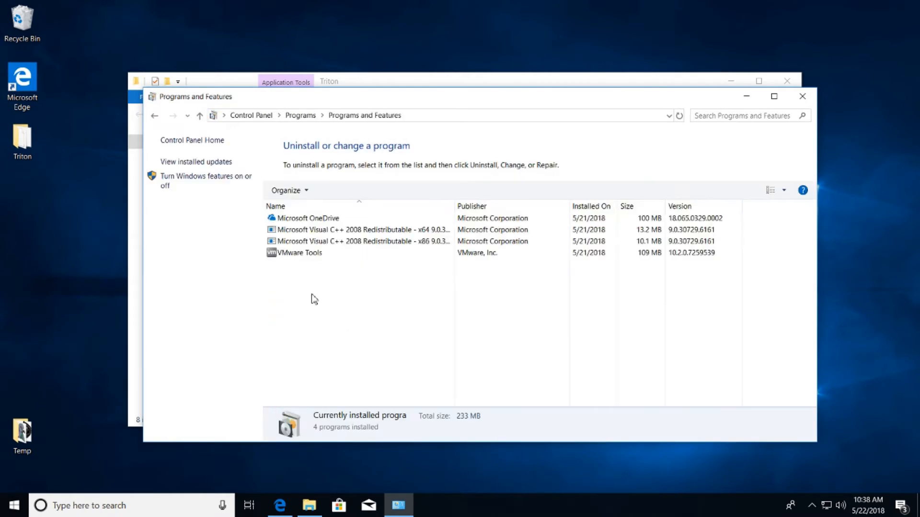
mouse_move(747, 118)
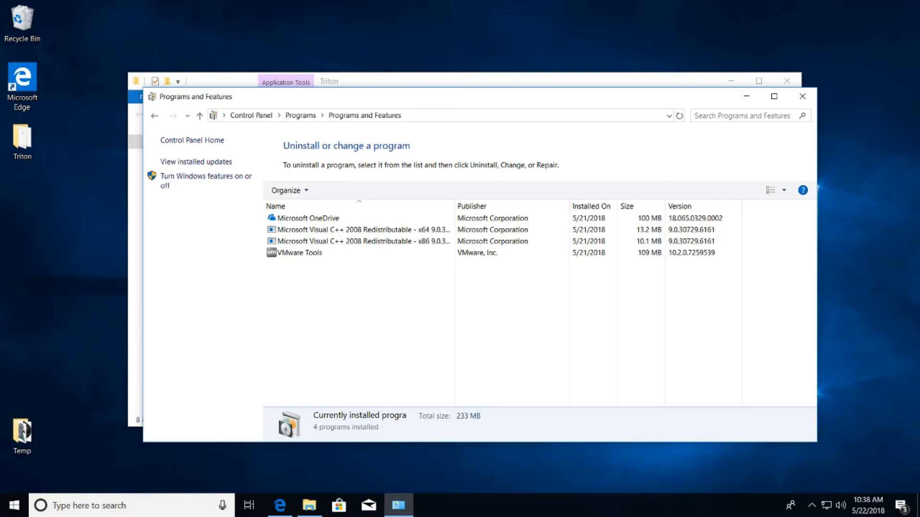
mouse_move(803, 96)
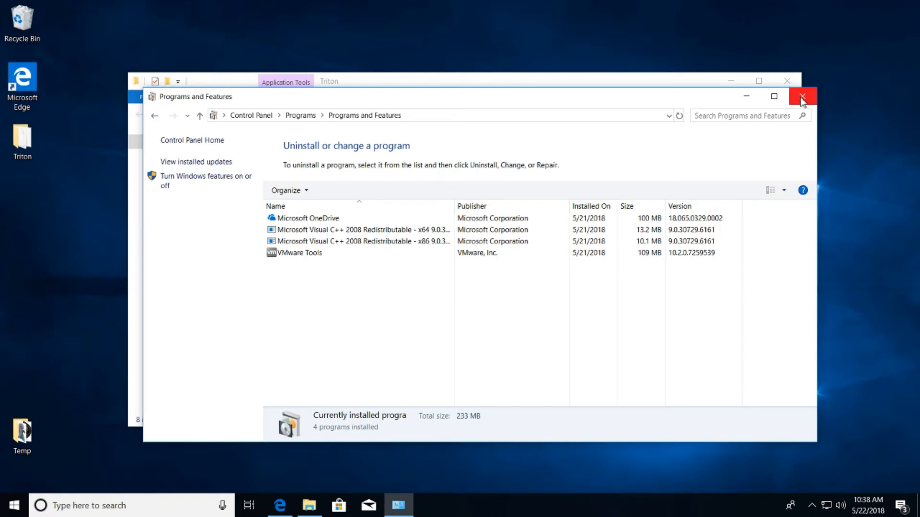
left_click(803, 96)
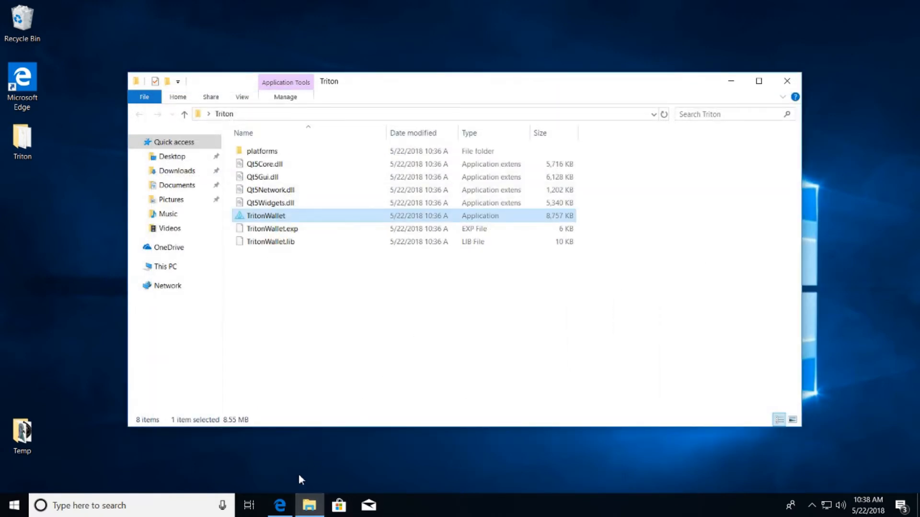
- In Edge, go to the support.microsoft.com latest supported Visual C++ downloads page
left_click(279, 505)
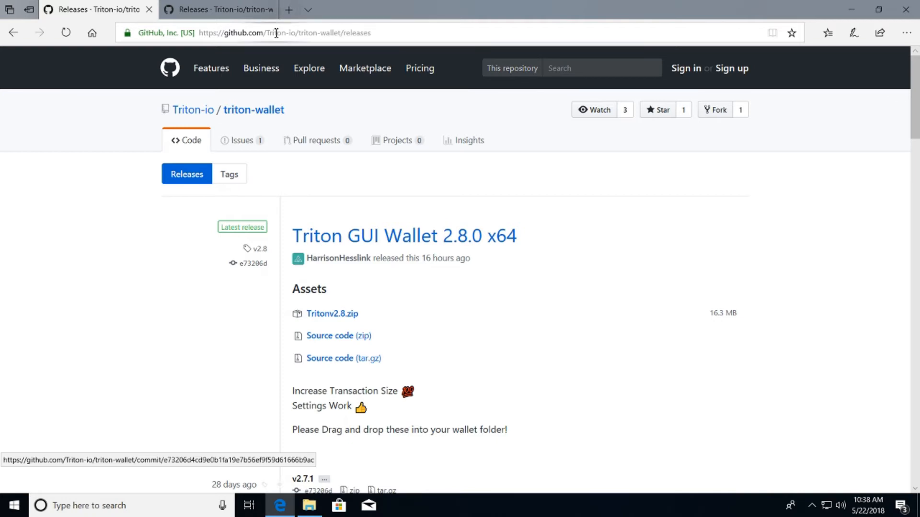
type("https://support.microsoft.com/en-hk/help/2977003/the-latest-supported-visual-c-downloads")
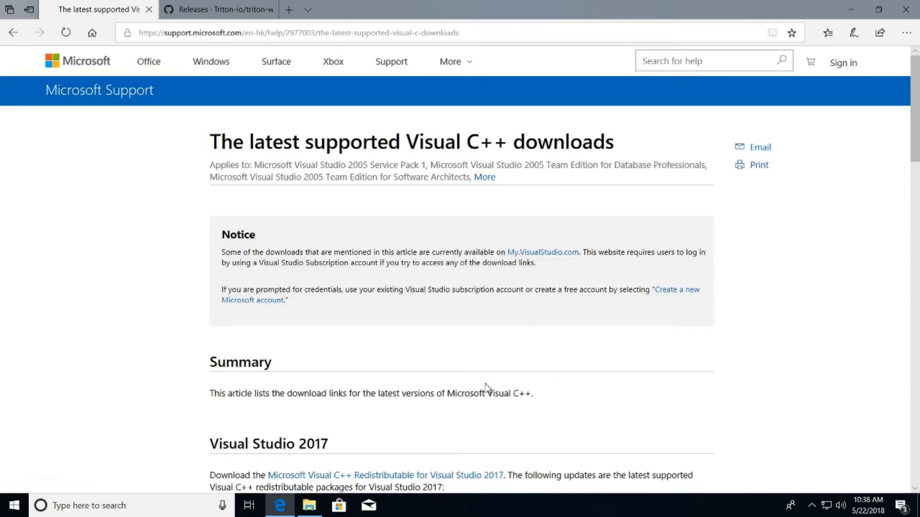
- Download vc_redist.x86.exe and vc_redist.x64.exe for Visual Studio 2017 and show the downloads list
scroll("down", 3)
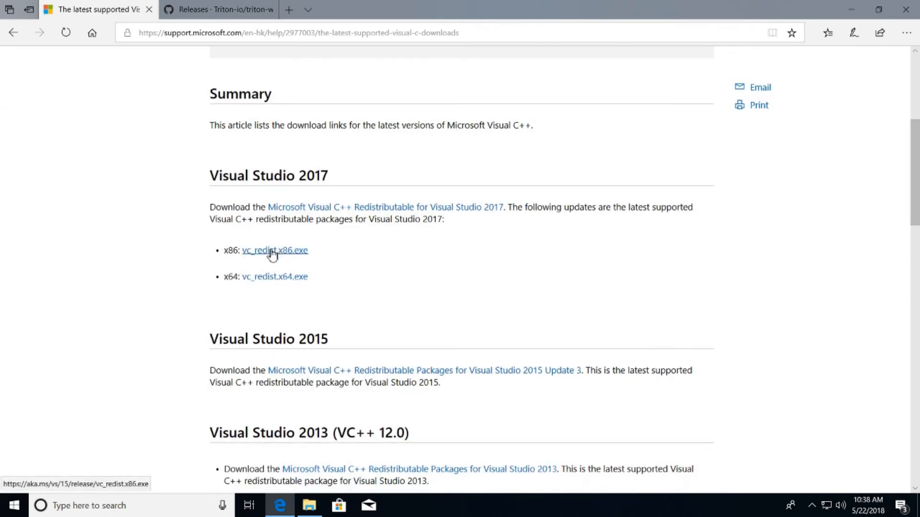
left_click(274, 250)
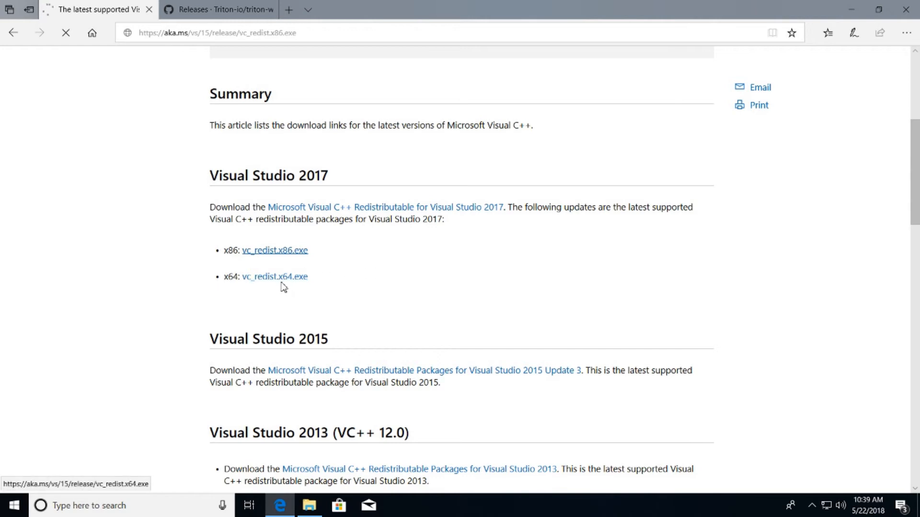
left_click(274, 250)
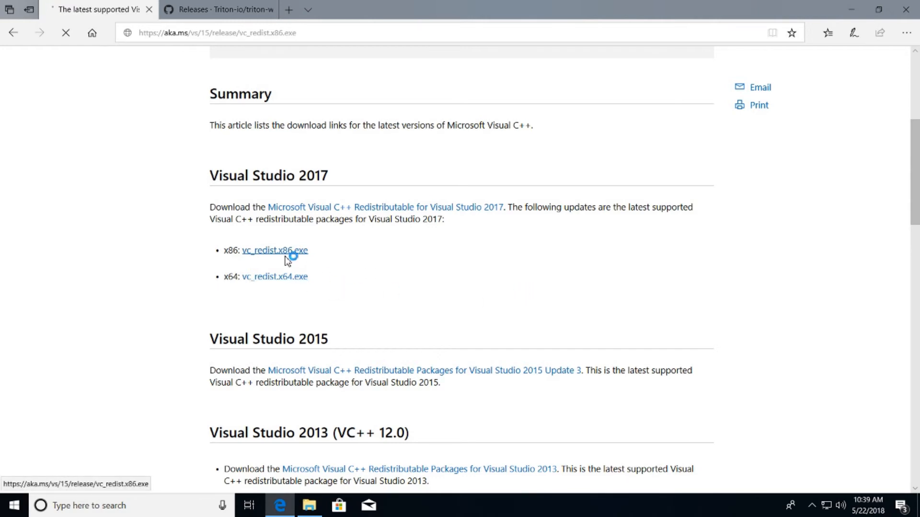
left_click(275, 250)
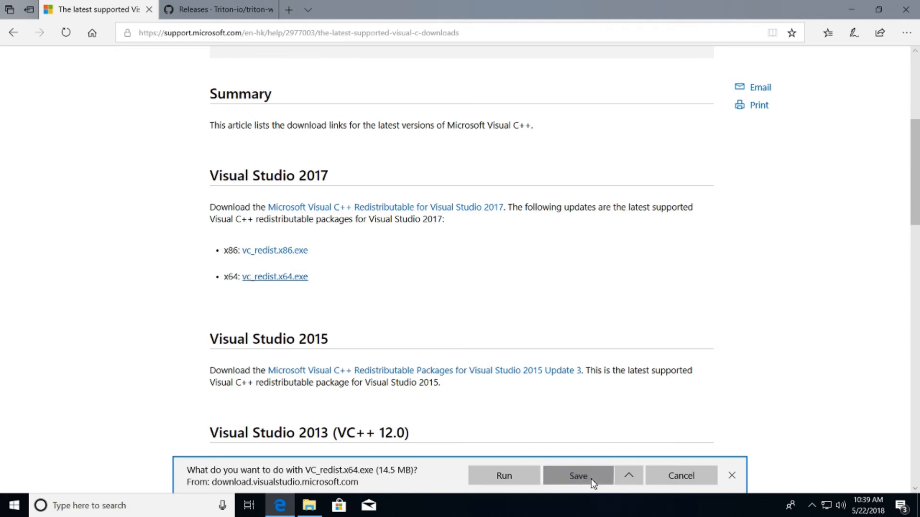
left_click(577, 476)
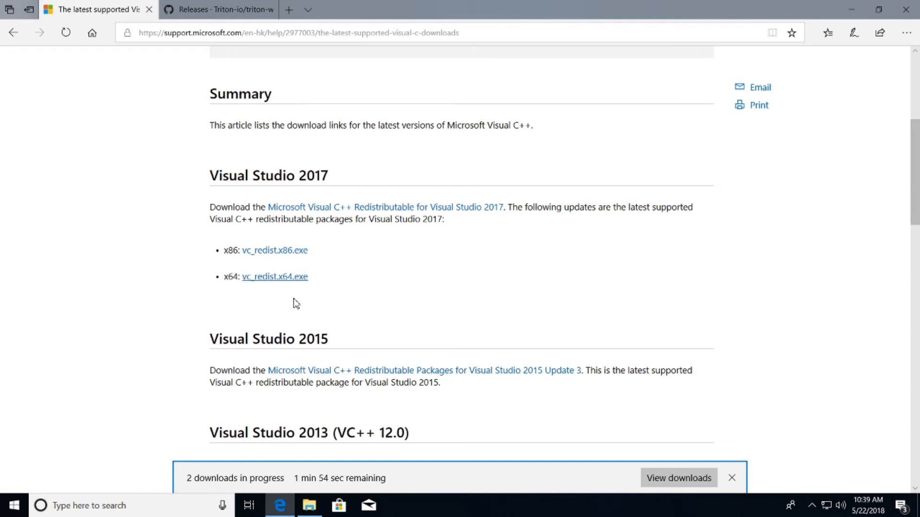
mouse_move(686, 498)
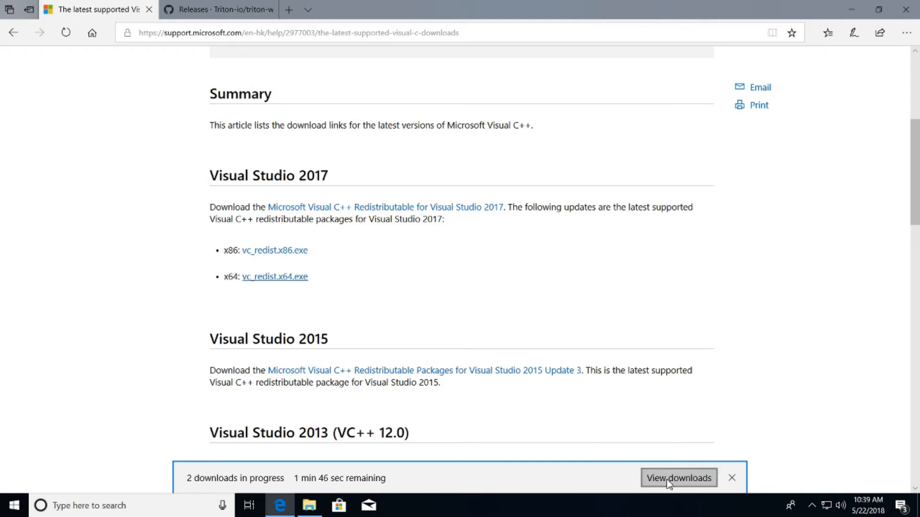
left_click(678, 478)
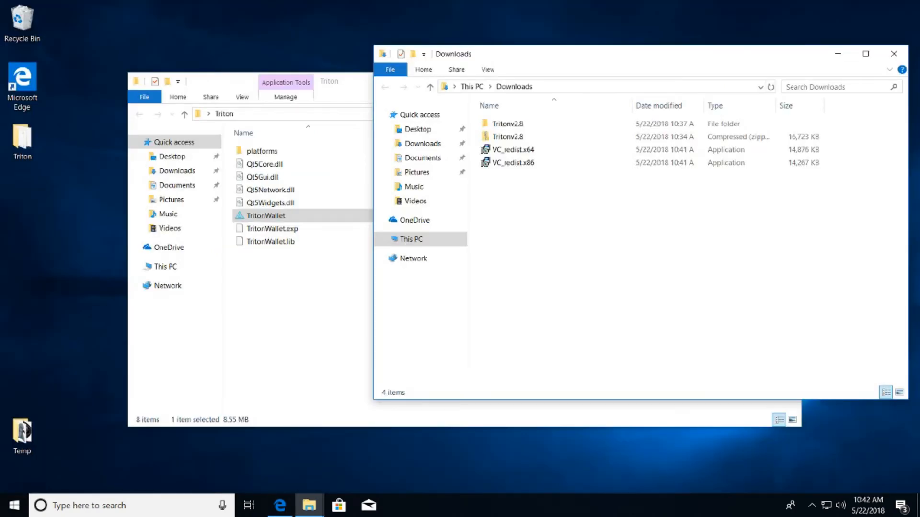
mouse_move(575, 229)
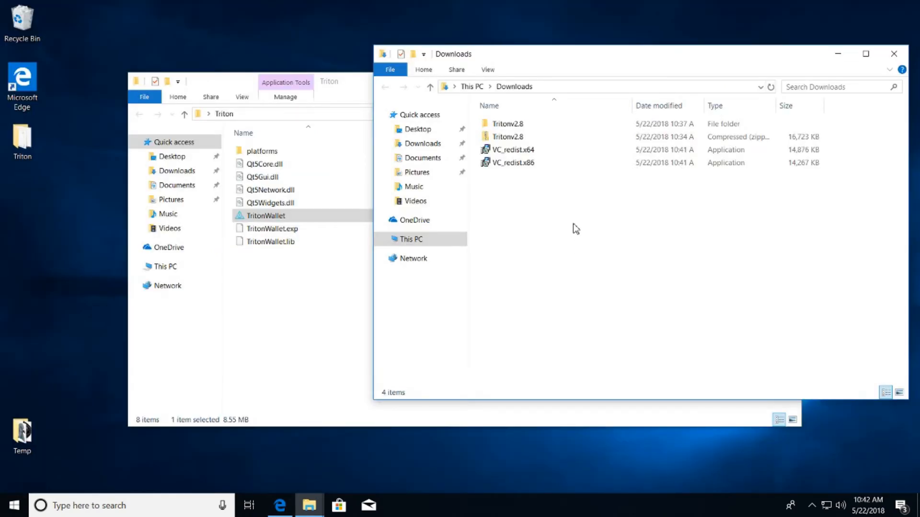
- Launch VC_redist.x86 from Downloads, accept the license, install version 14.14.26405 and close setup
left_click(513, 163)
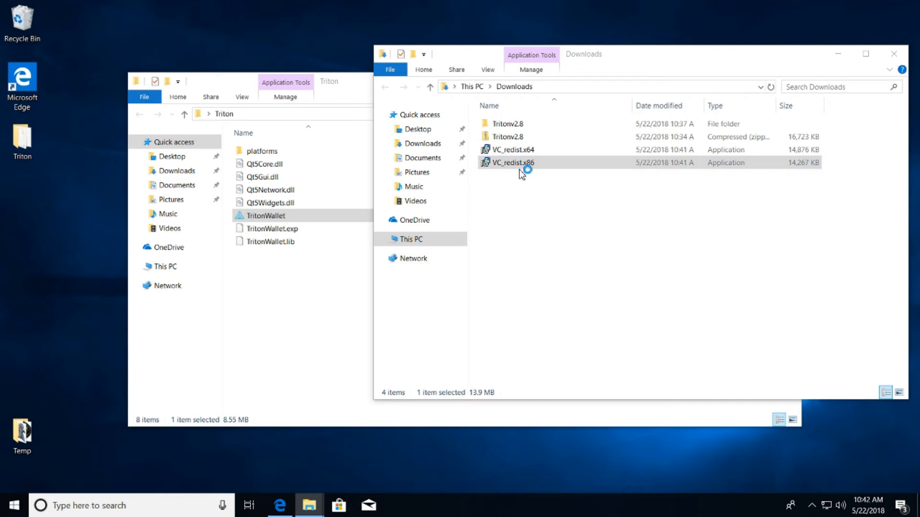
double_click(513, 163)
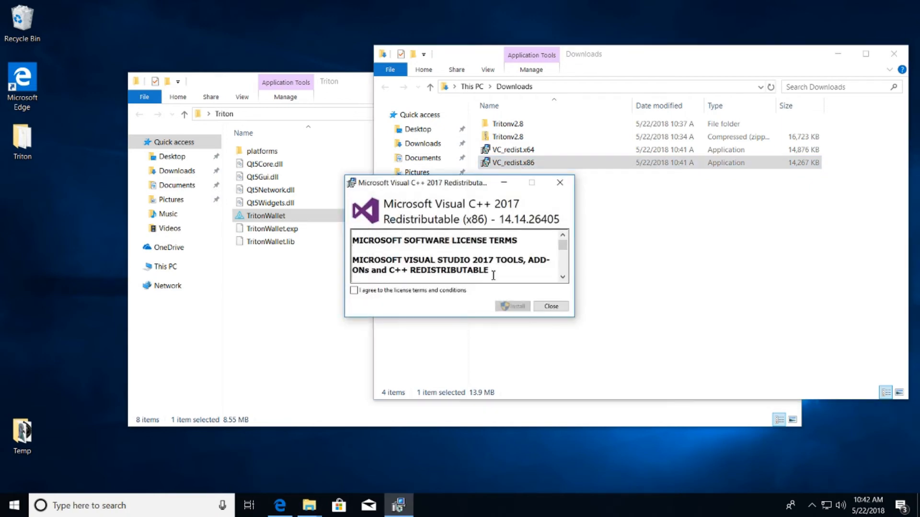
left_click(354, 290)
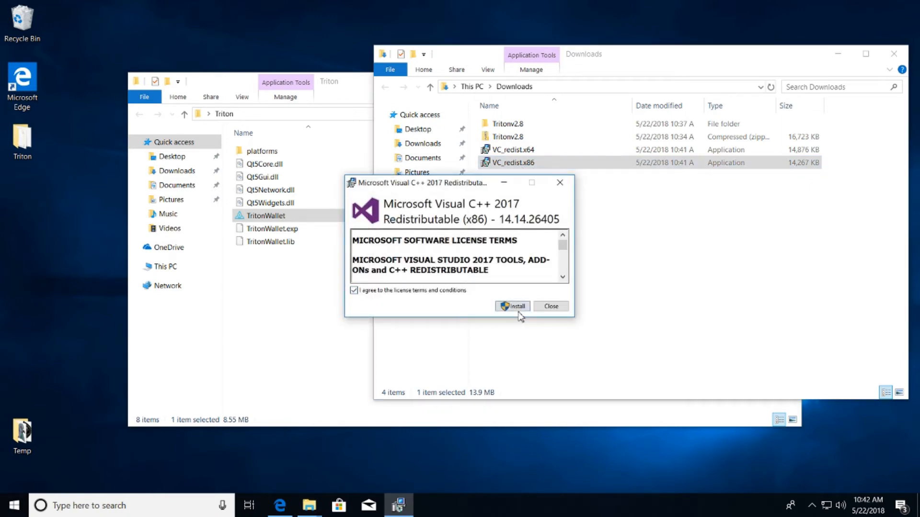
left_click(516, 305)
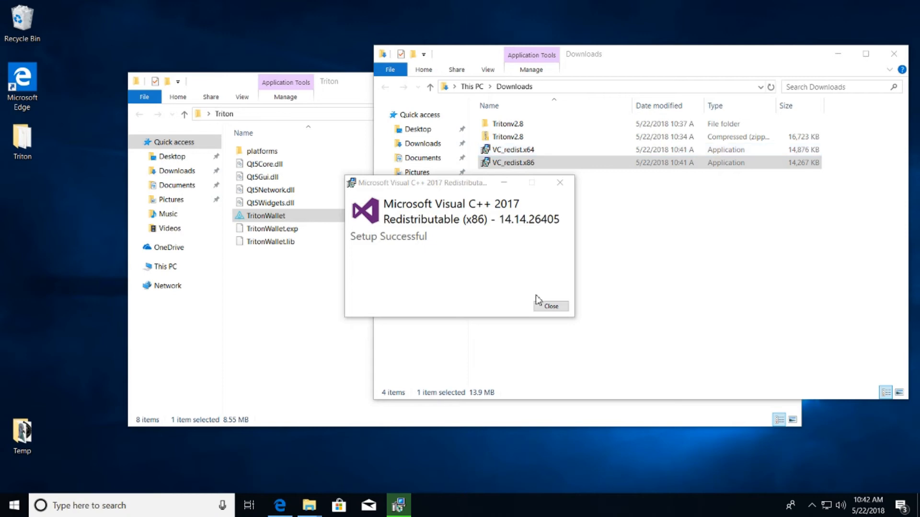
left_click(550, 306)
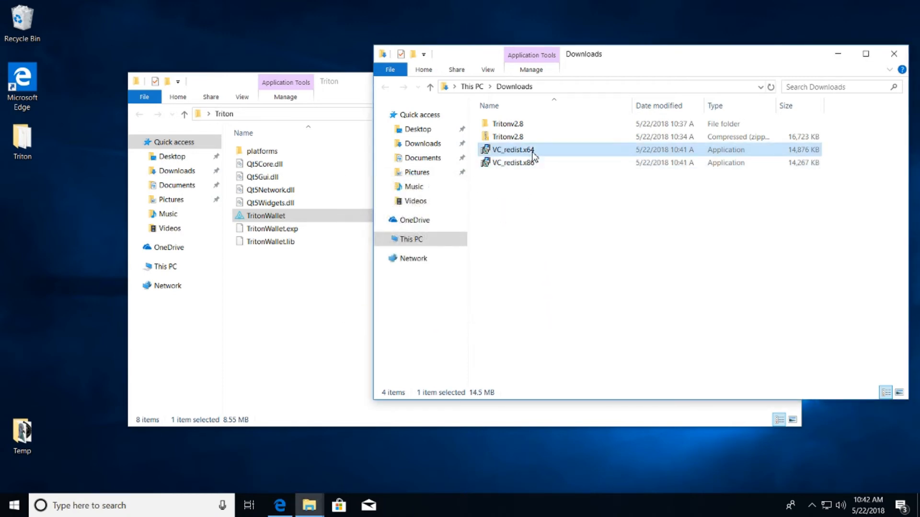
mouse_move(580, 341)
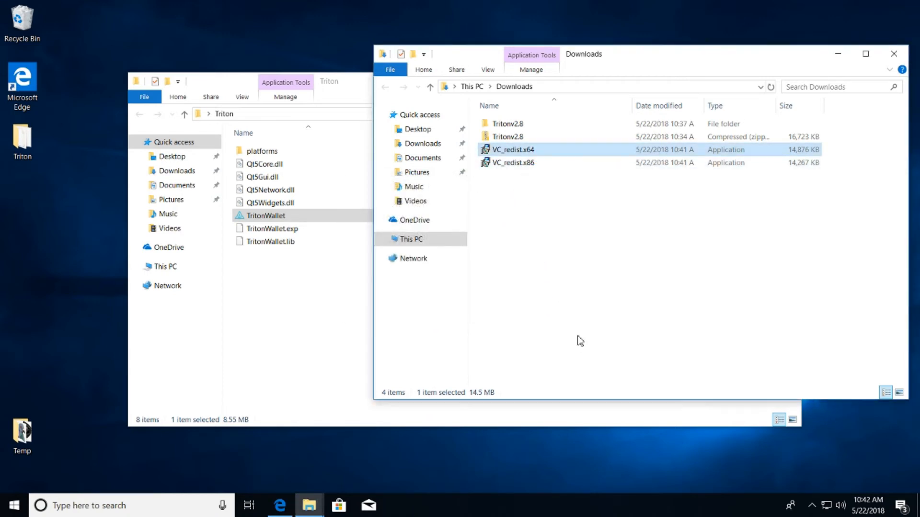
- Accept the x64 redistributable license, start the install and approve the UAC prompt
double_click(510, 149)
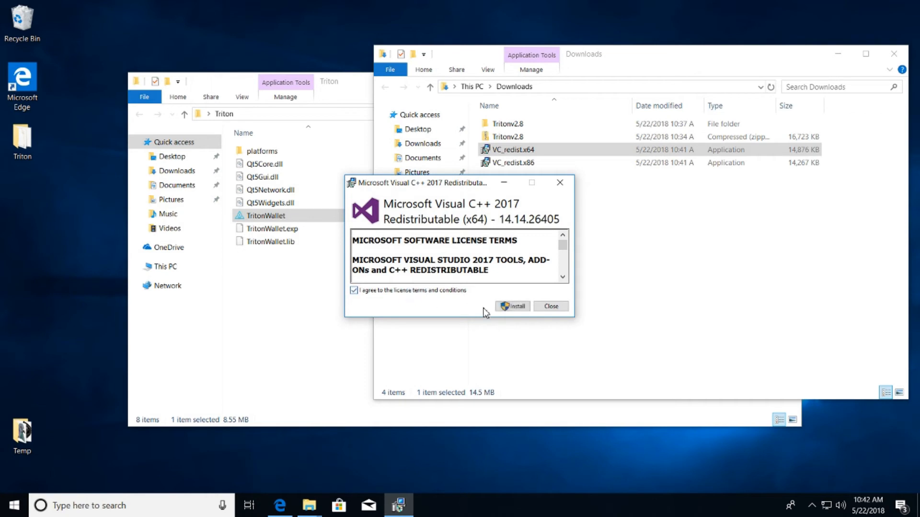
left_click(512, 305)
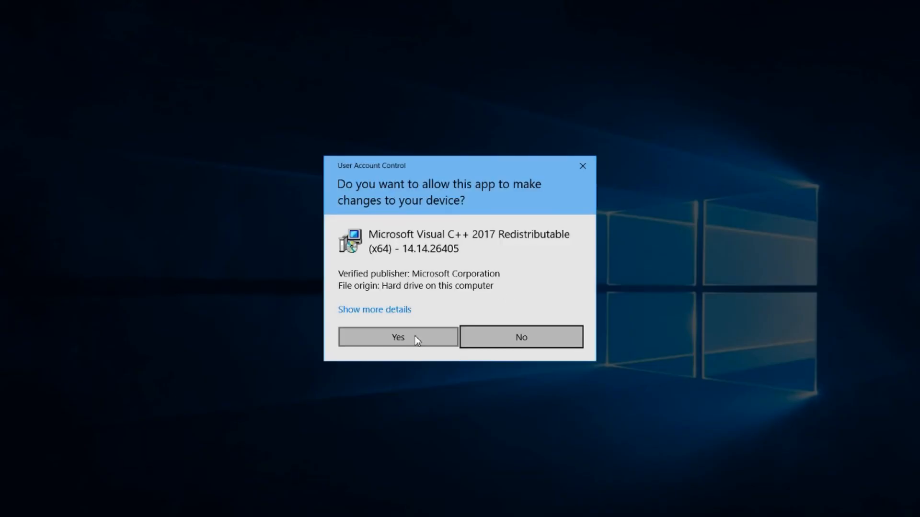
left_click(398, 337)
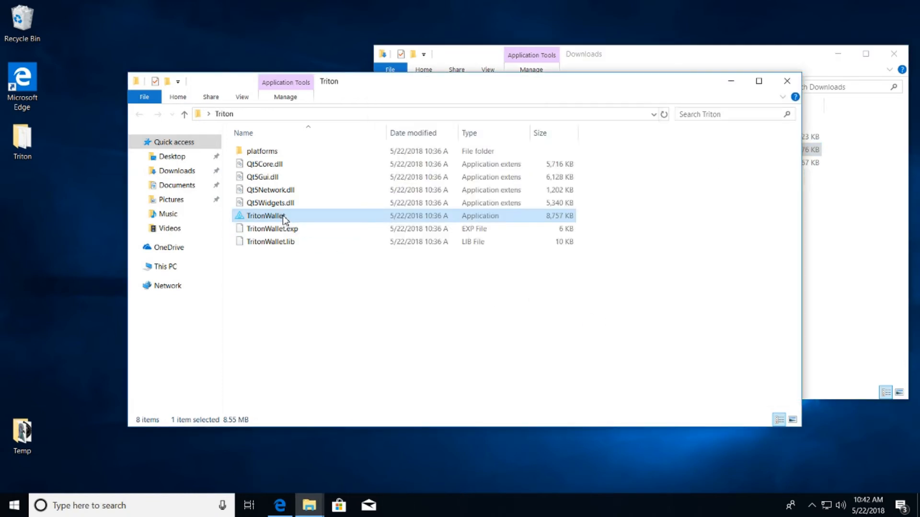
- Launch TritonWallet.exe and move through Contacts to the Mining page with its pool list
double_click(266, 216)
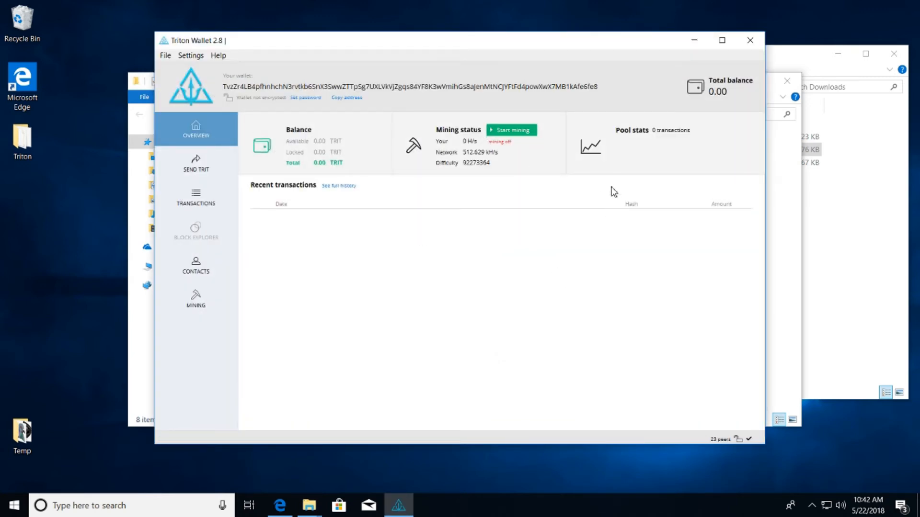
mouse_move(281, 176)
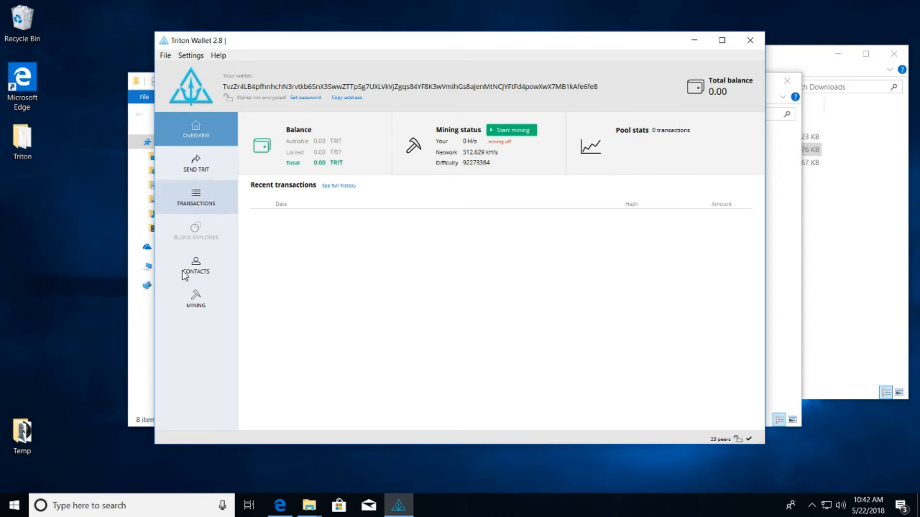
mouse_move(183, 189)
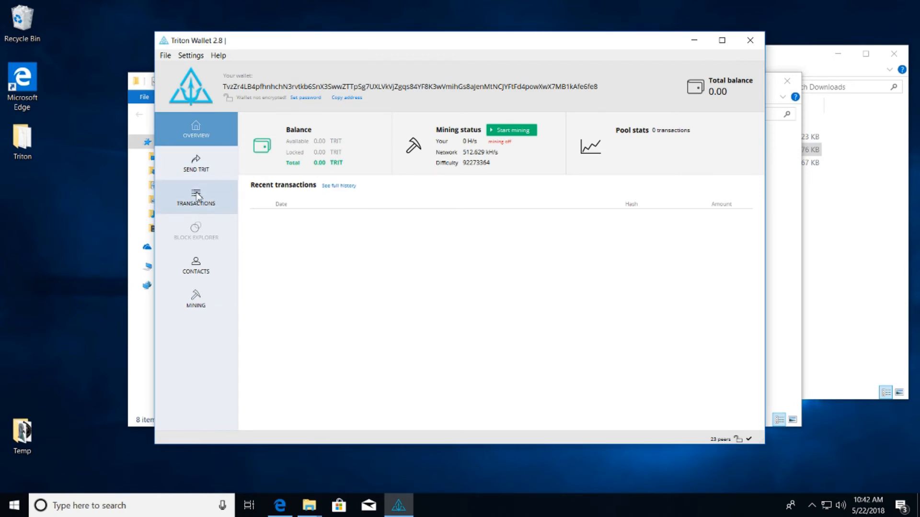
left_click(196, 266)
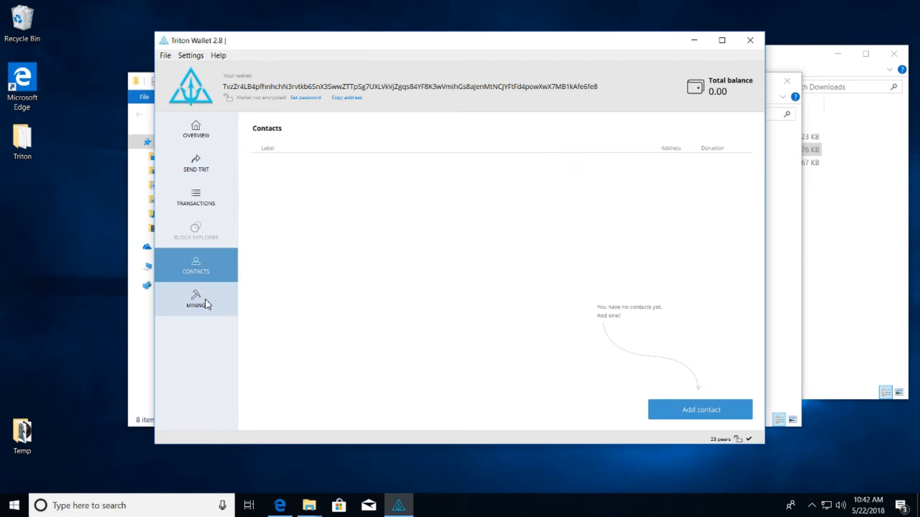
left_click(196, 299)
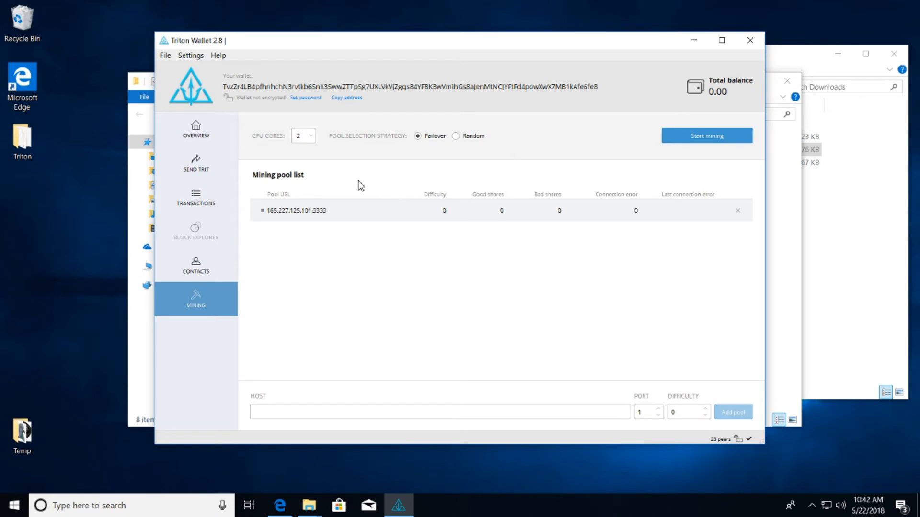
mouse_move(574, 154)
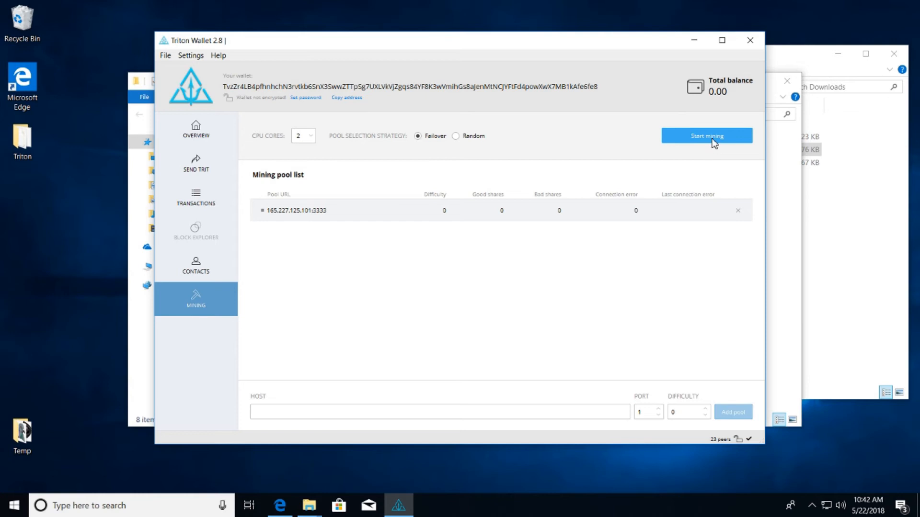
- Start mining on the listed pool until a hashrate shows, then stop it
left_click(706, 135)
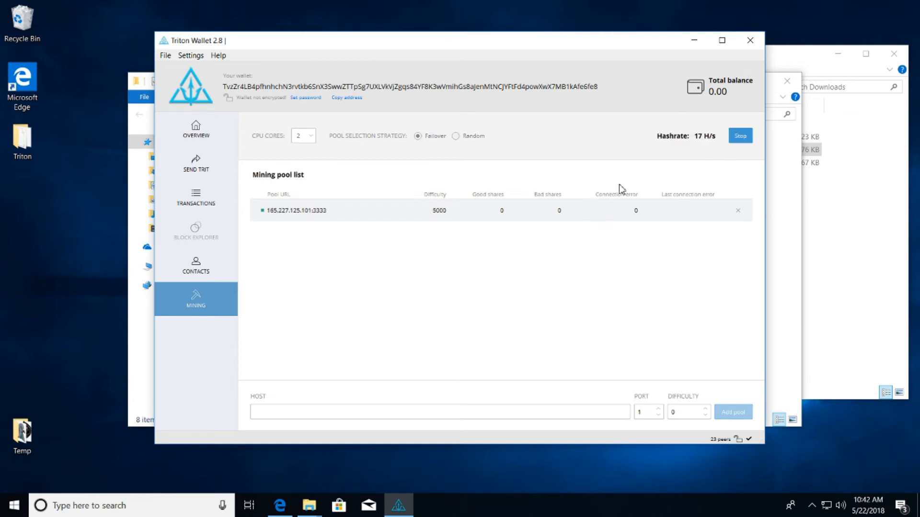
mouse_move(471, 95)
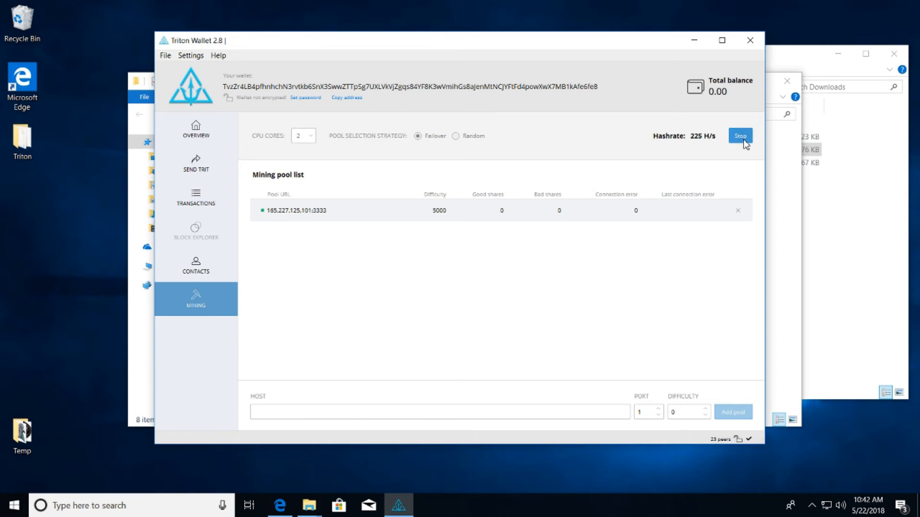
left_click(195, 265)
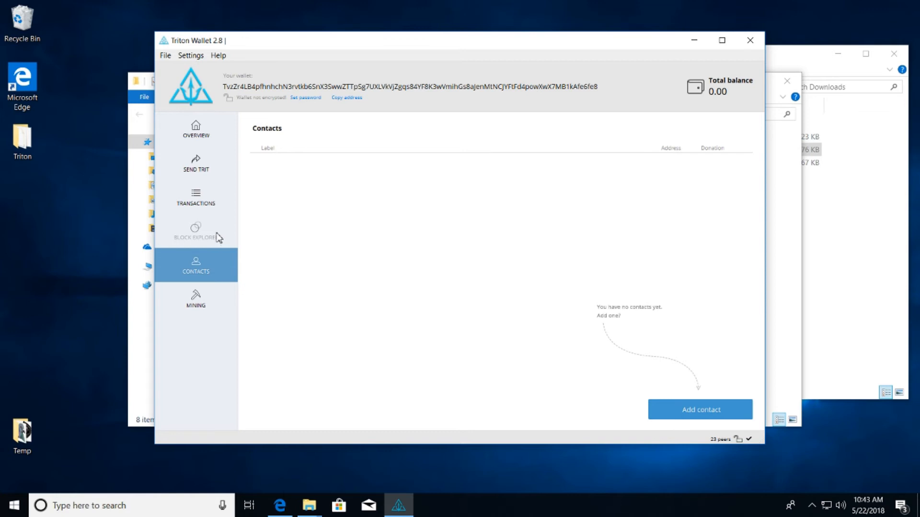
- Return via Send TRIT to the Overview and browse the File and Settings menus for encryption
left_click(196, 163)
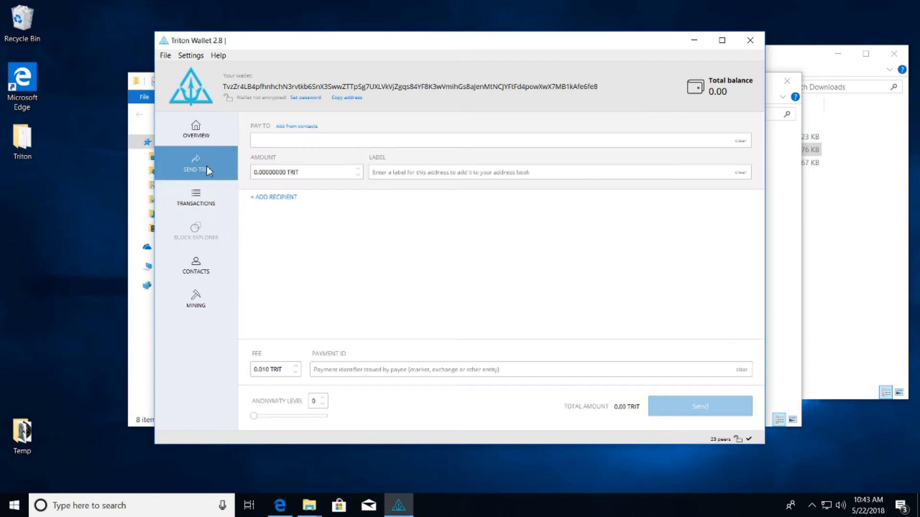
left_click(195, 129)
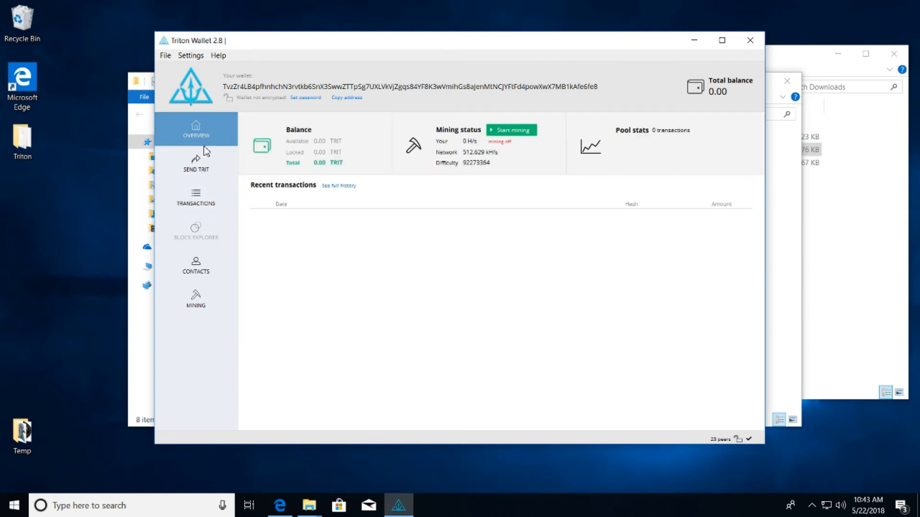
mouse_move(182, 127)
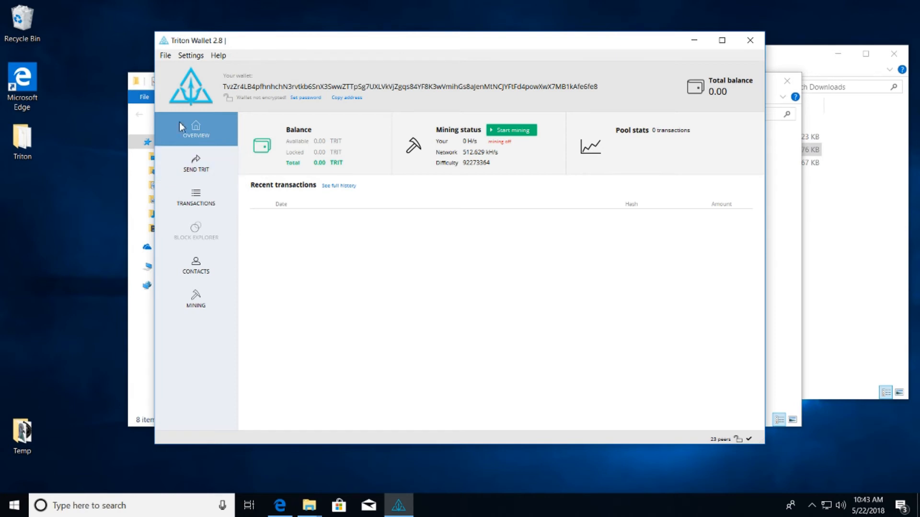
mouse_move(245, 136)
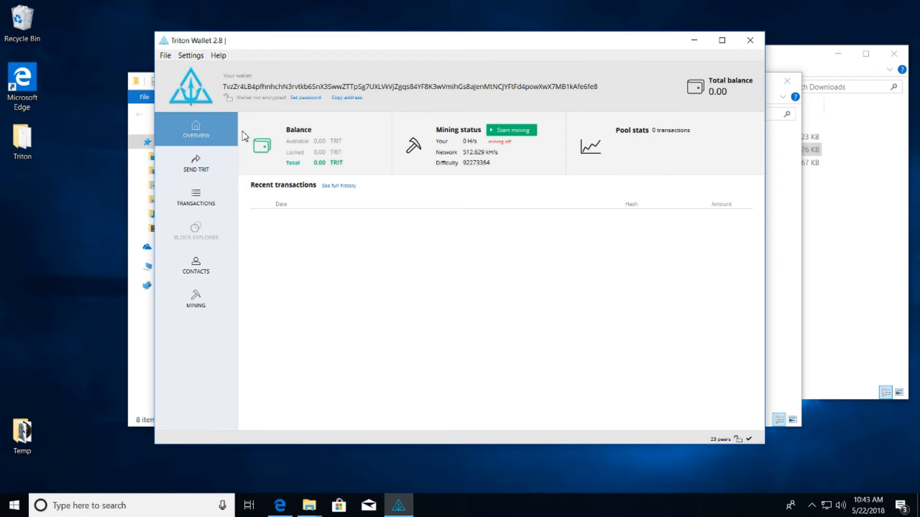
mouse_move(194, 63)
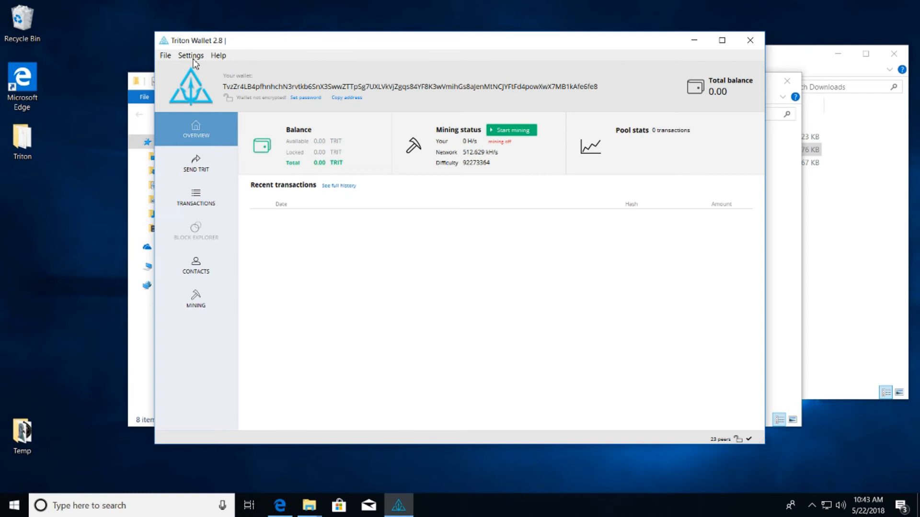
left_click(190, 56)
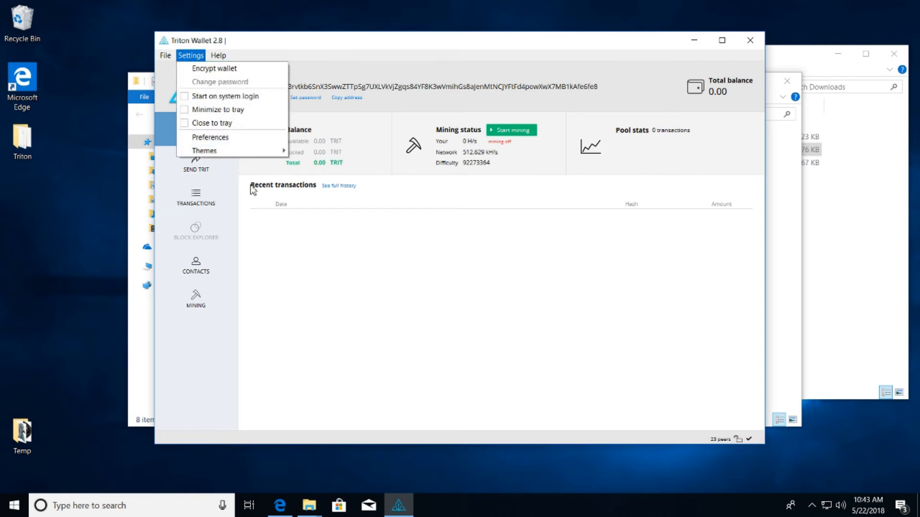
left_click(165, 56)
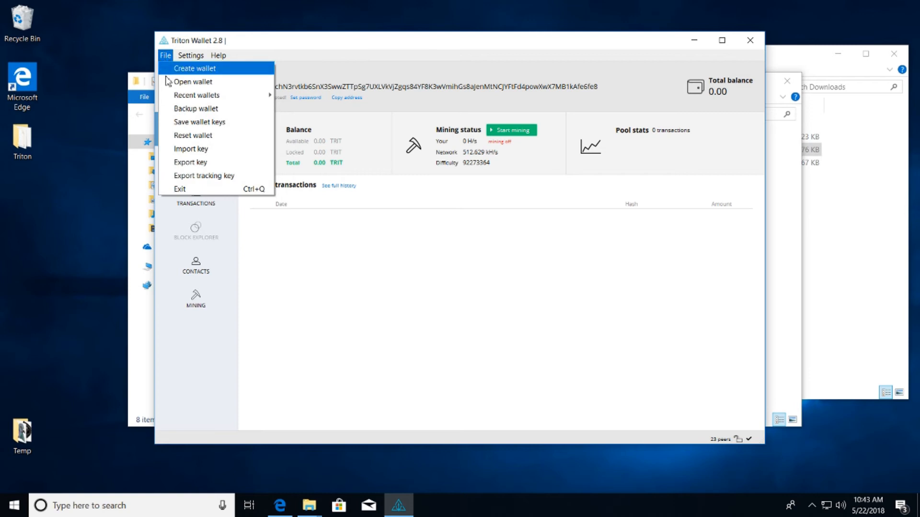
mouse_move(190, 162)
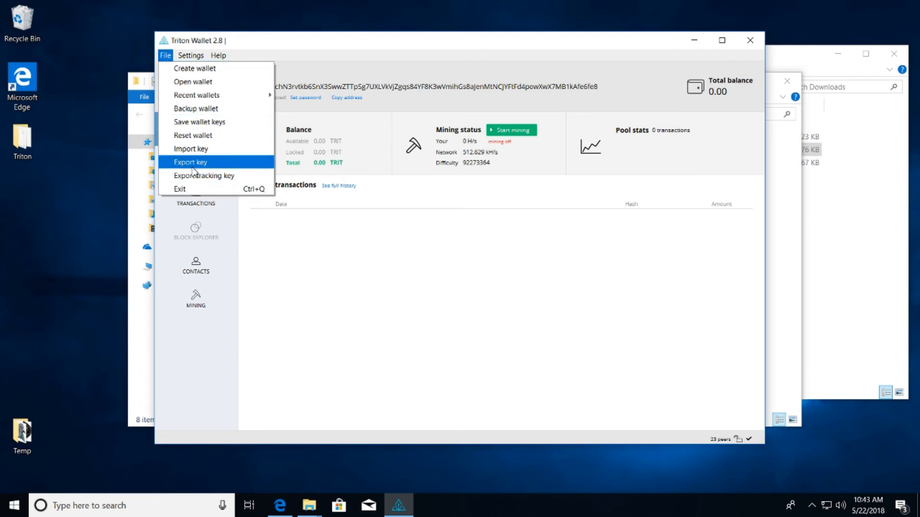
left_click(190, 56)
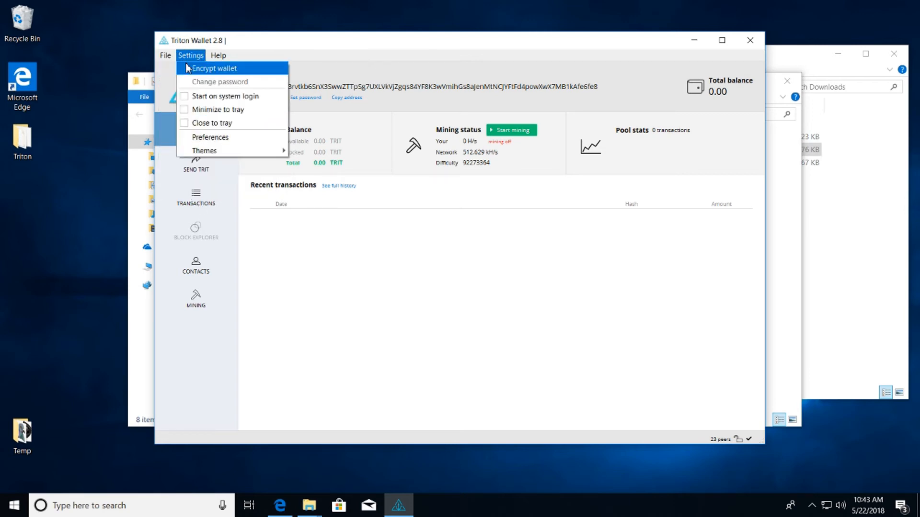
- Encrypt the wallet via Settings > Encrypt wallet with a new password and confirm it
left_click(213, 68)
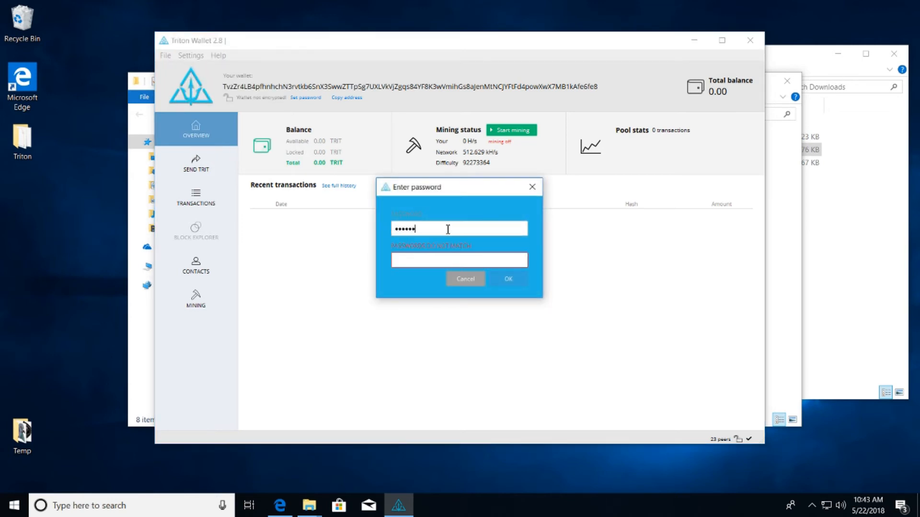
type("••••")
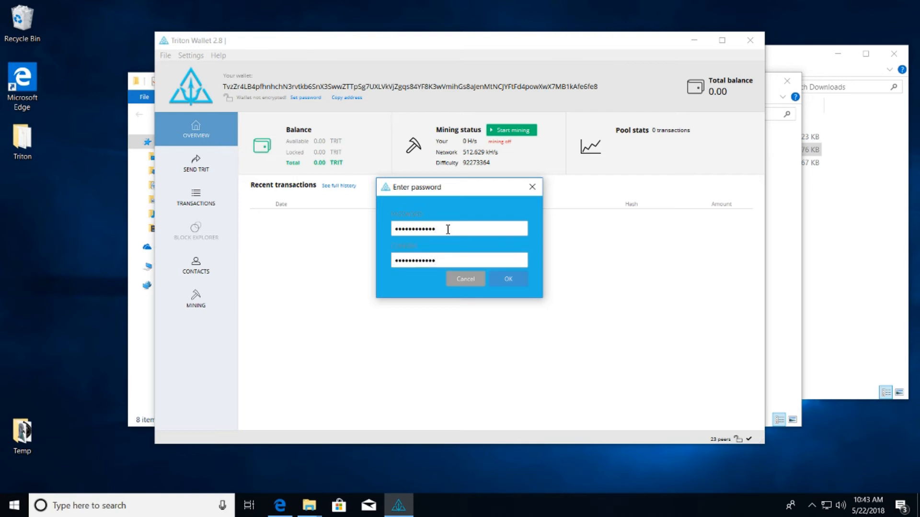
left_click(508, 279)
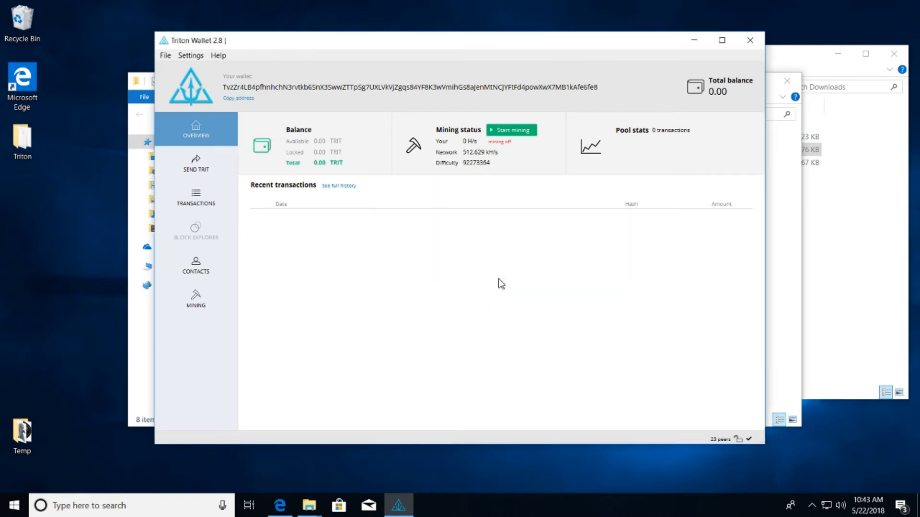
mouse_move(847, 248)
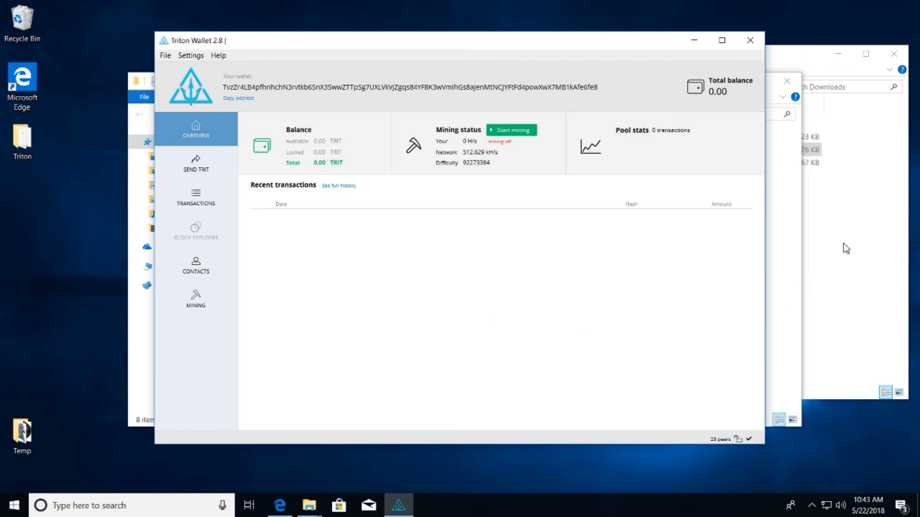
mouse_move(209, 61)
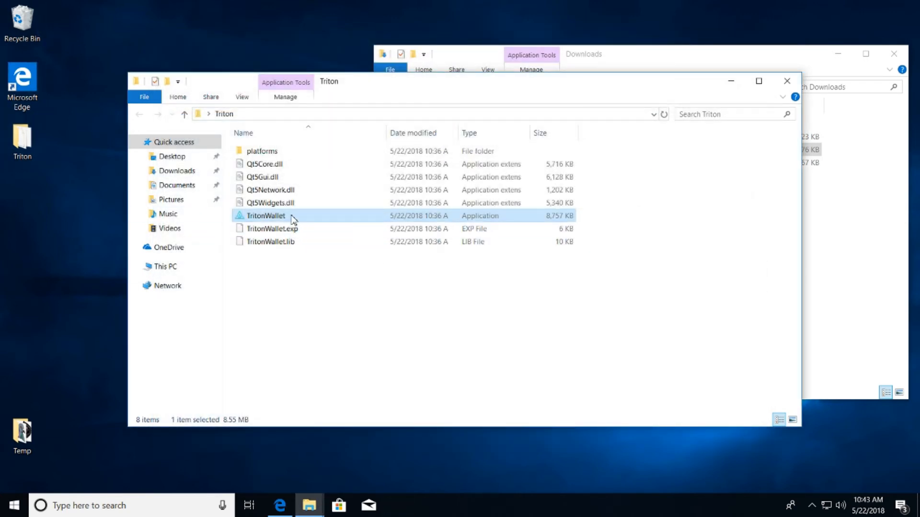
- Relaunch TritonWallet, hit the 'already running' error, and bring up the taskbar menu for Task Manager
double_click(265, 216)
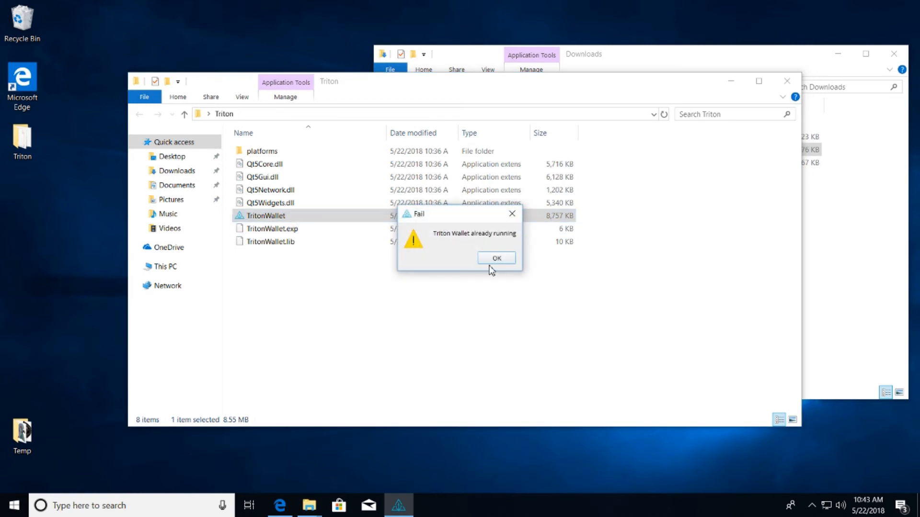
left_click(495, 257)
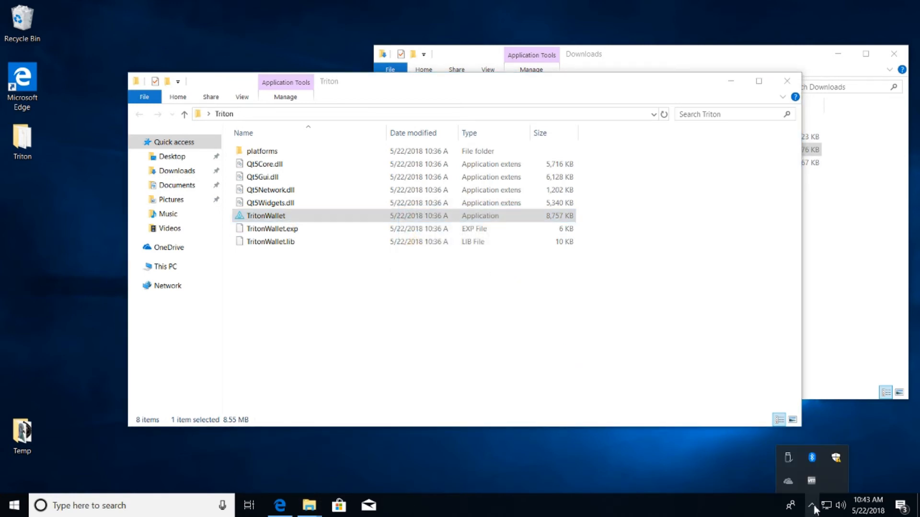
left_click(266, 215)
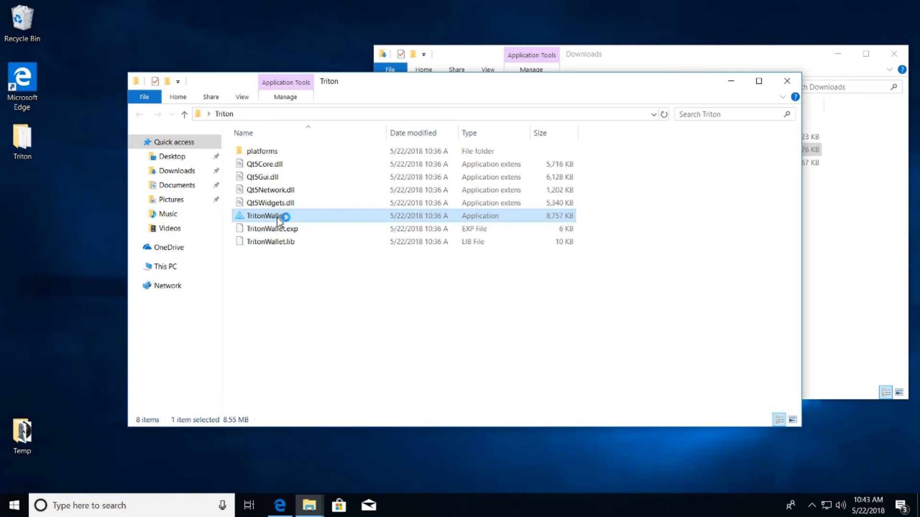
mouse_move(481, 415)
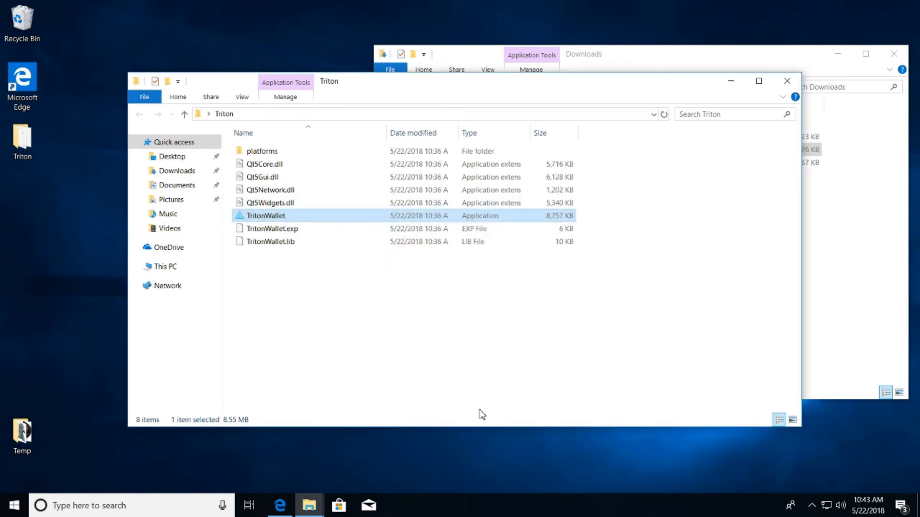
mouse_move(484, 499)
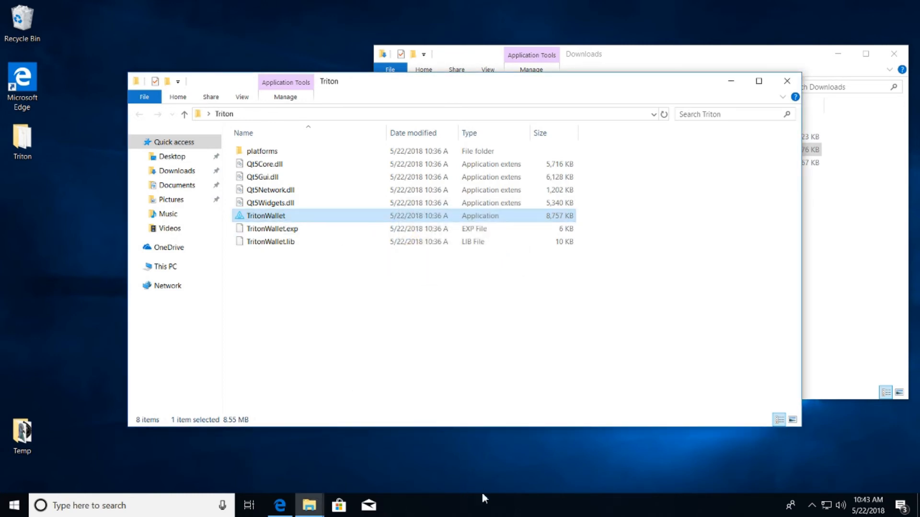
right_click(483, 505)
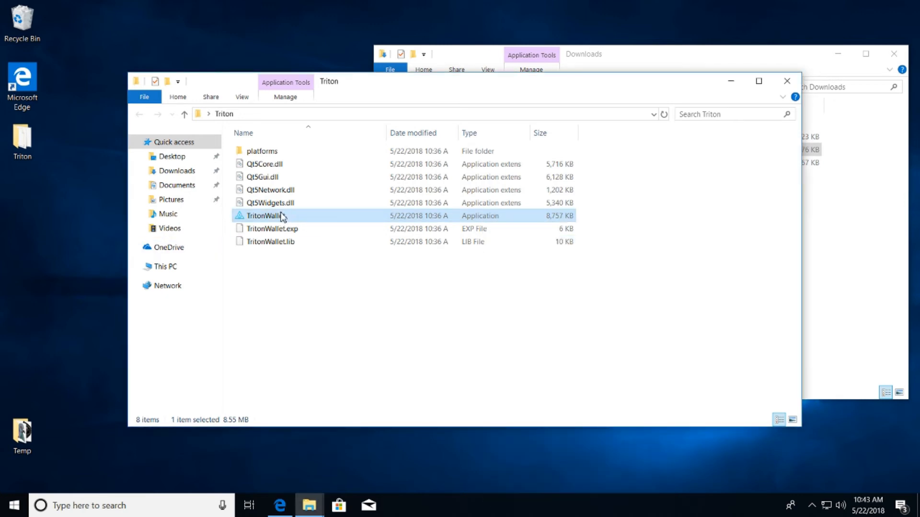
mouse_move(442, 513)
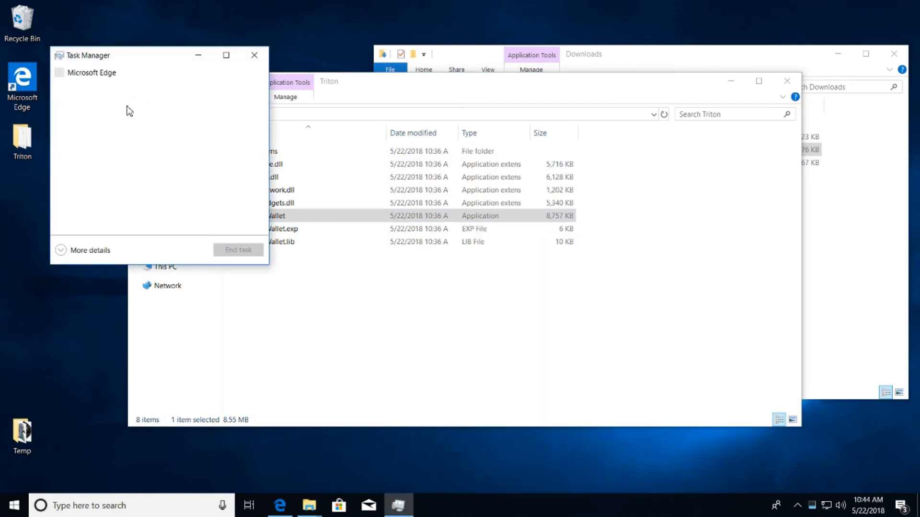
- End the TritonWallet background process from More details, then relaunch TritonWallet.exe
left_click(90, 250)
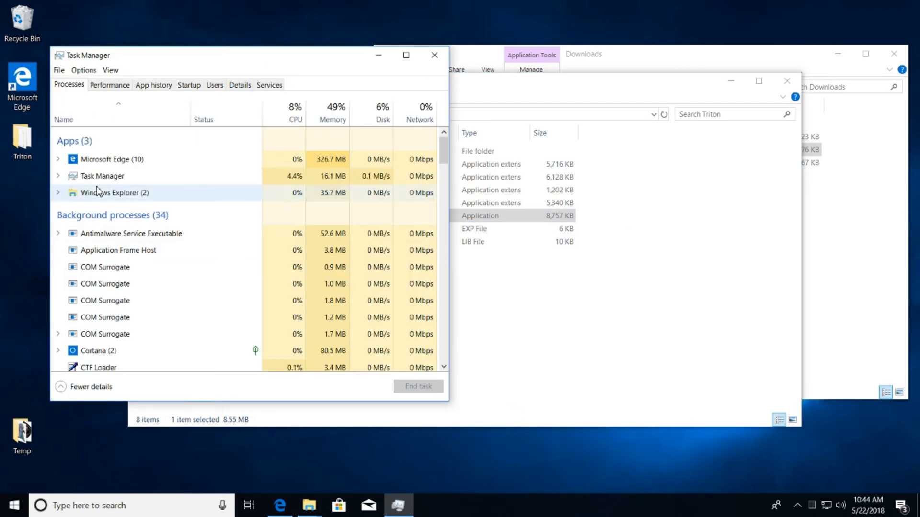
scroll("down", 3)
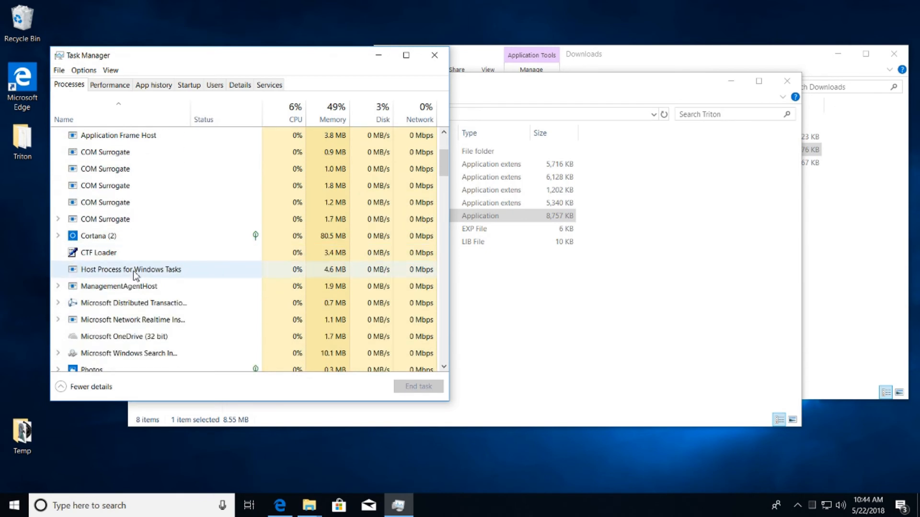
scroll("down", 3)
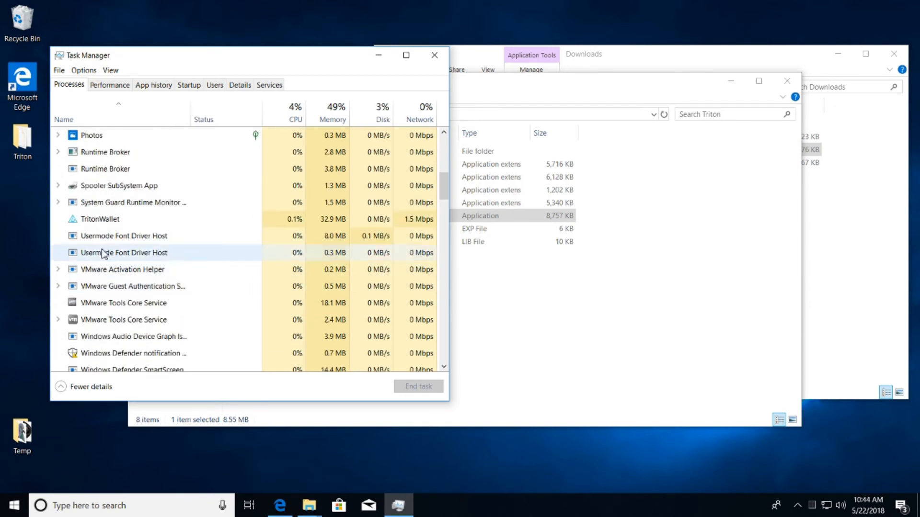
right_click(99, 219)
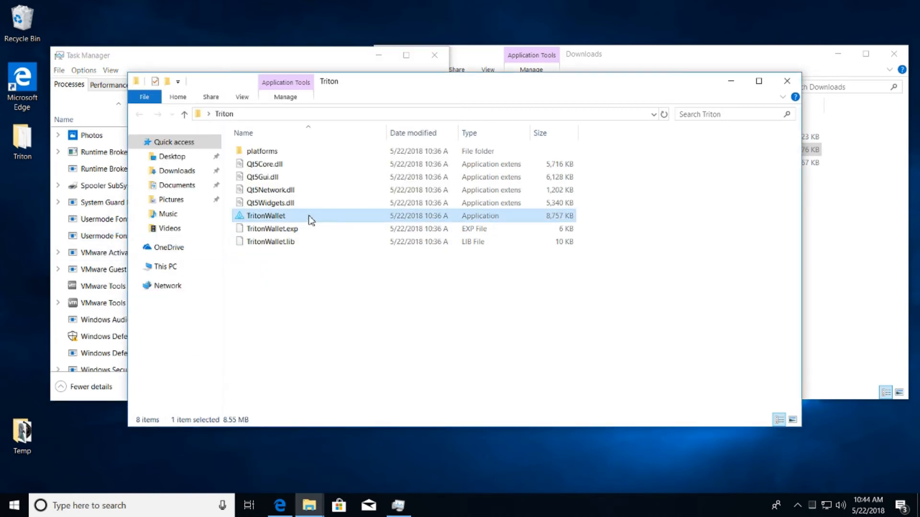
double_click(266, 216)
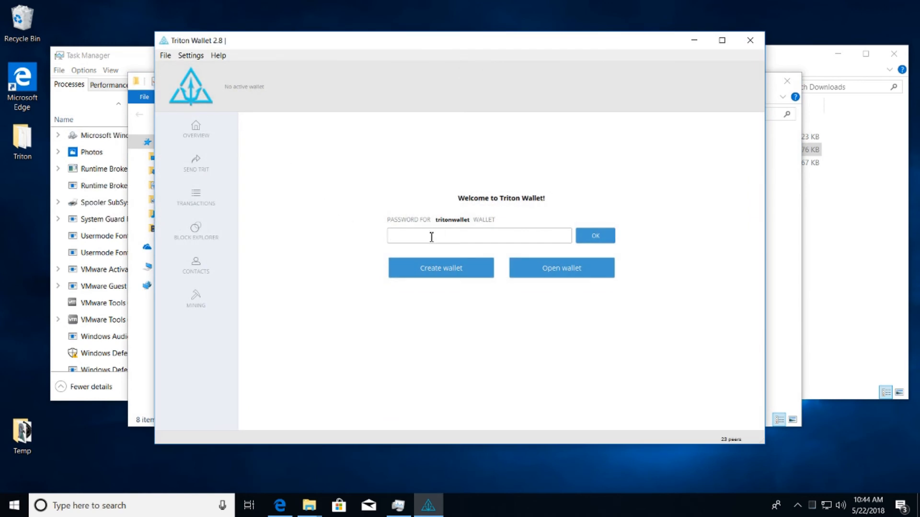
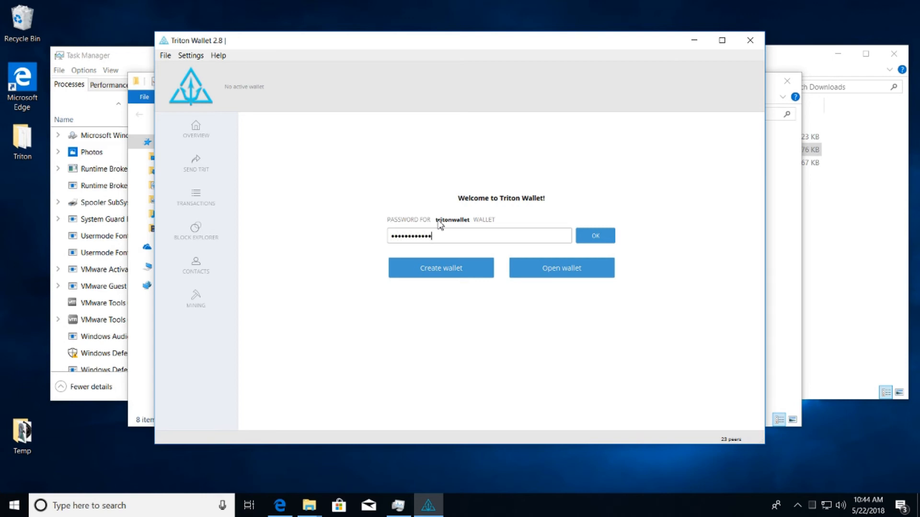
- Enter the password for tritonwallet to open its overview with 0.00 TRIT, then close Task Manager
left_click(560, 267)
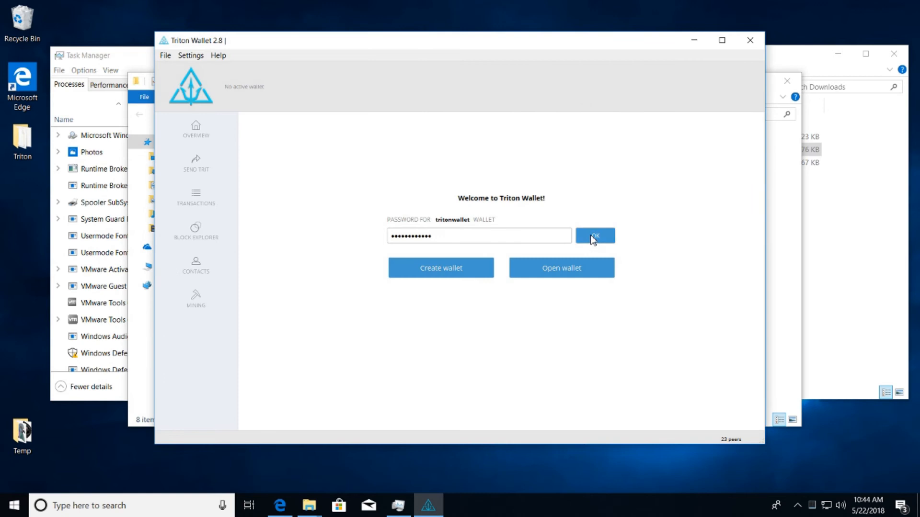
left_click(594, 235)
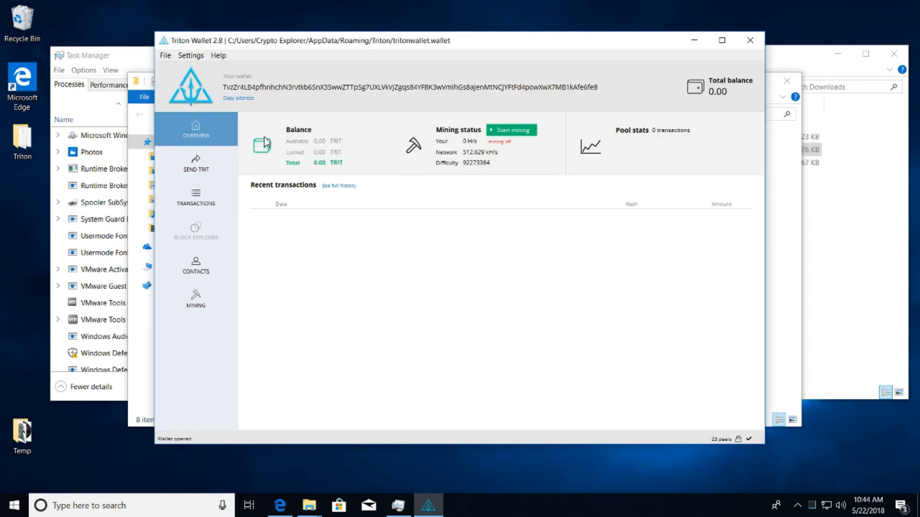
mouse_move(349, 228)
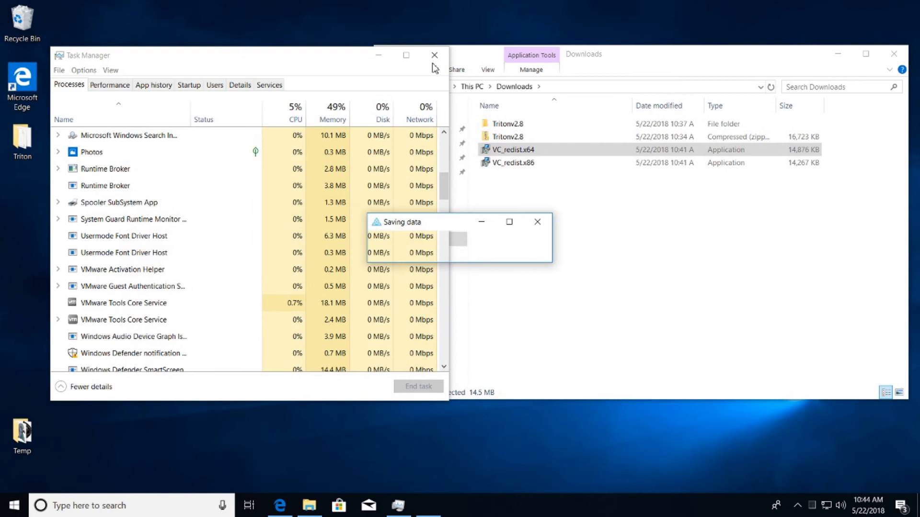
left_click(435, 55)
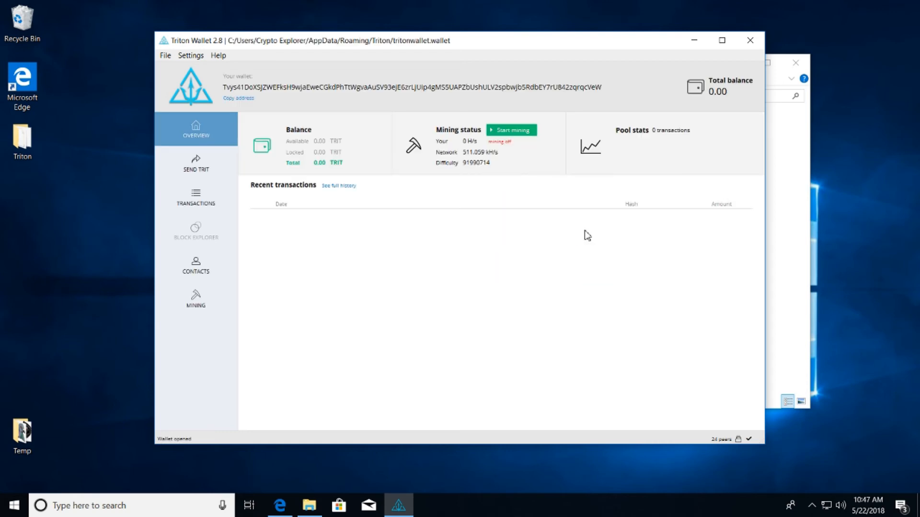
mouse_move(626, 167)
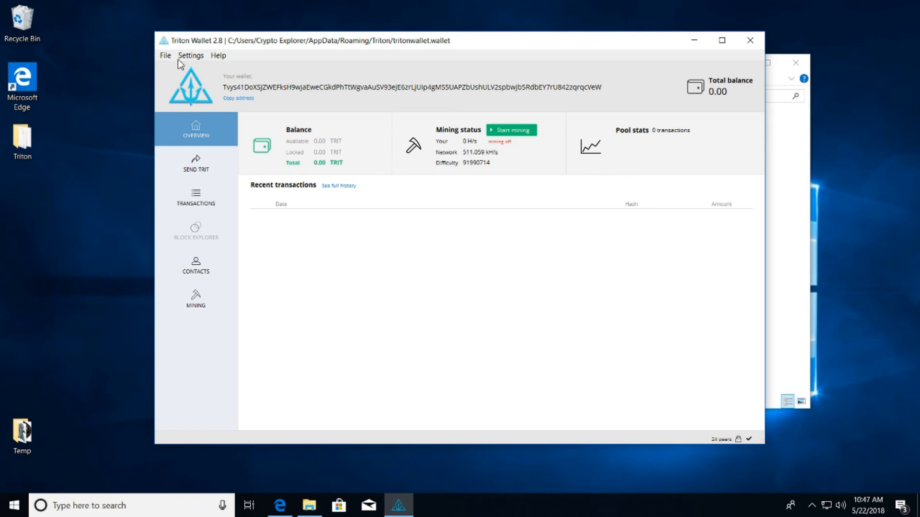
- Back up the wallet via File > Backup wallet as Test Backup.wallet on the Desktop
left_click(165, 56)
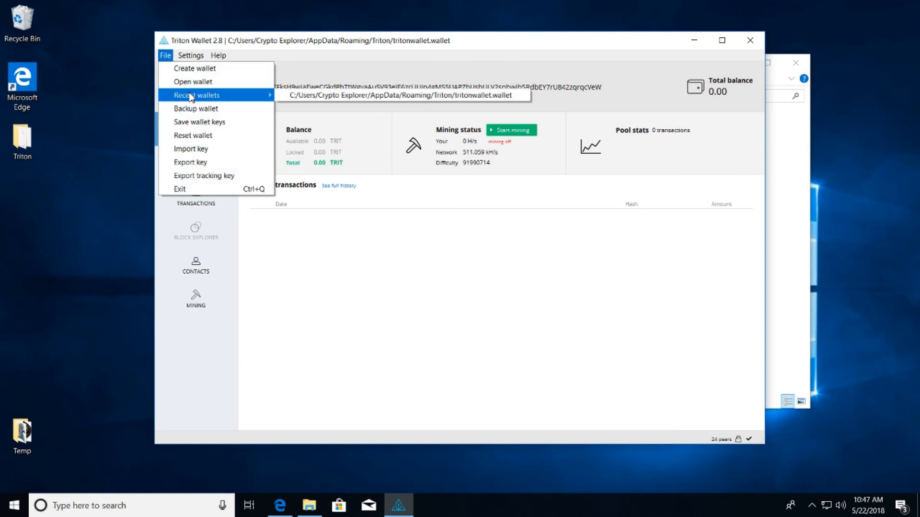
mouse_move(196, 109)
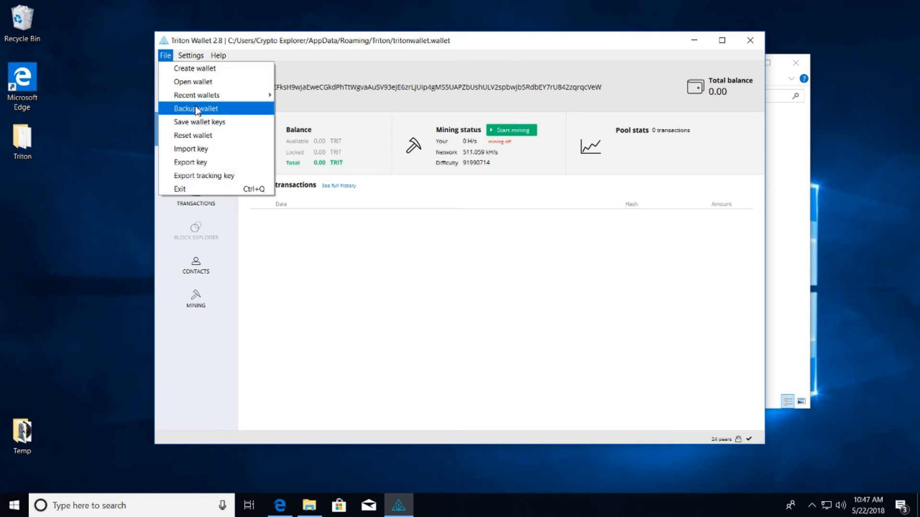
left_click(195, 109)
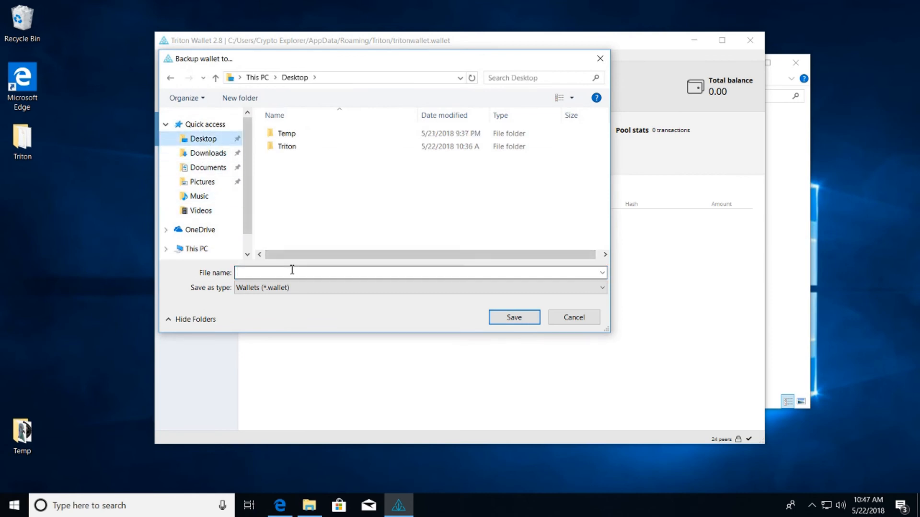
type("Test Ba")
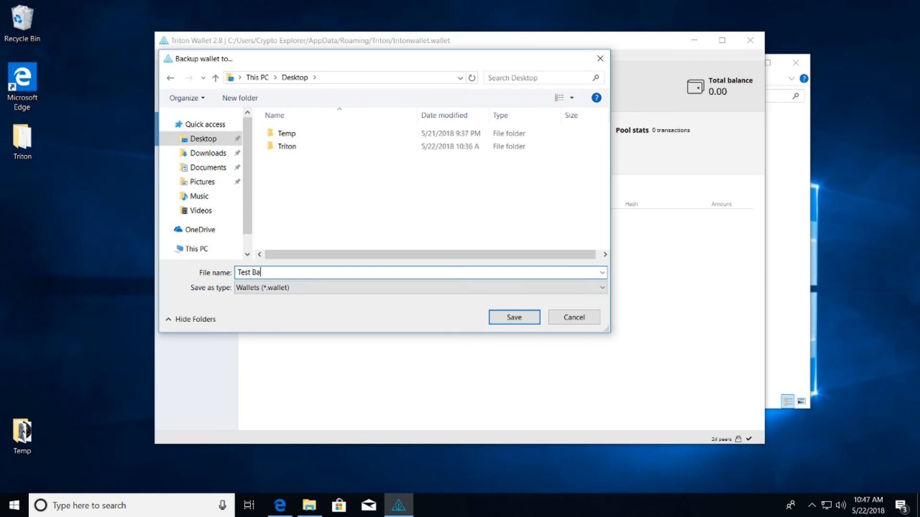
type("d")
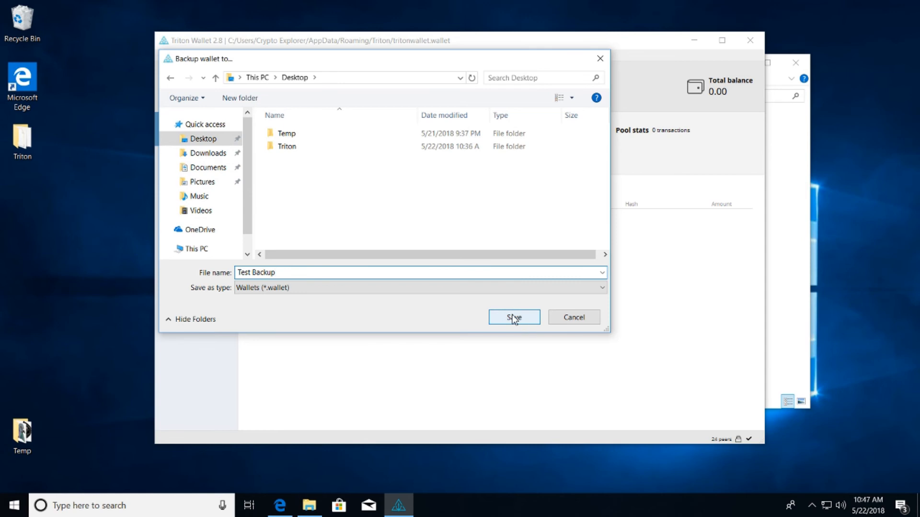
left_click(513, 317)
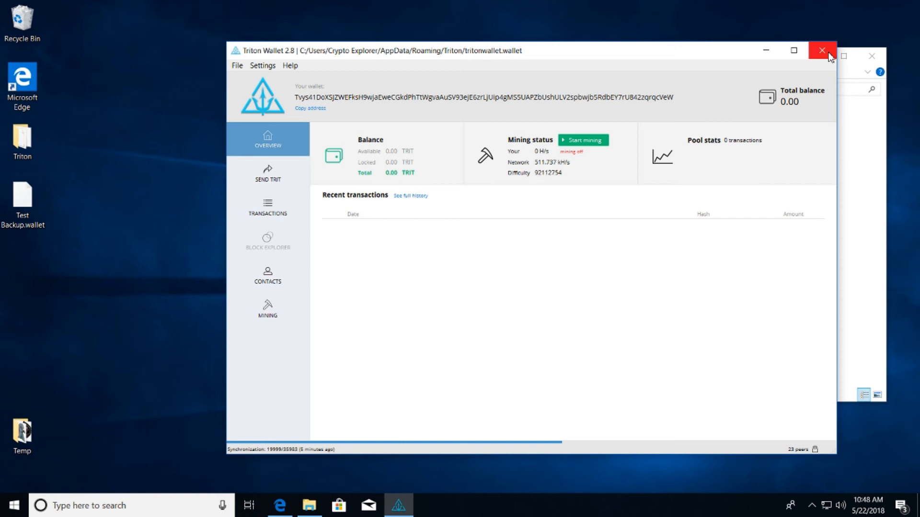
- Close the Triton Wallet window, leaving the Triton folder in File Explorer
left_click(823, 50)
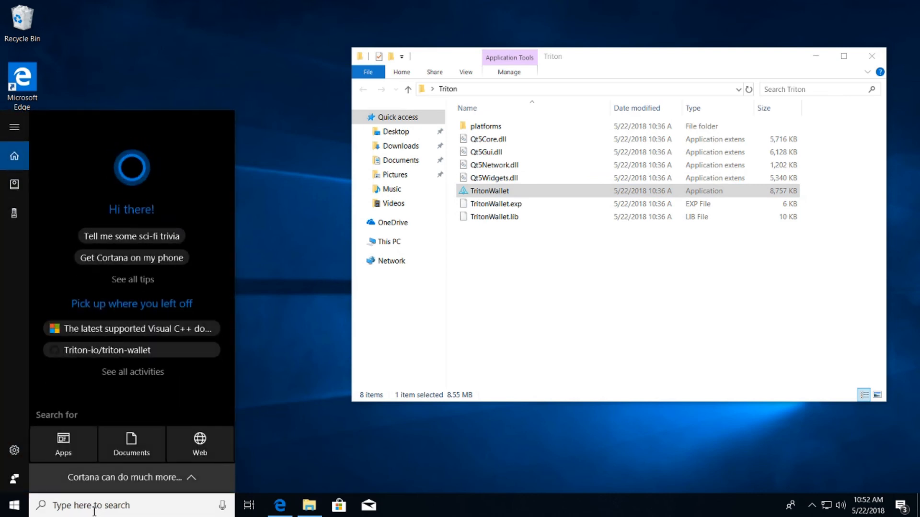
- Search for the %appdata% folder, then launch TritonWallet from the program folder to create a fresh wallet
type("%")
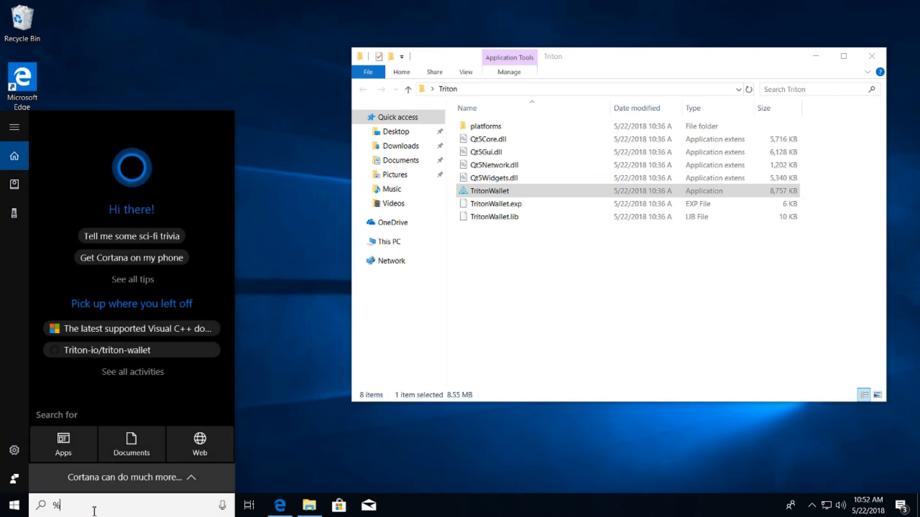
type("appdatda")
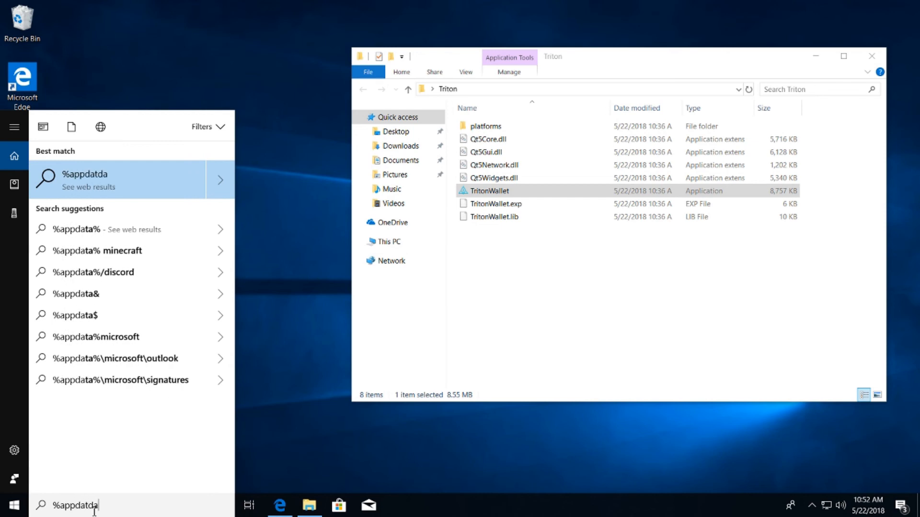
key("Backspace")
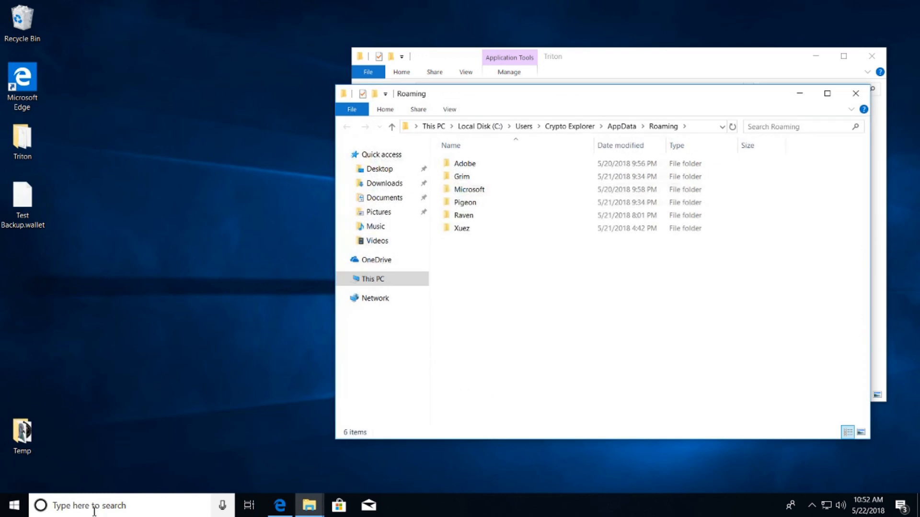
left_click(461, 177)
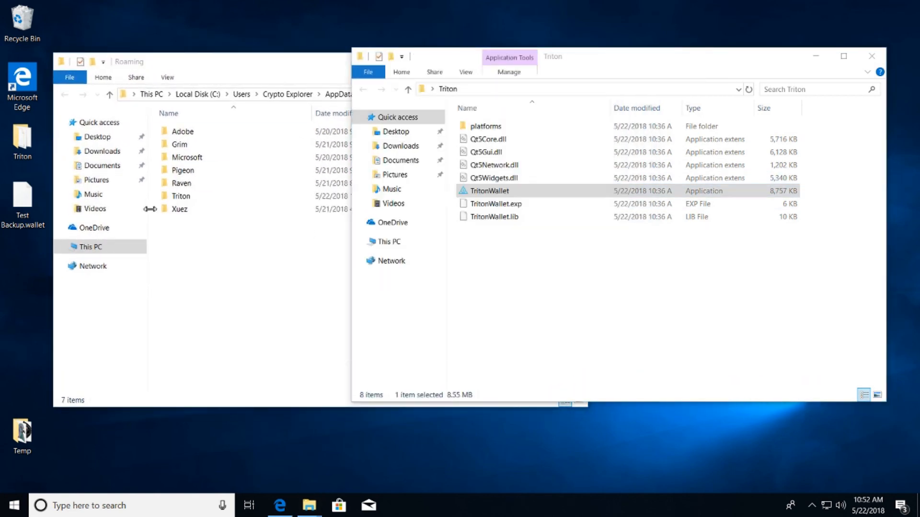
double_click(488, 190)
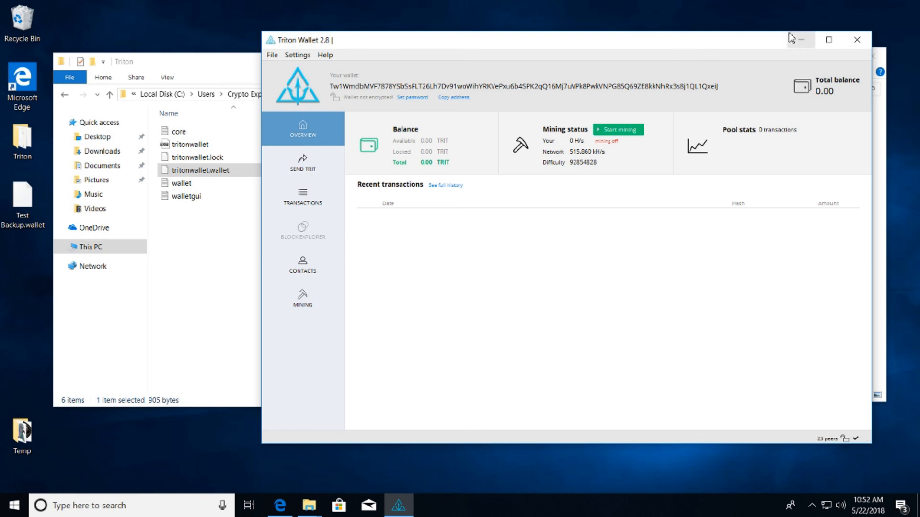
mouse_move(265, 66)
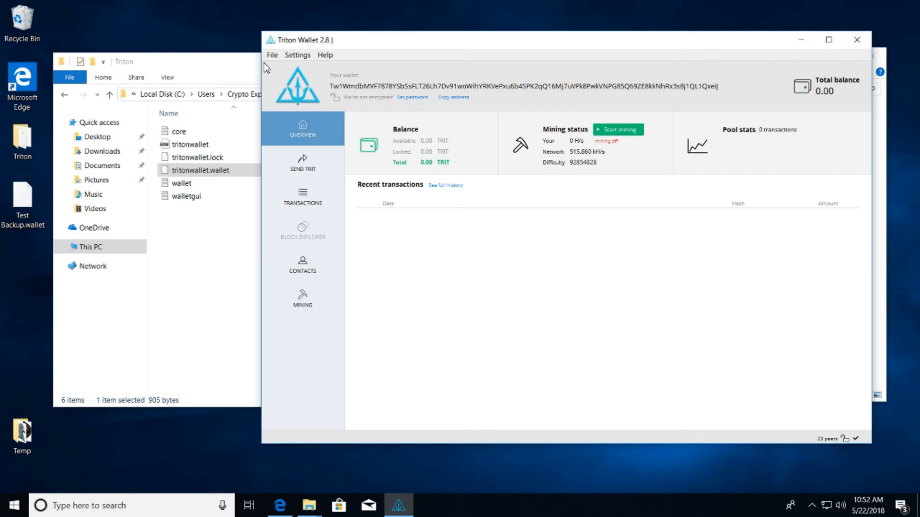
- Exit the wallet via File > Exit so it saves tritonwallet.wallet to the data folder
left_click(271, 55)
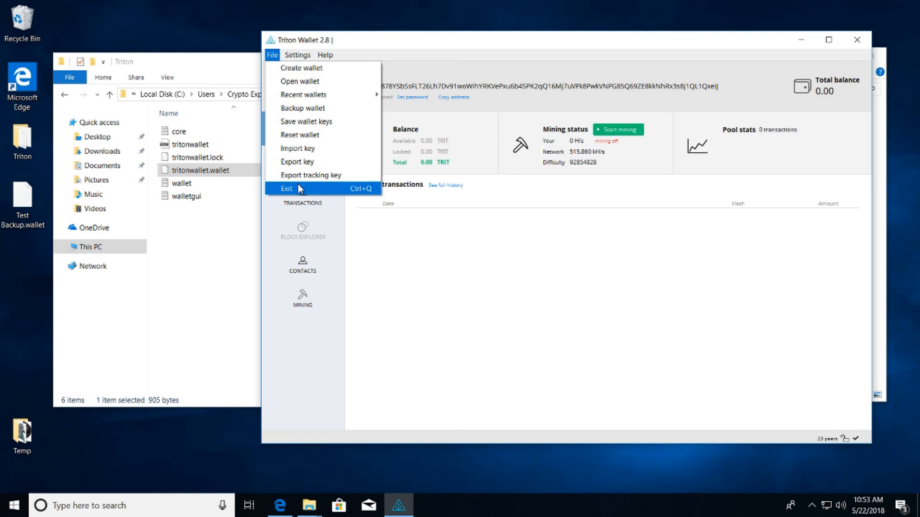
left_click(287, 188)
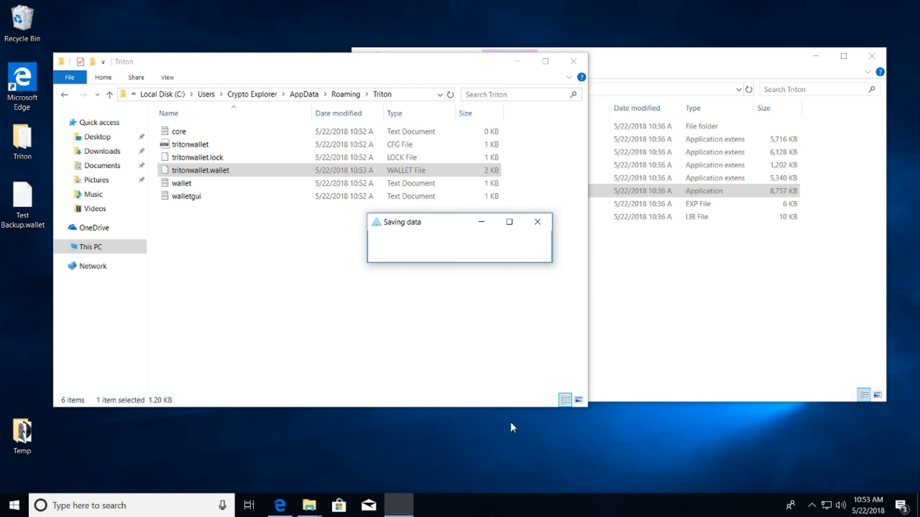
mouse_move(477, 511)
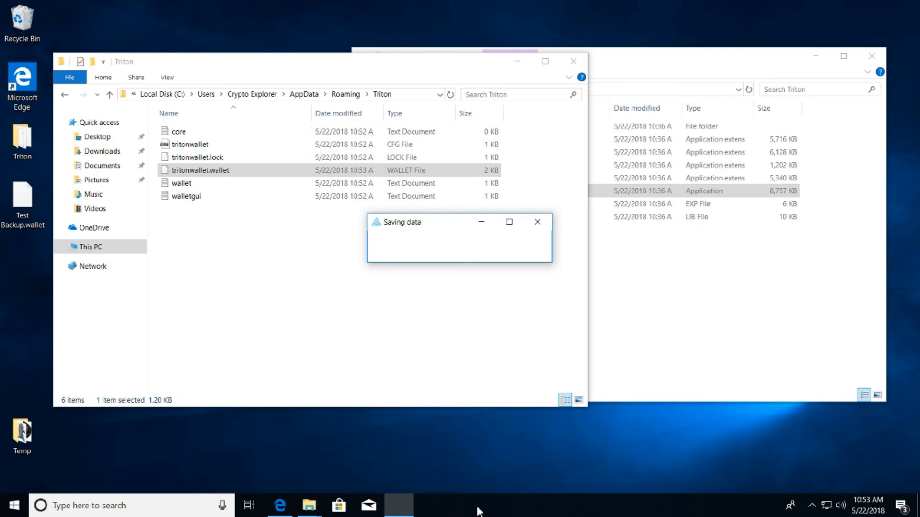
mouse_move(419, 226)
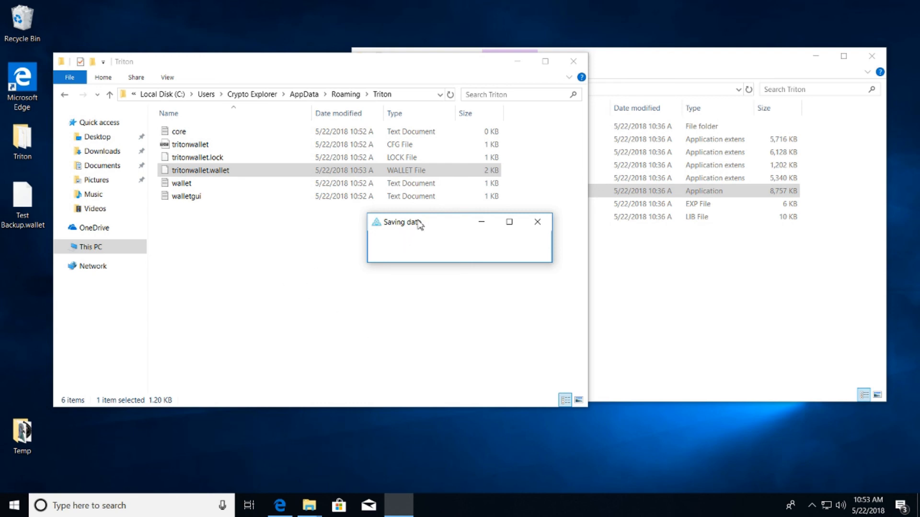
mouse_move(663, 387)
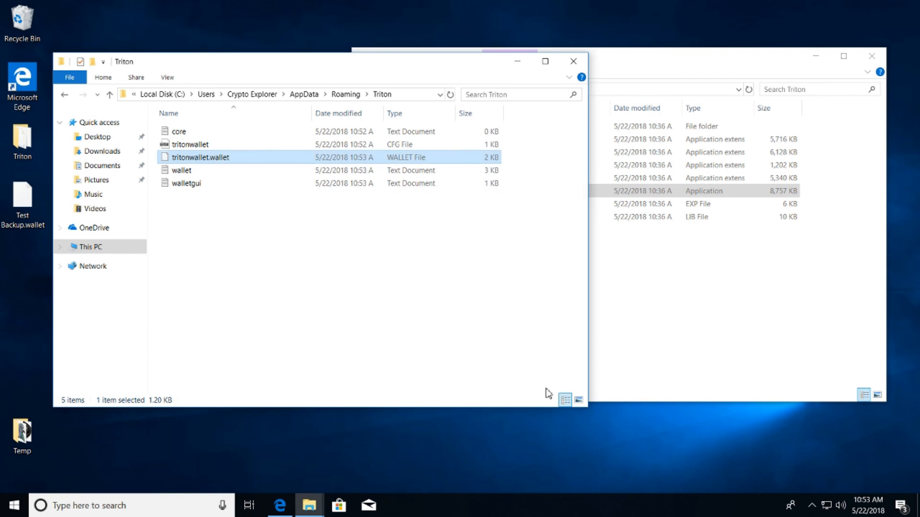
- Drag Test Backup.wallet from the desktop into the AppData Triton folder
left_click(22, 202)
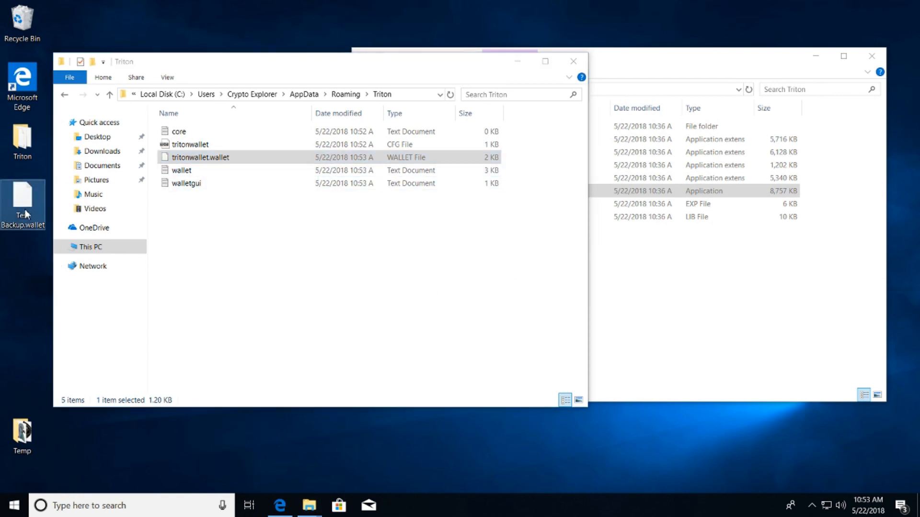
left_click_drag(22, 199, 212, 232)
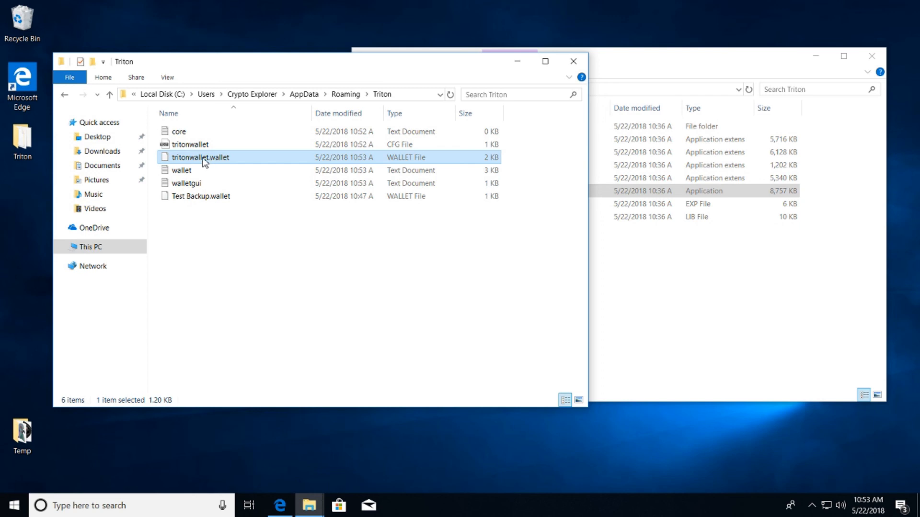
- Rename the new tritonwallet.wallet to tritonwallet.wallet.bak
left_click(202, 157)
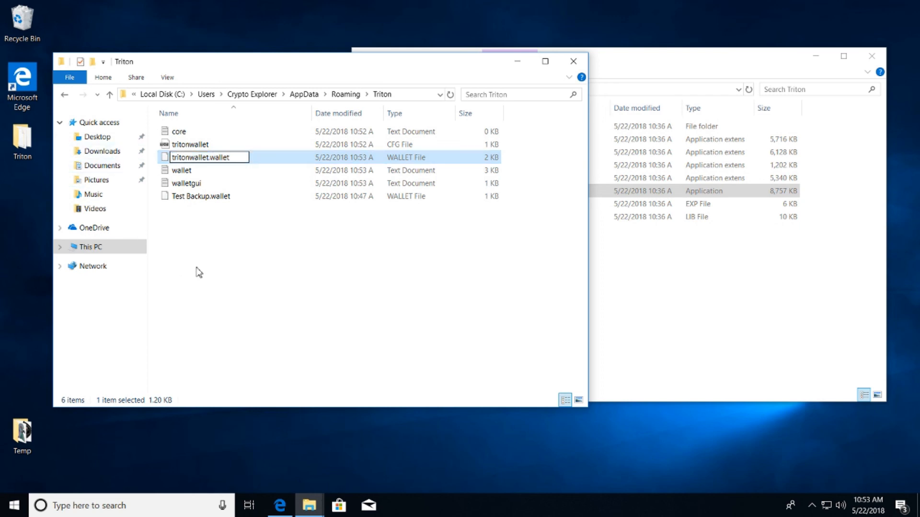
right_click(205, 157)
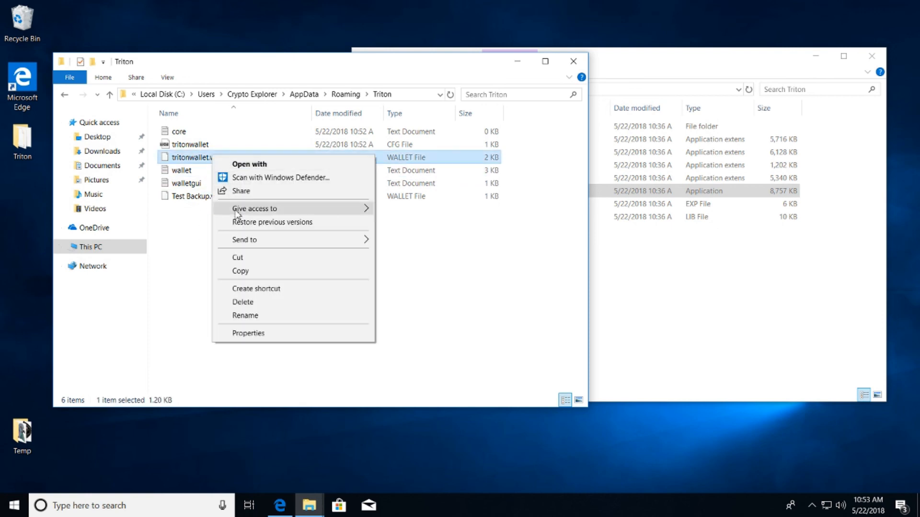
left_click(245, 315)
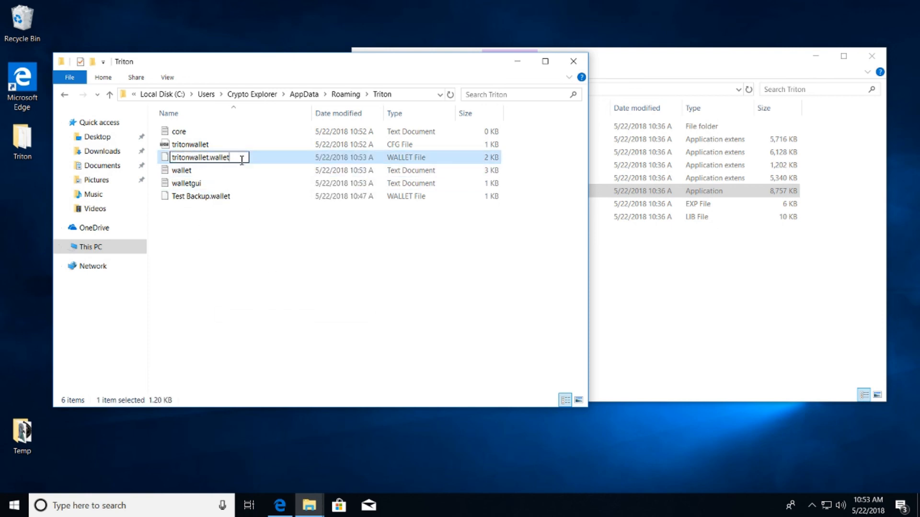
type(".ba")
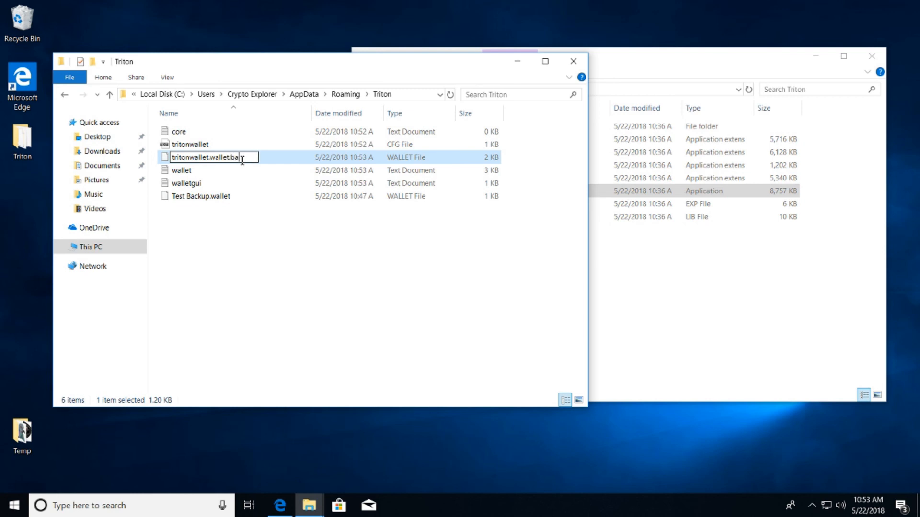
key("enter")
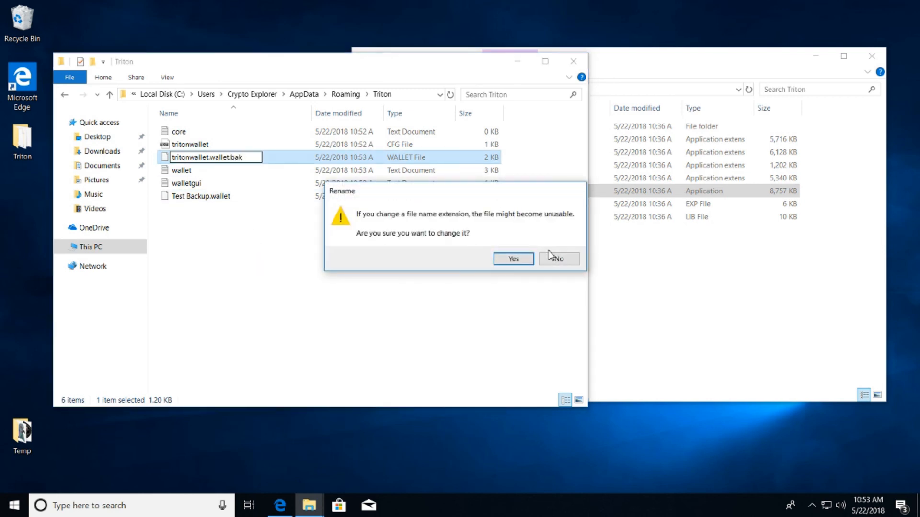
- Confirm the .bak extension change and begin renaming Test Backup.wallet to tritonwallet.wallet
left_click(511, 258)
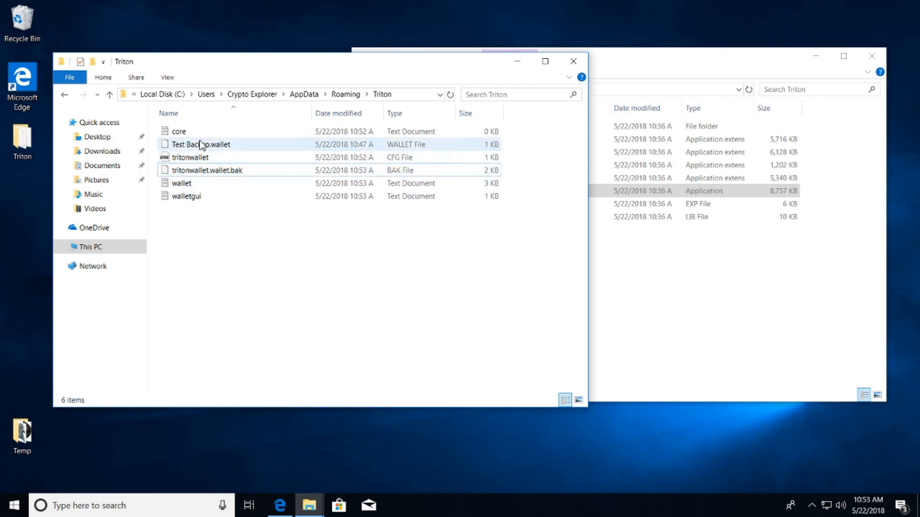
left_click(202, 145)
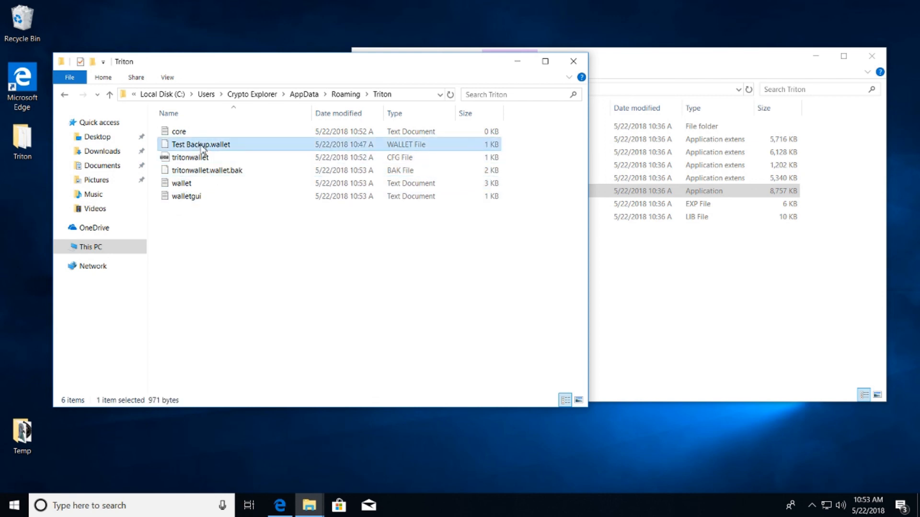
right_click(201, 144)
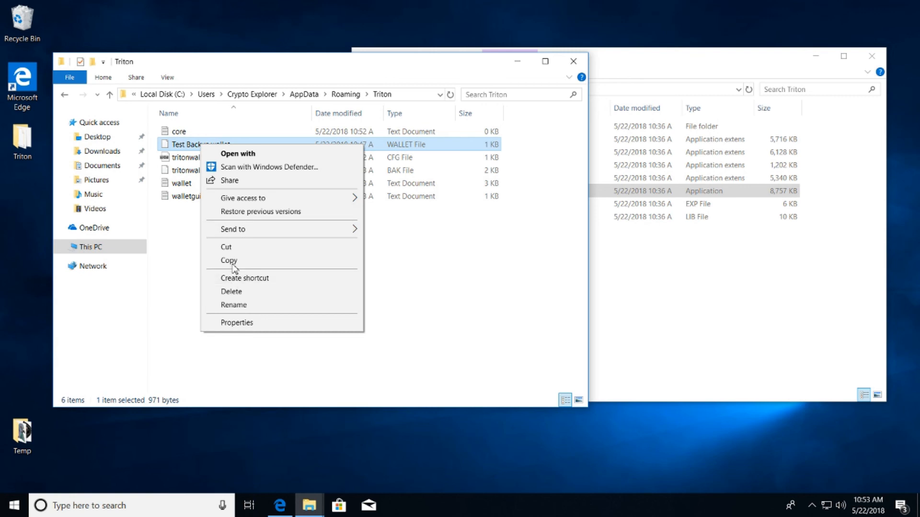
left_click(234, 304)
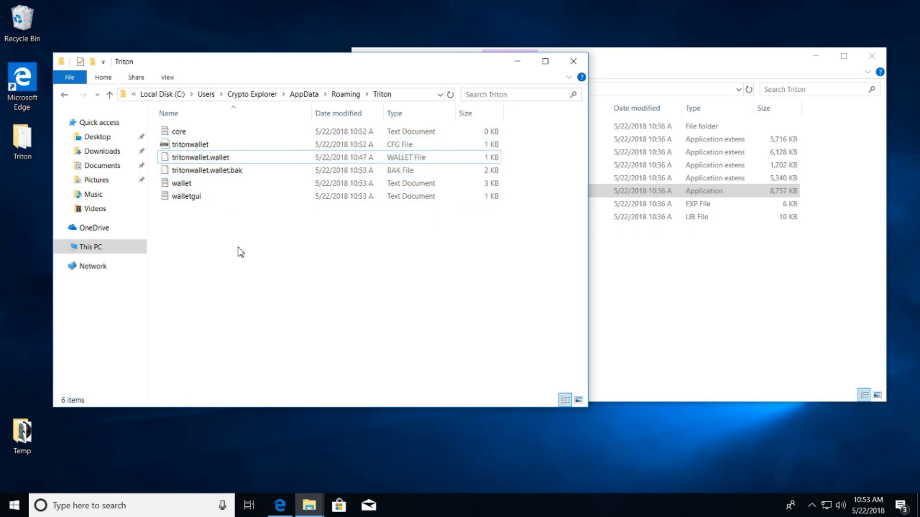
mouse_move(205, 171)
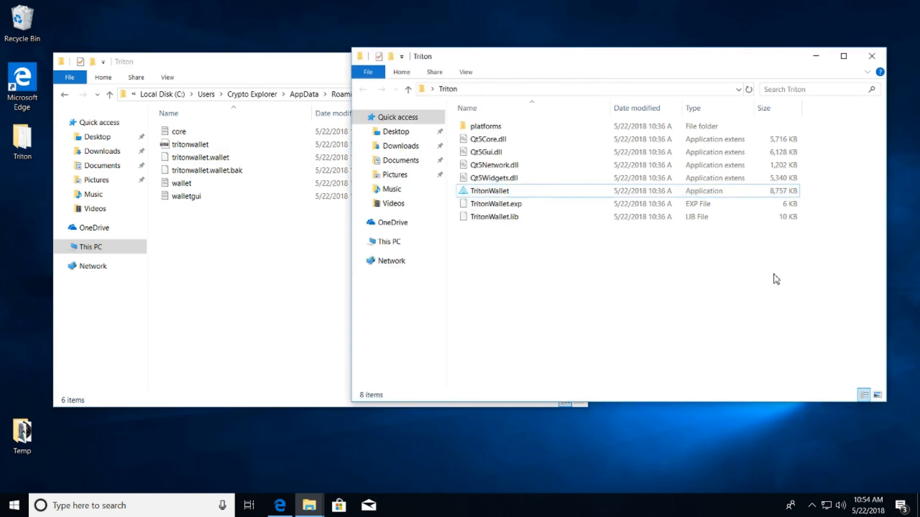
mouse_move(490, 190)
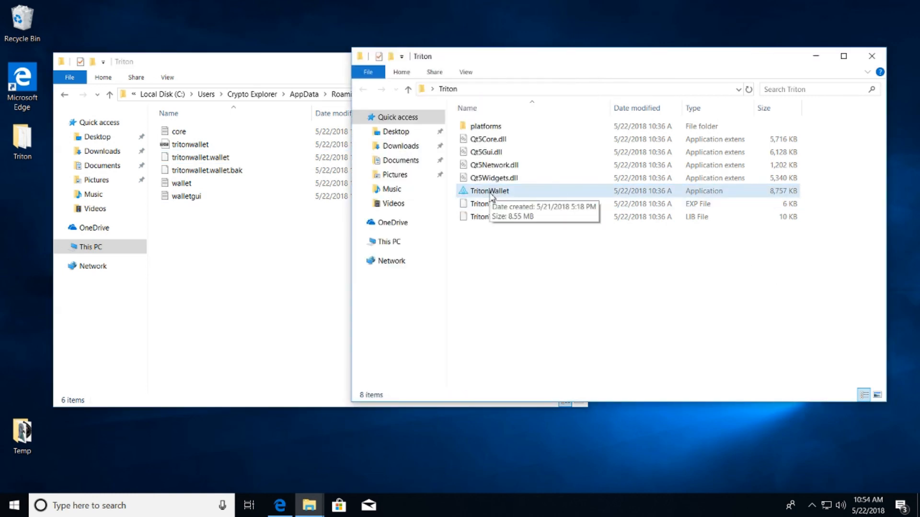
- Relaunch TritonWallet and enter the wallet password to load the restored tritonwallet.wallet
double_click(488, 191)
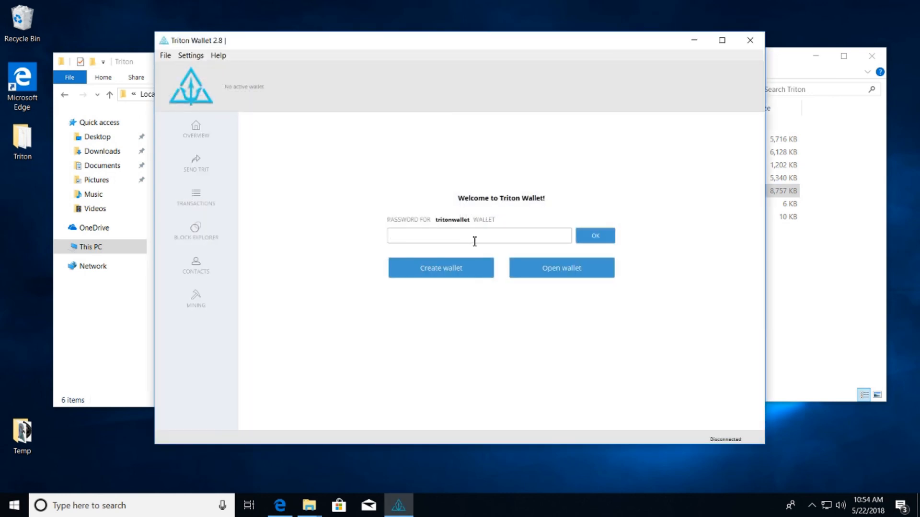
type("•")
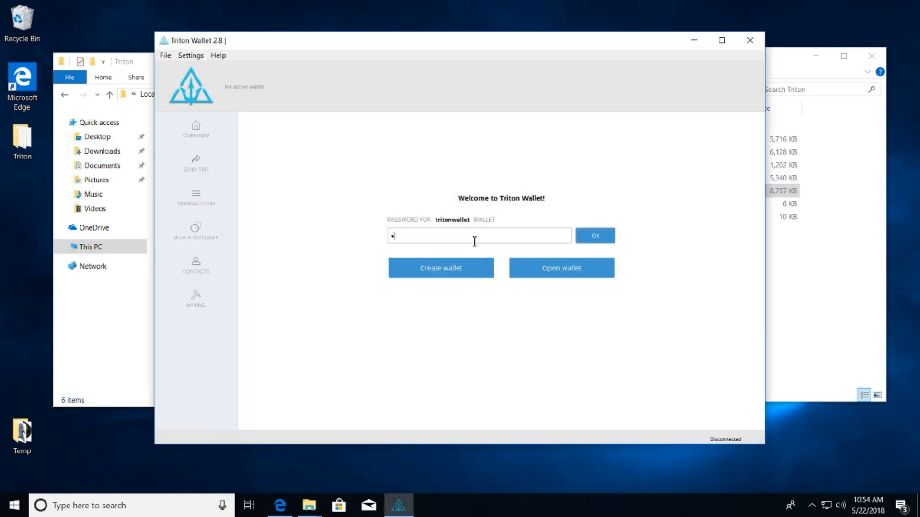
type("password")
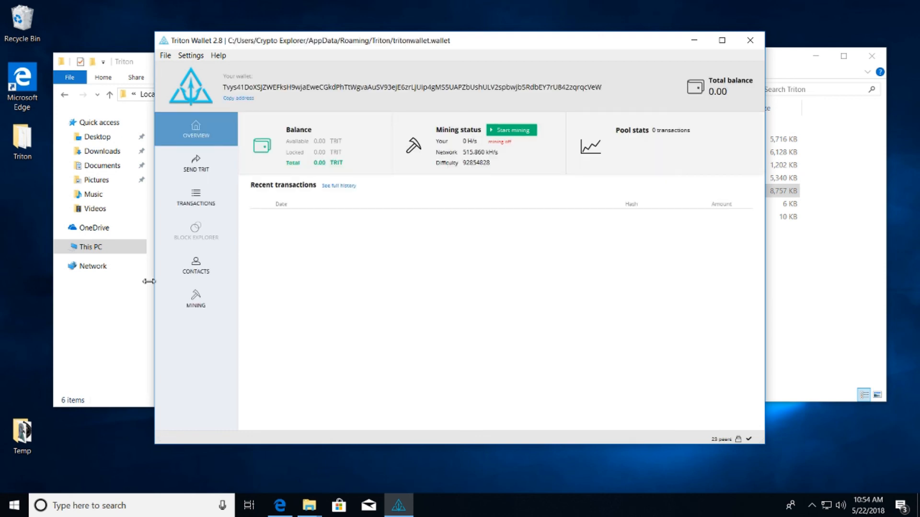
mouse_move(525, 48)
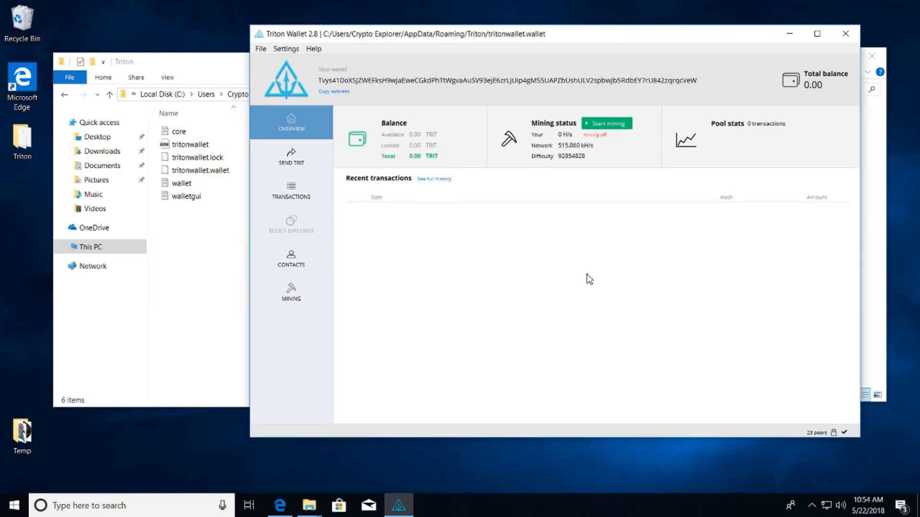
left_click(259, 49)
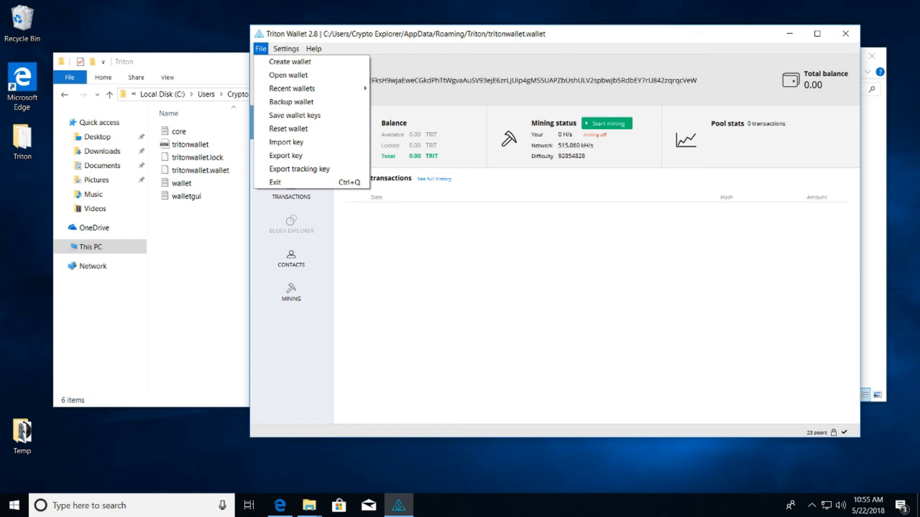